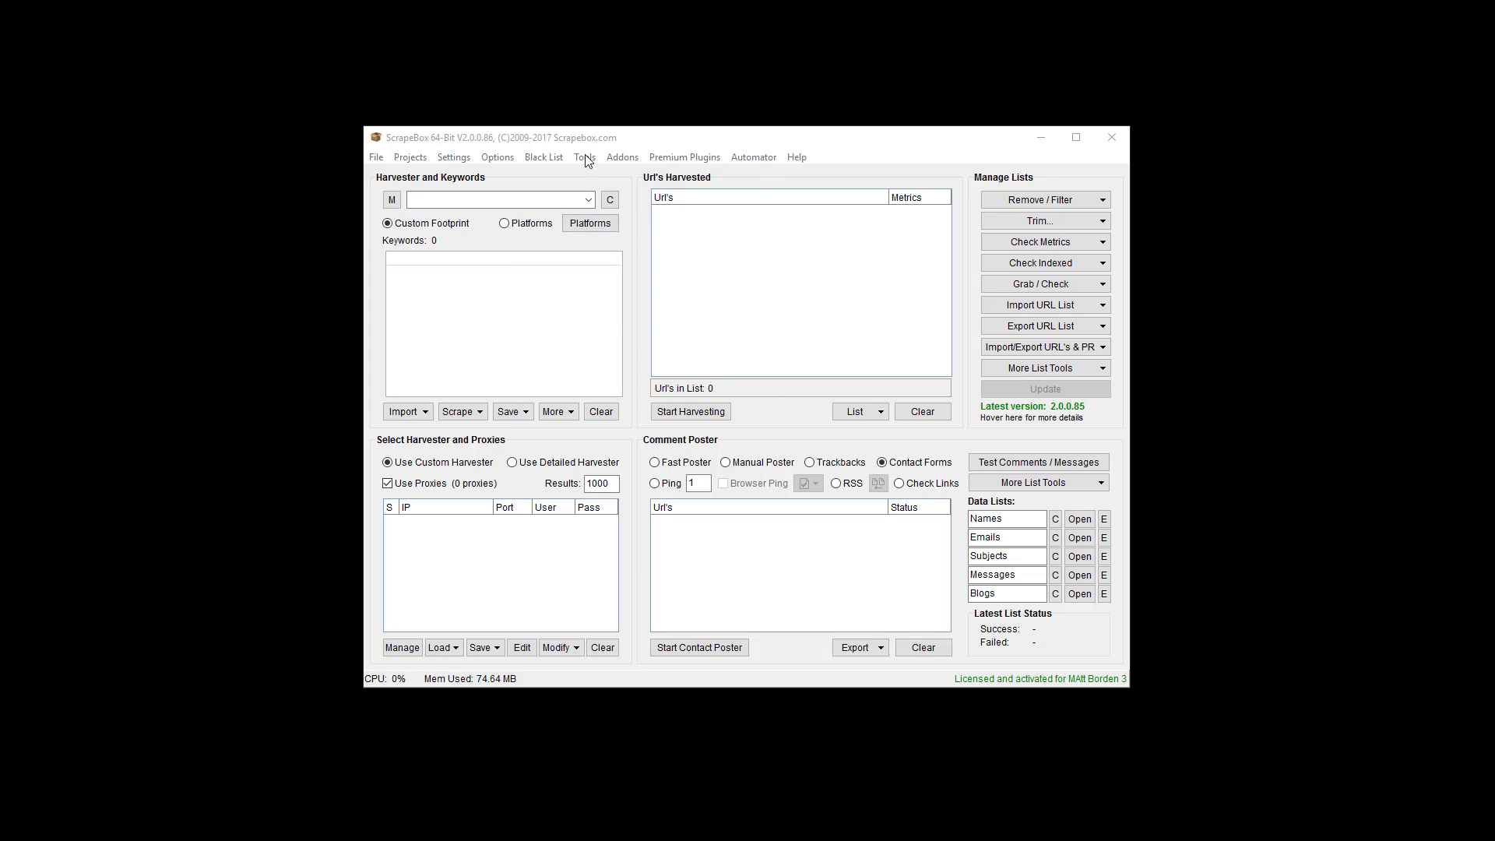
# Reach Setup Cloud Storage from the Tools menu and focus the DropBox App Key field.
pyautogui.click(584, 156)
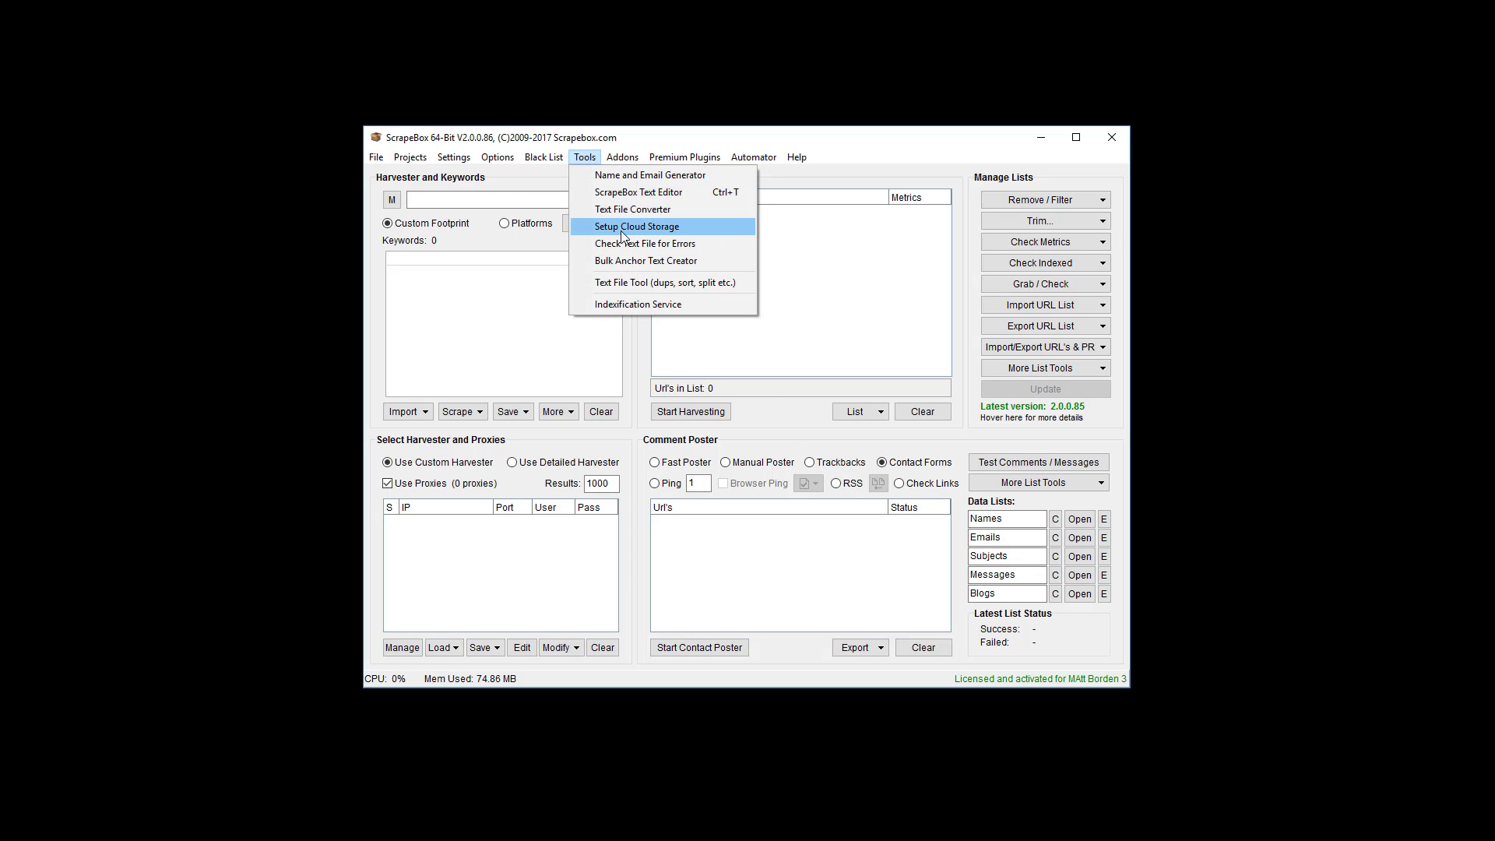
pyautogui.click(637, 226)
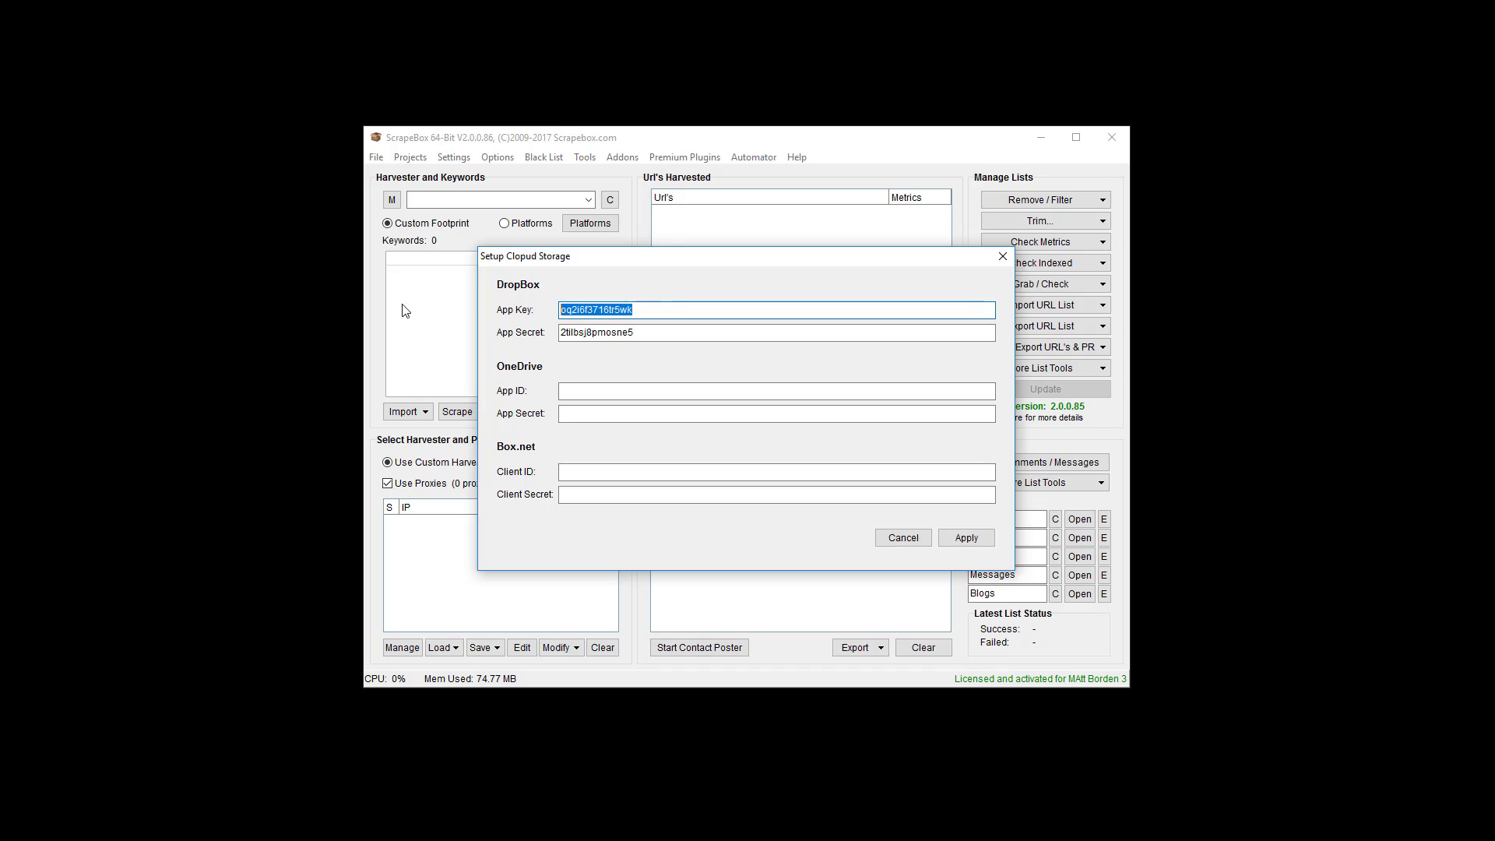
pyautogui.click(776, 331)
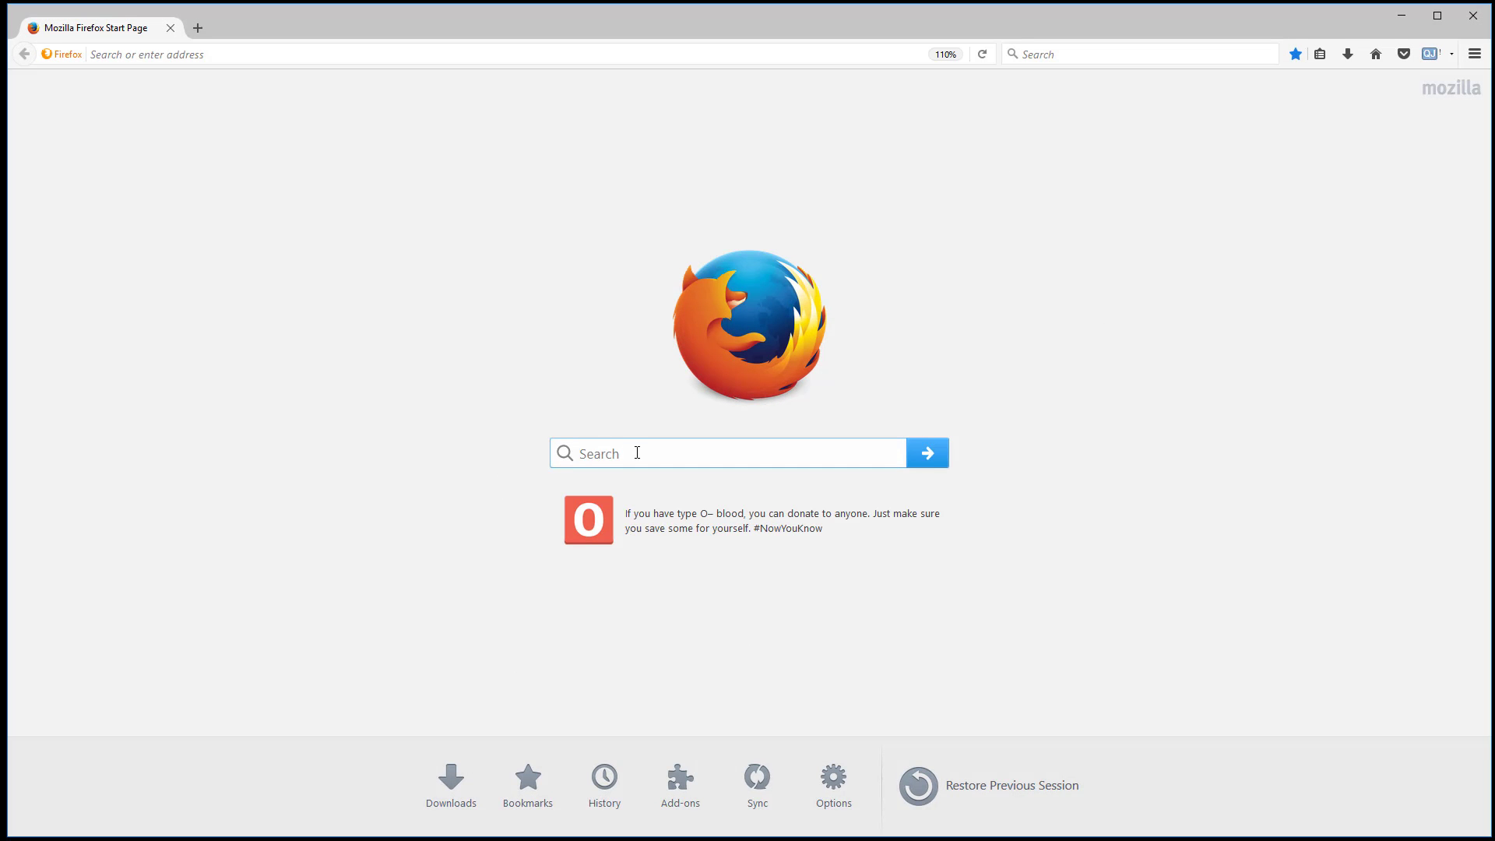
pyautogui.moveTo(833, 334)
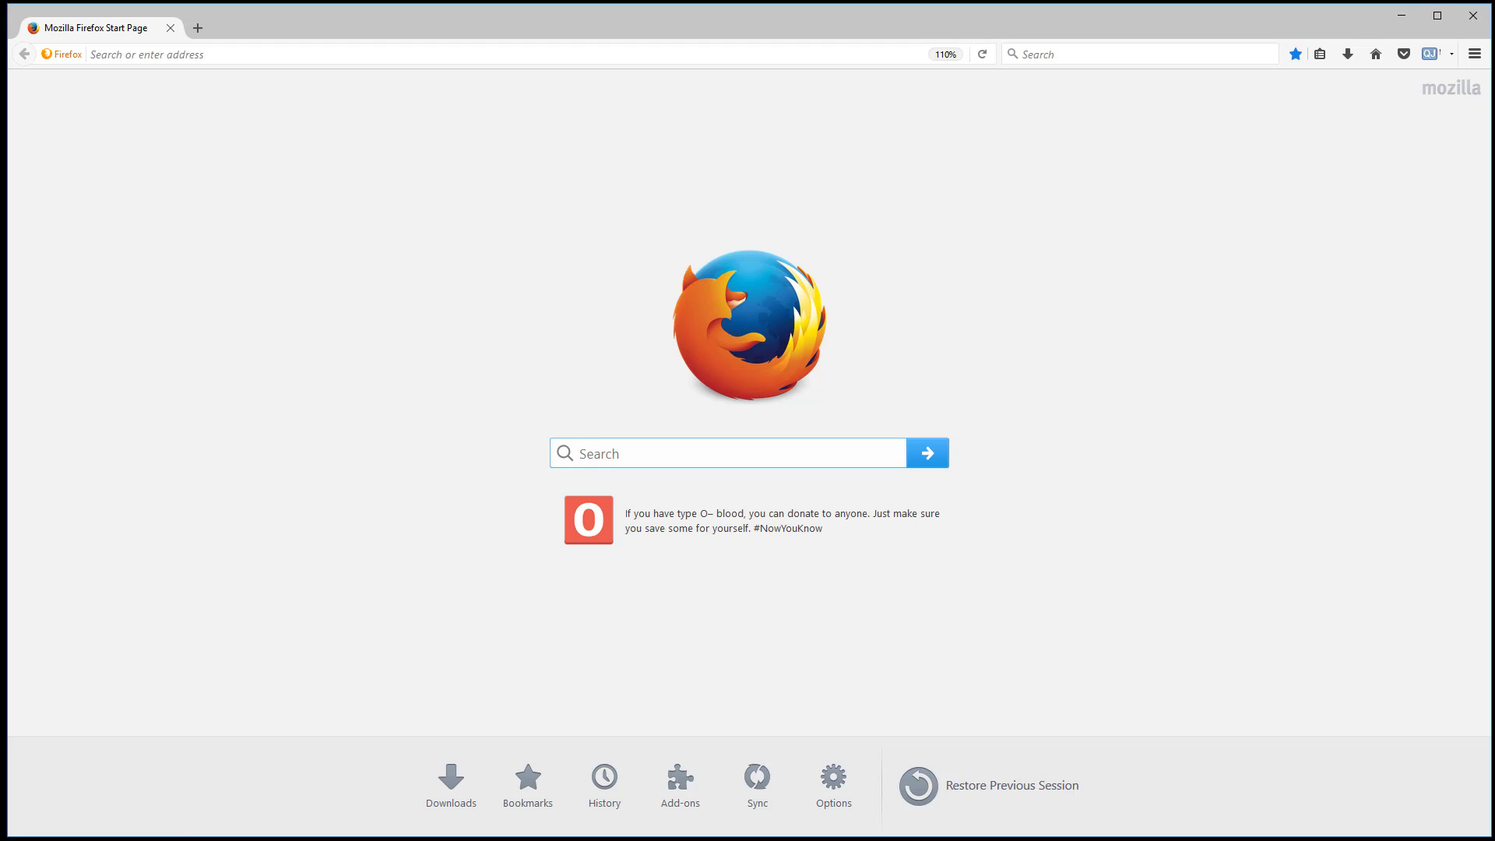
# Paste & Go the copied dropbox.com/developers/apps address in Firefox's address bar.
pyautogui.rightClick(143, 55)
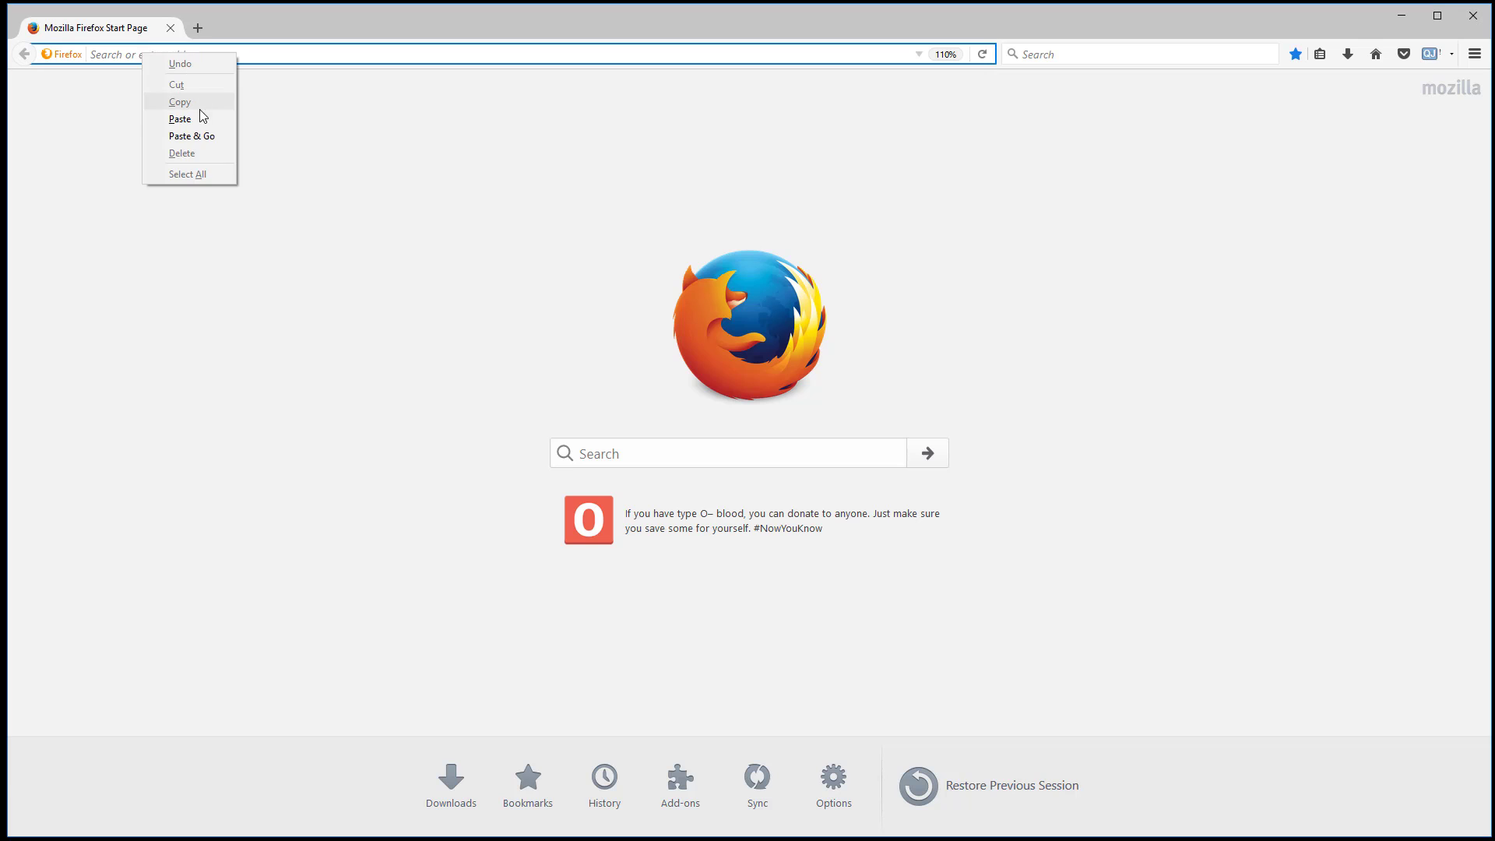
pyautogui.click(192, 135)
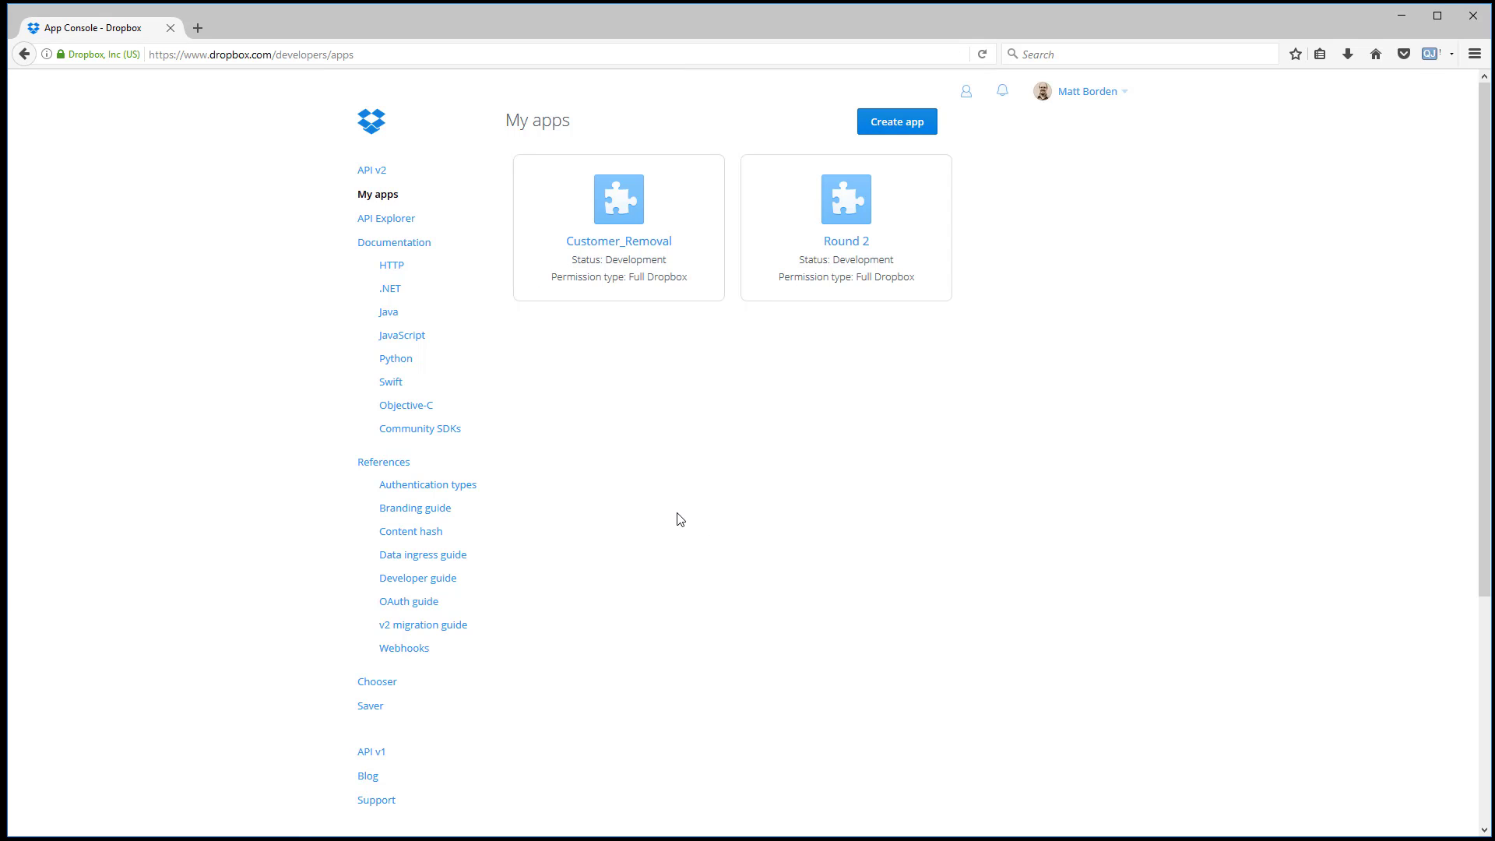
pyautogui.moveTo(923, 121)
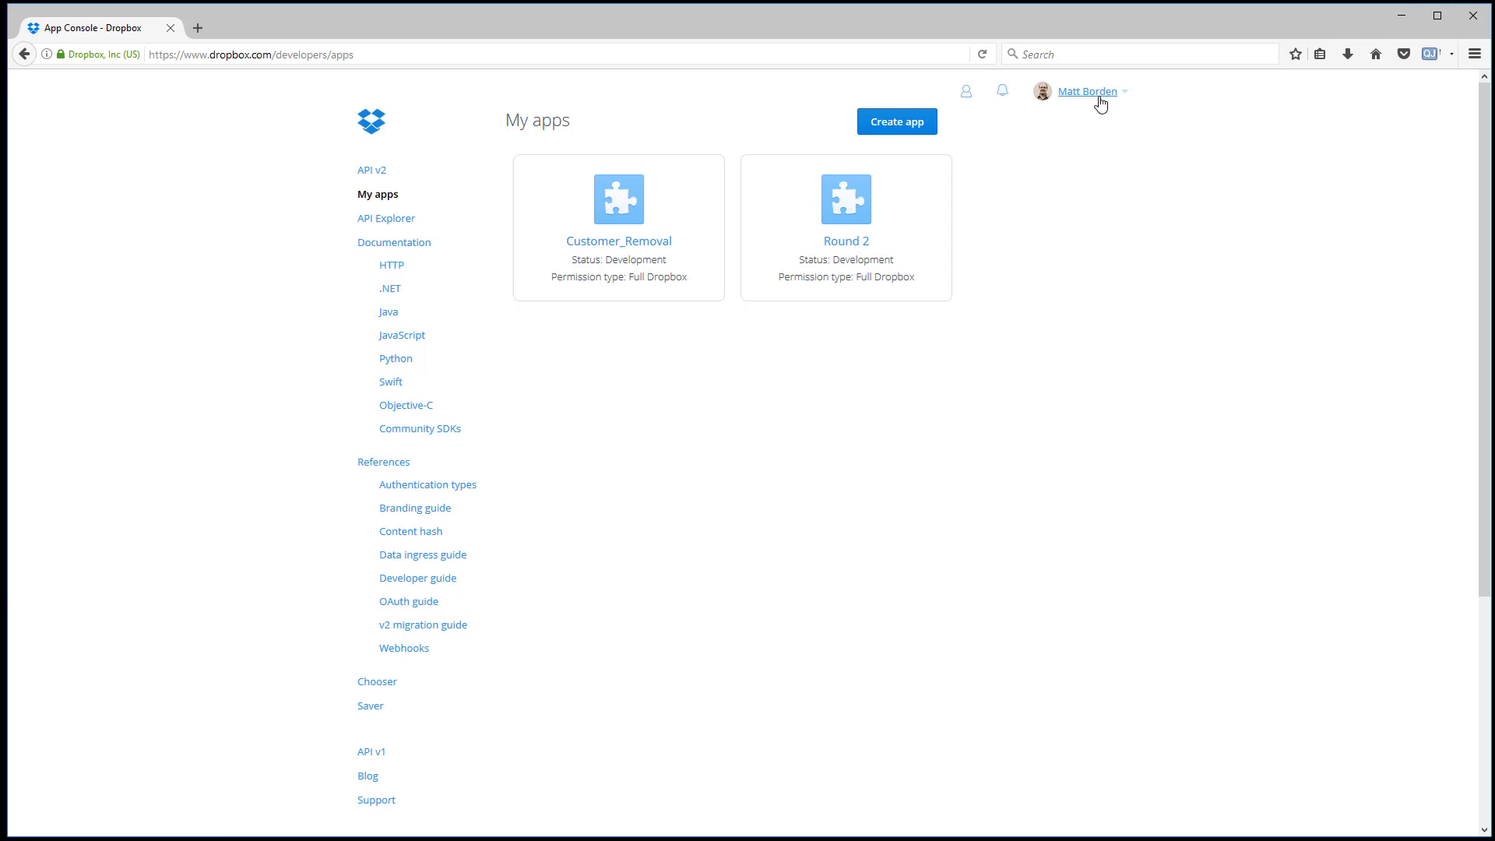
# Begin a new Dropbox app from the My apps page via Create app.
pyautogui.click(893, 121)
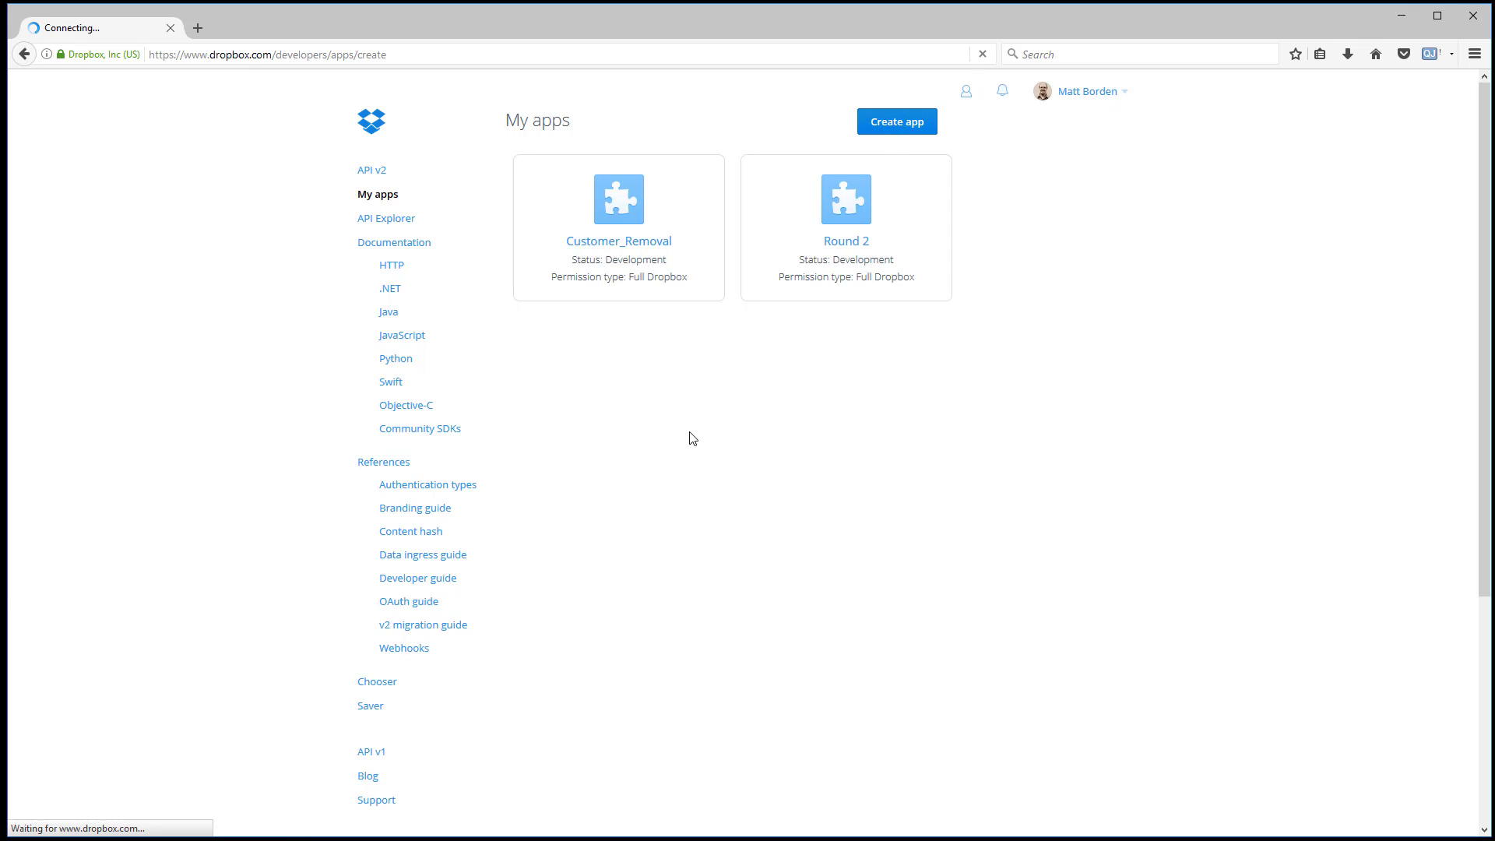
pyautogui.click(894, 121)
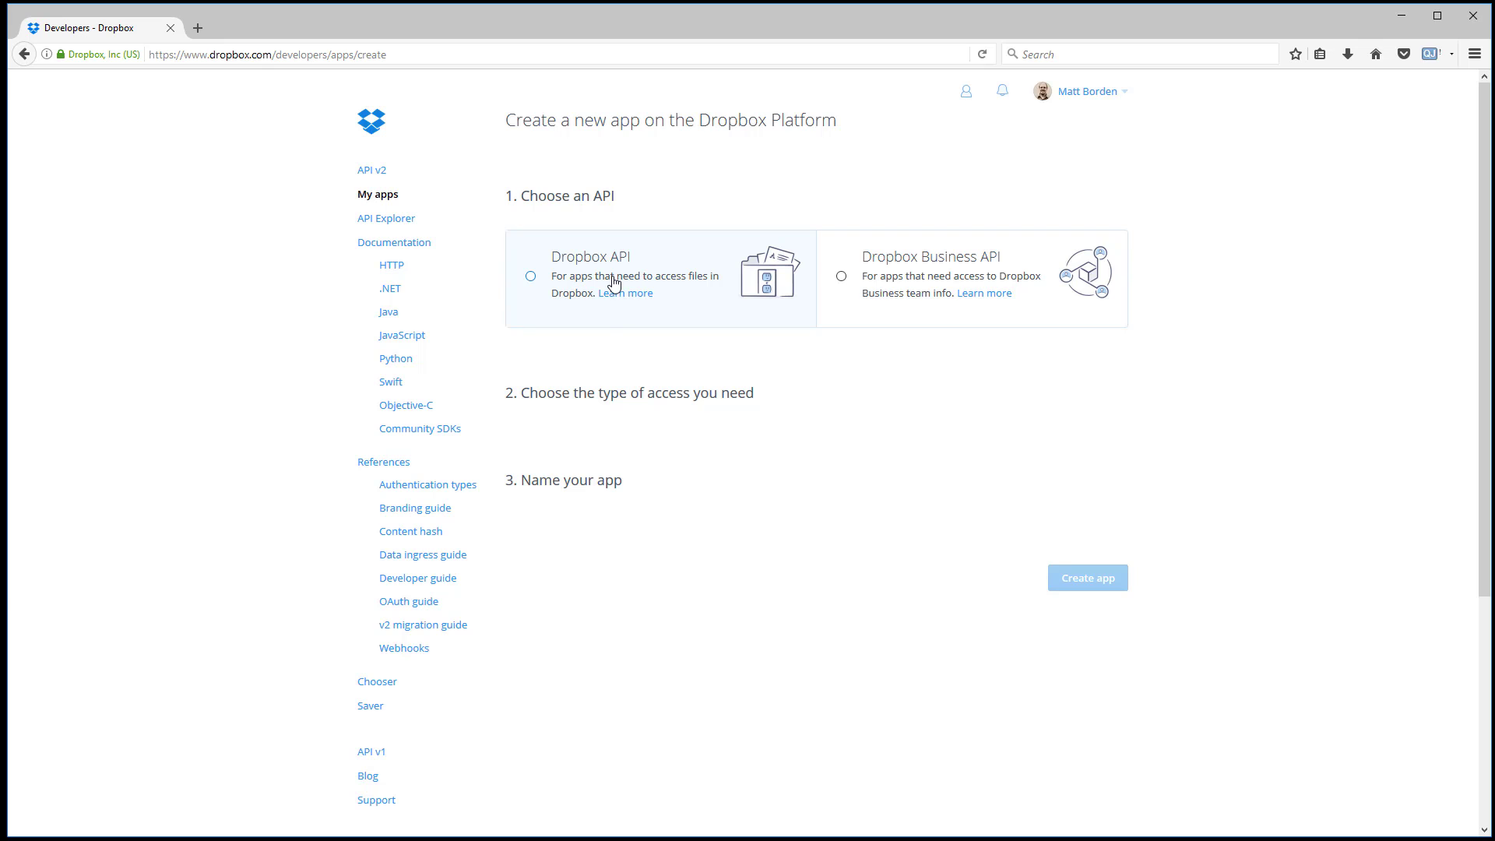
pyautogui.moveTo(982, 293)
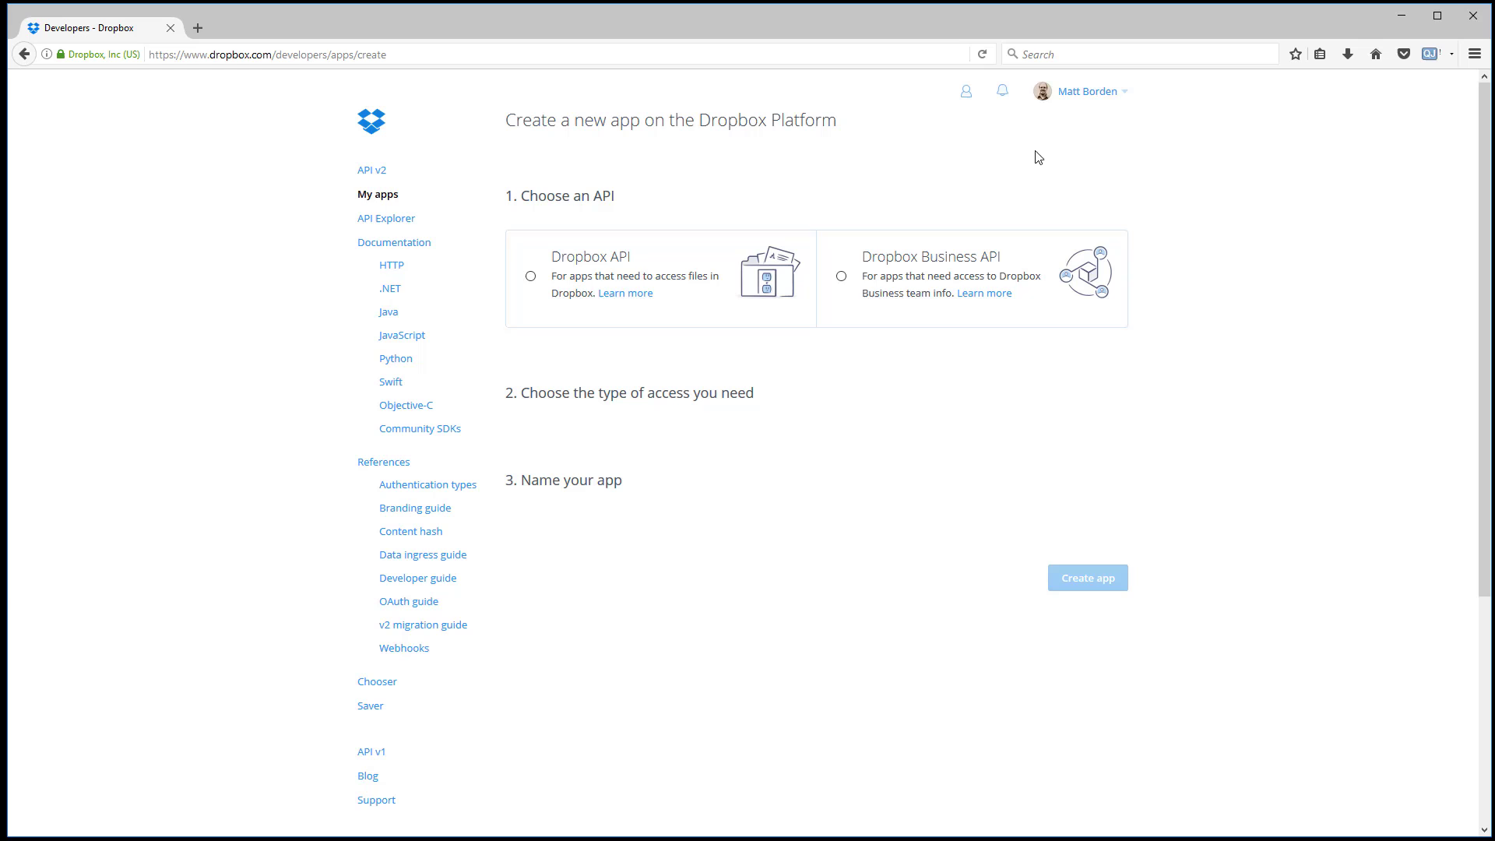
pyautogui.moveTo(804, 296)
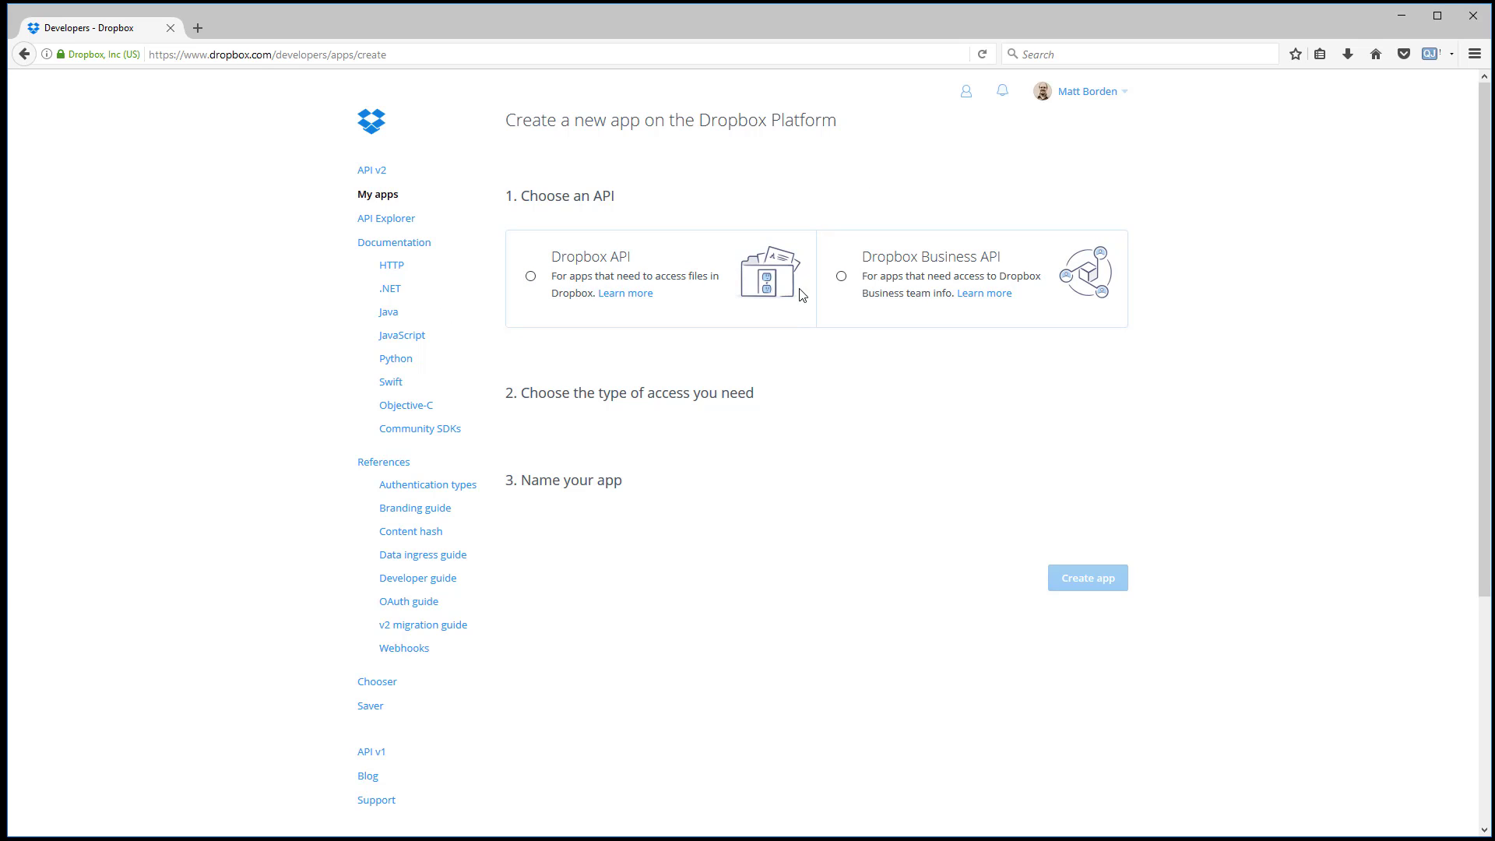
# Choose Dropbox API and Full Dropbox access, revealing the empty app name entry.
pyautogui.click(530, 275)
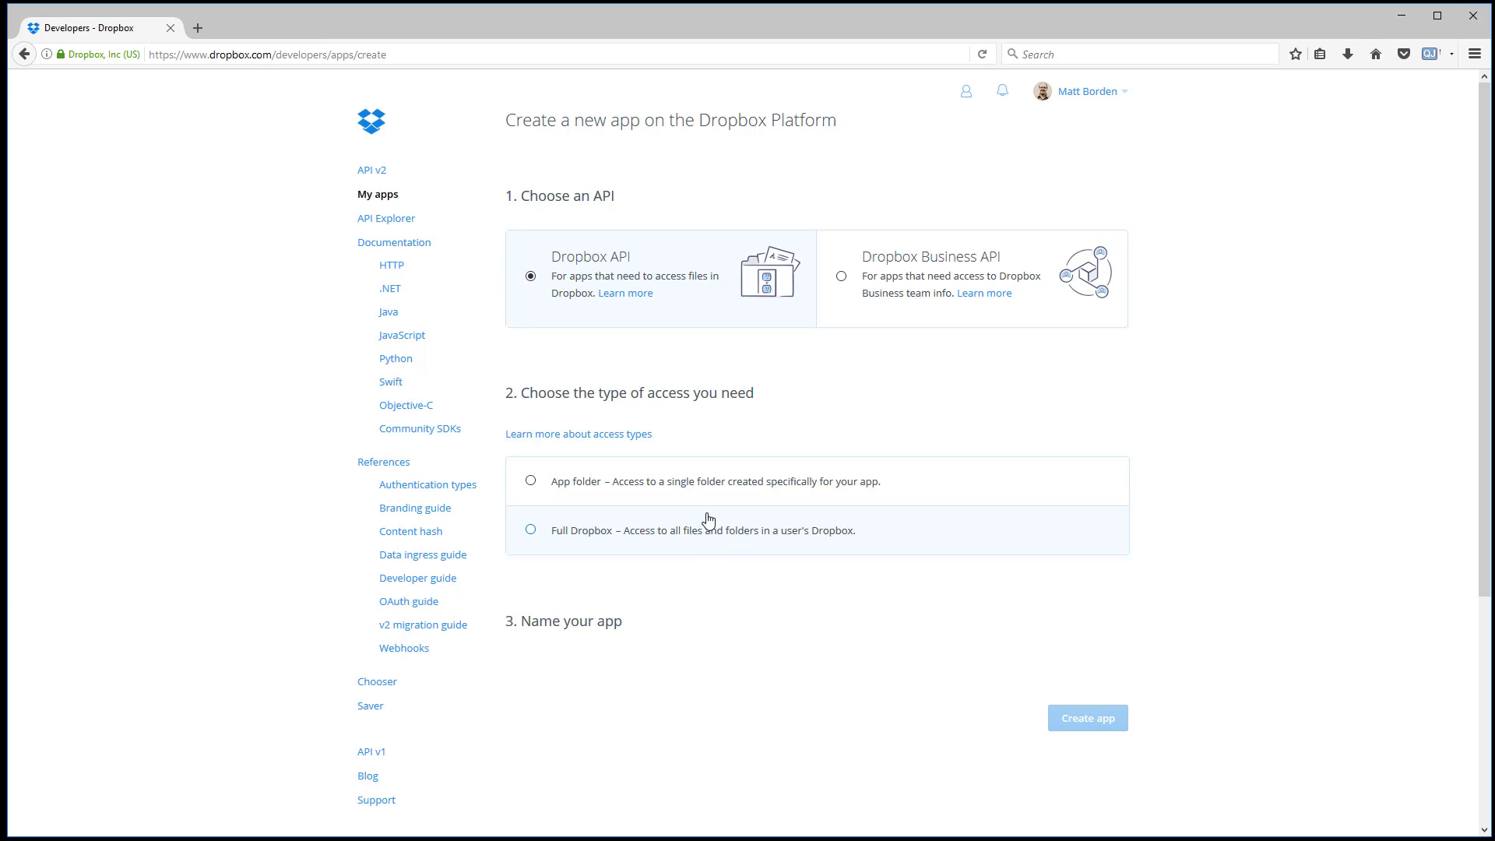
pyautogui.scroll(-3)
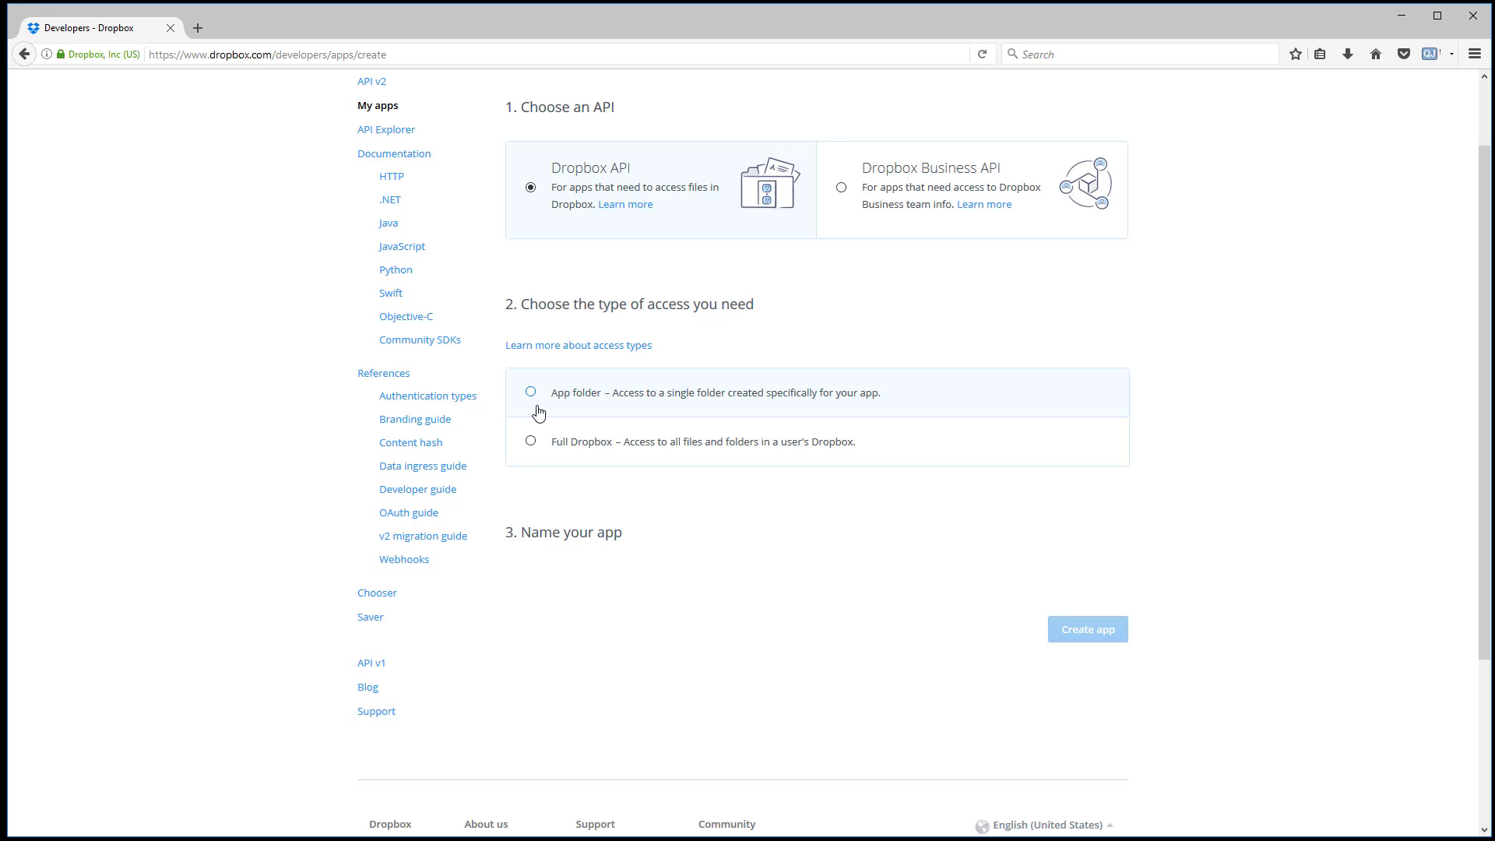
pyautogui.click(529, 441)
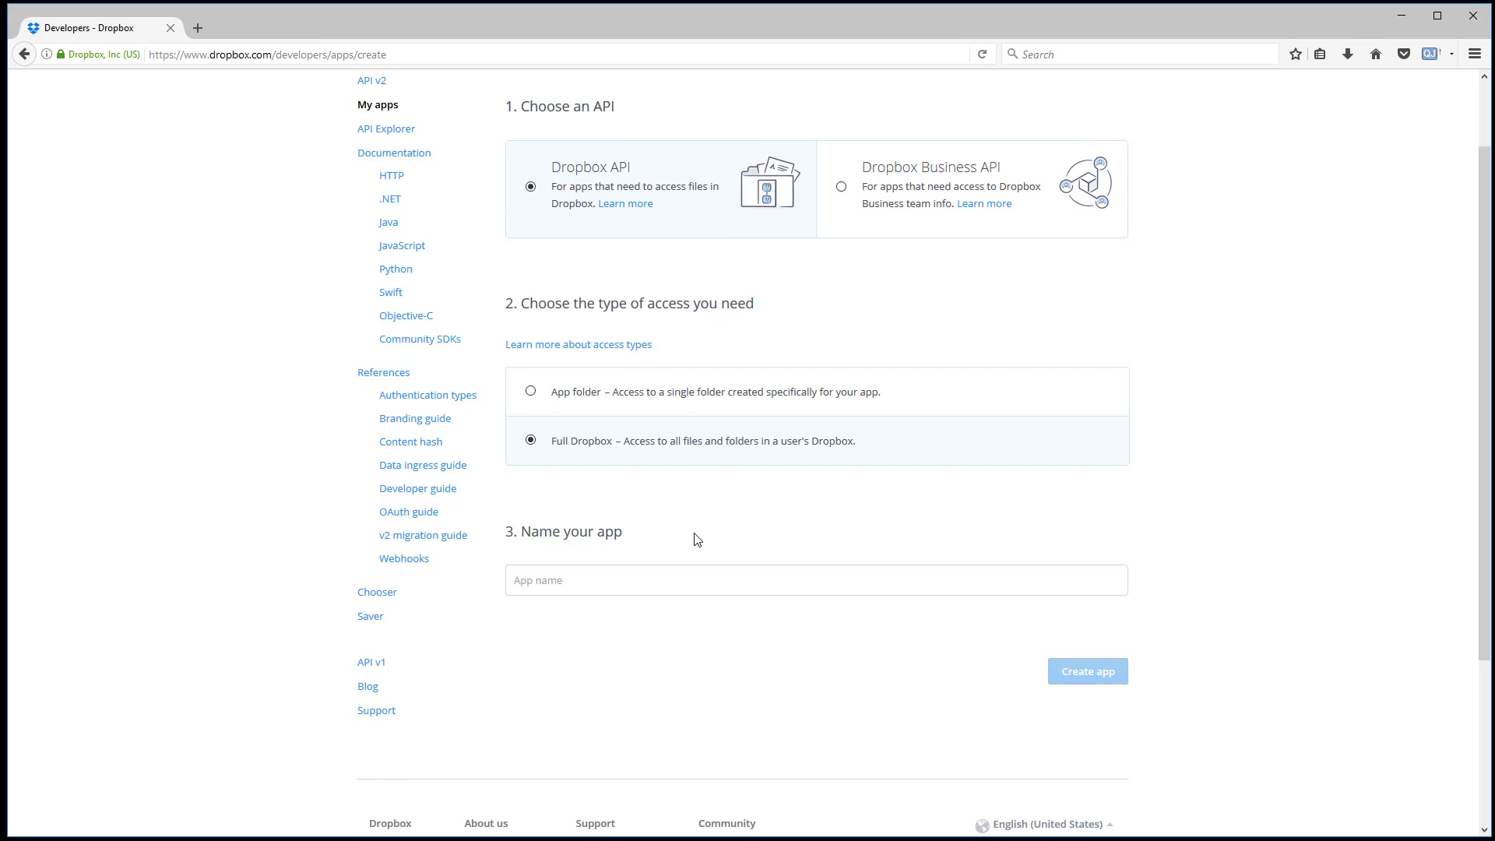
pyautogui.scroll(-3)
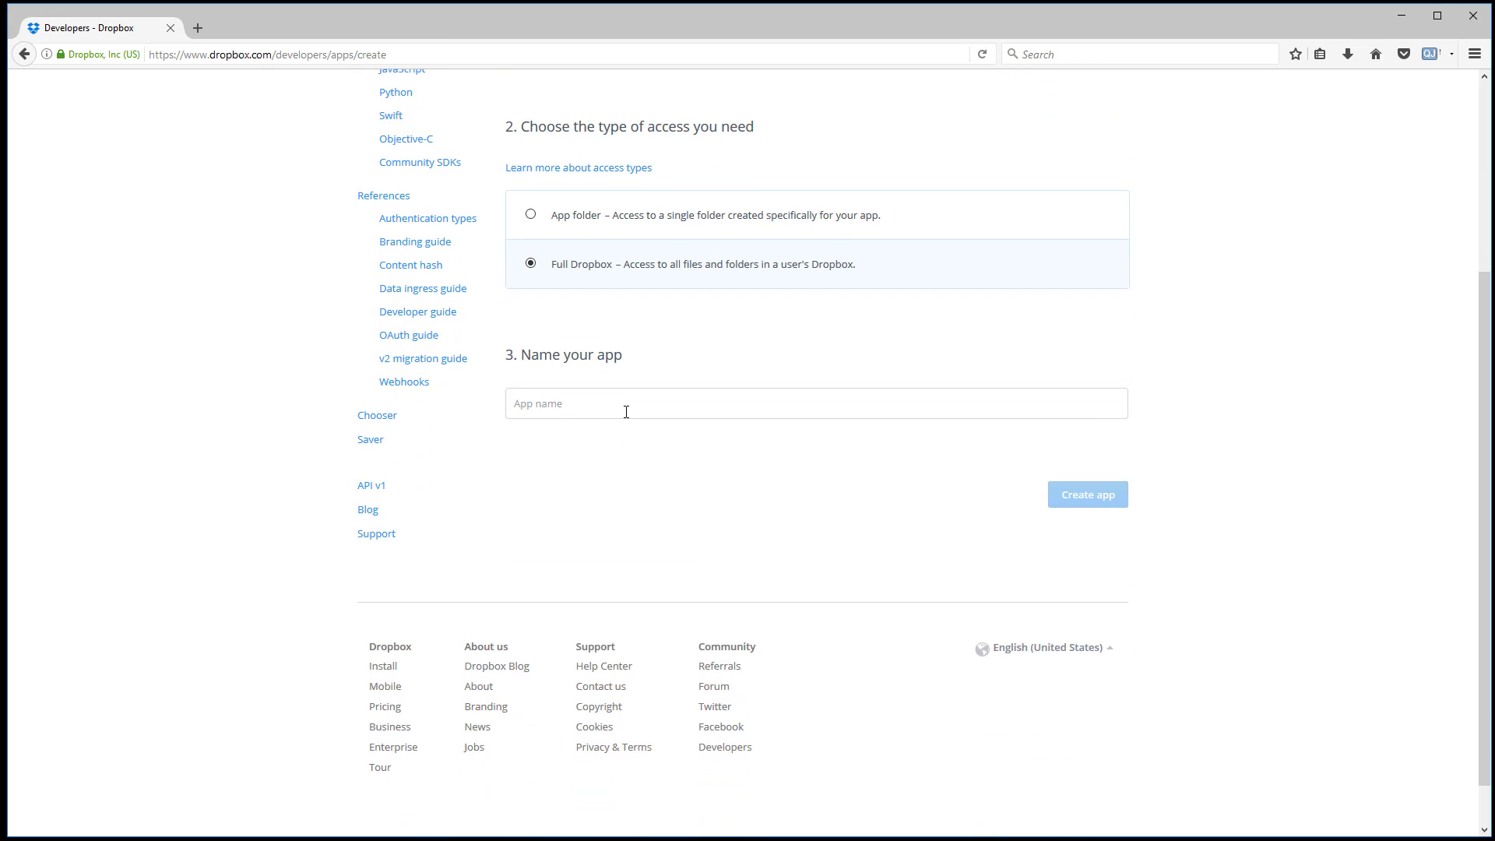
# Name the app Scrapebox, then Scrapebox123456 once the first name is taken, and create it.
pyautogui.write('Scrapebox')
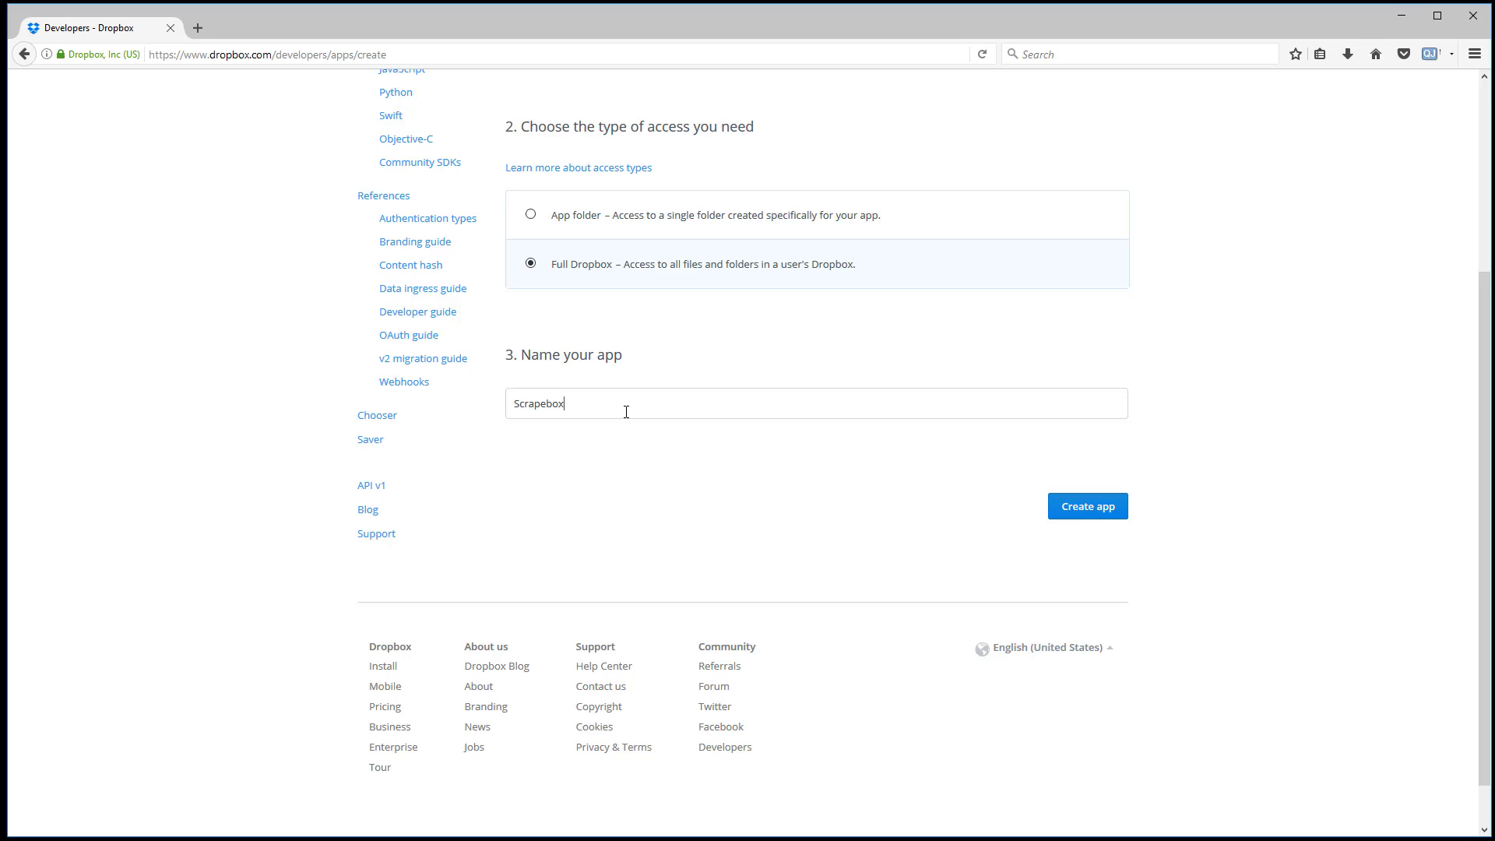
pyautogui.click(1085, 505)
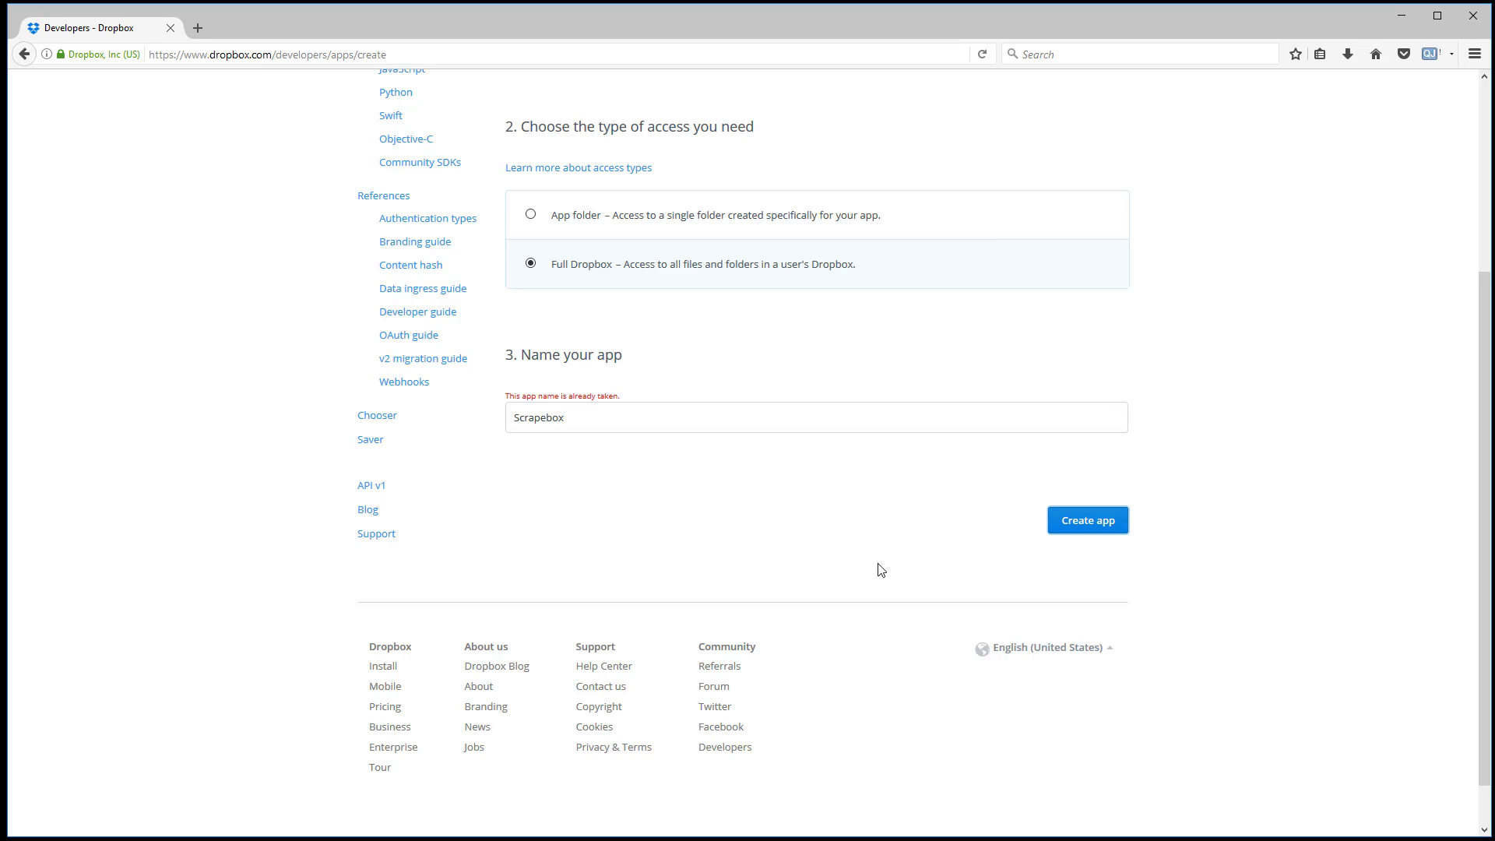
pyautogui.moveTo(626, 453)
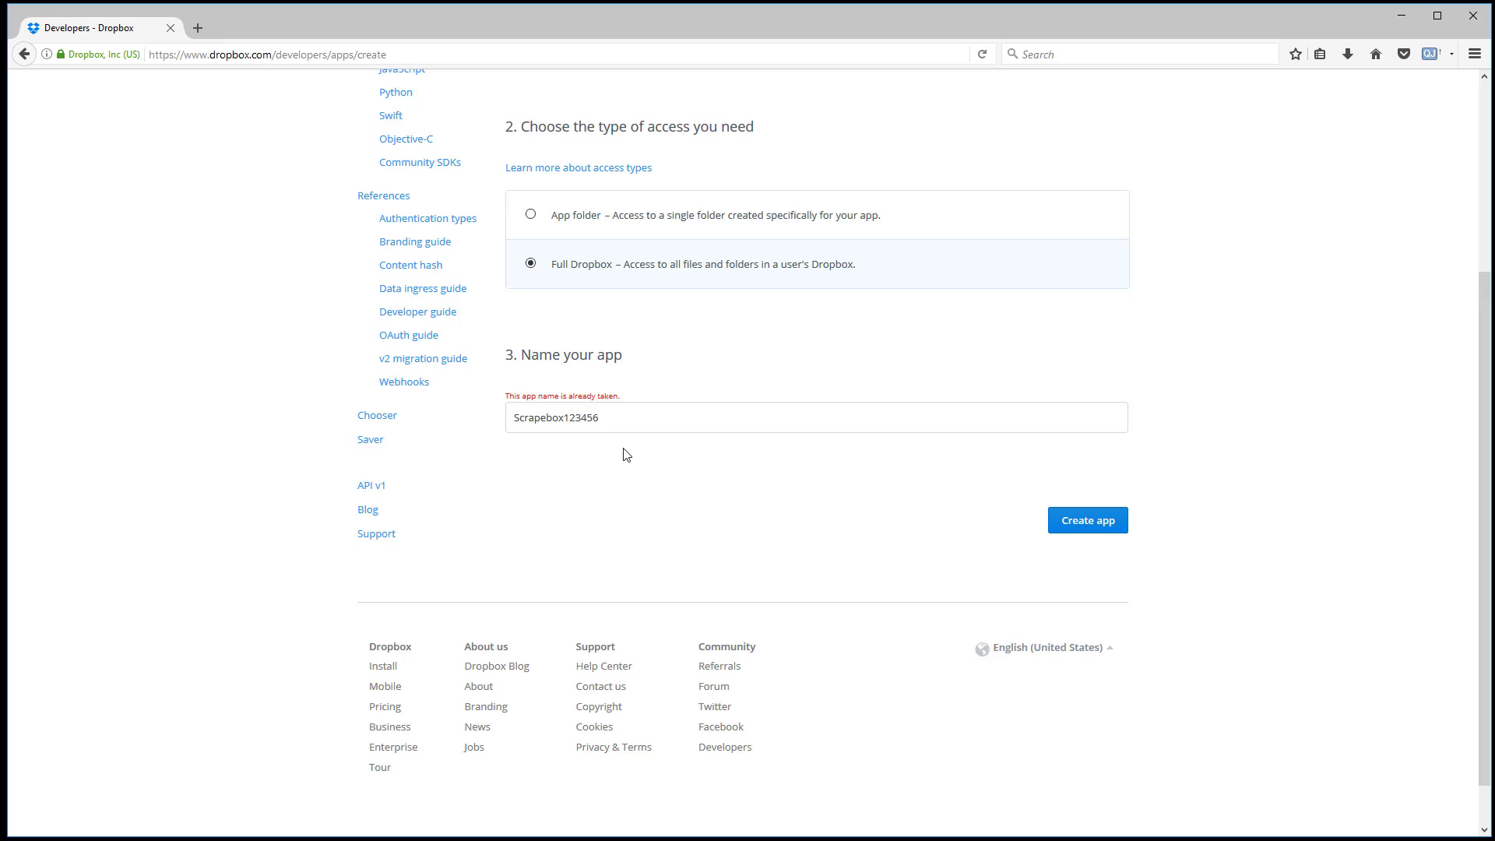
pyautogui.click(520, 417)
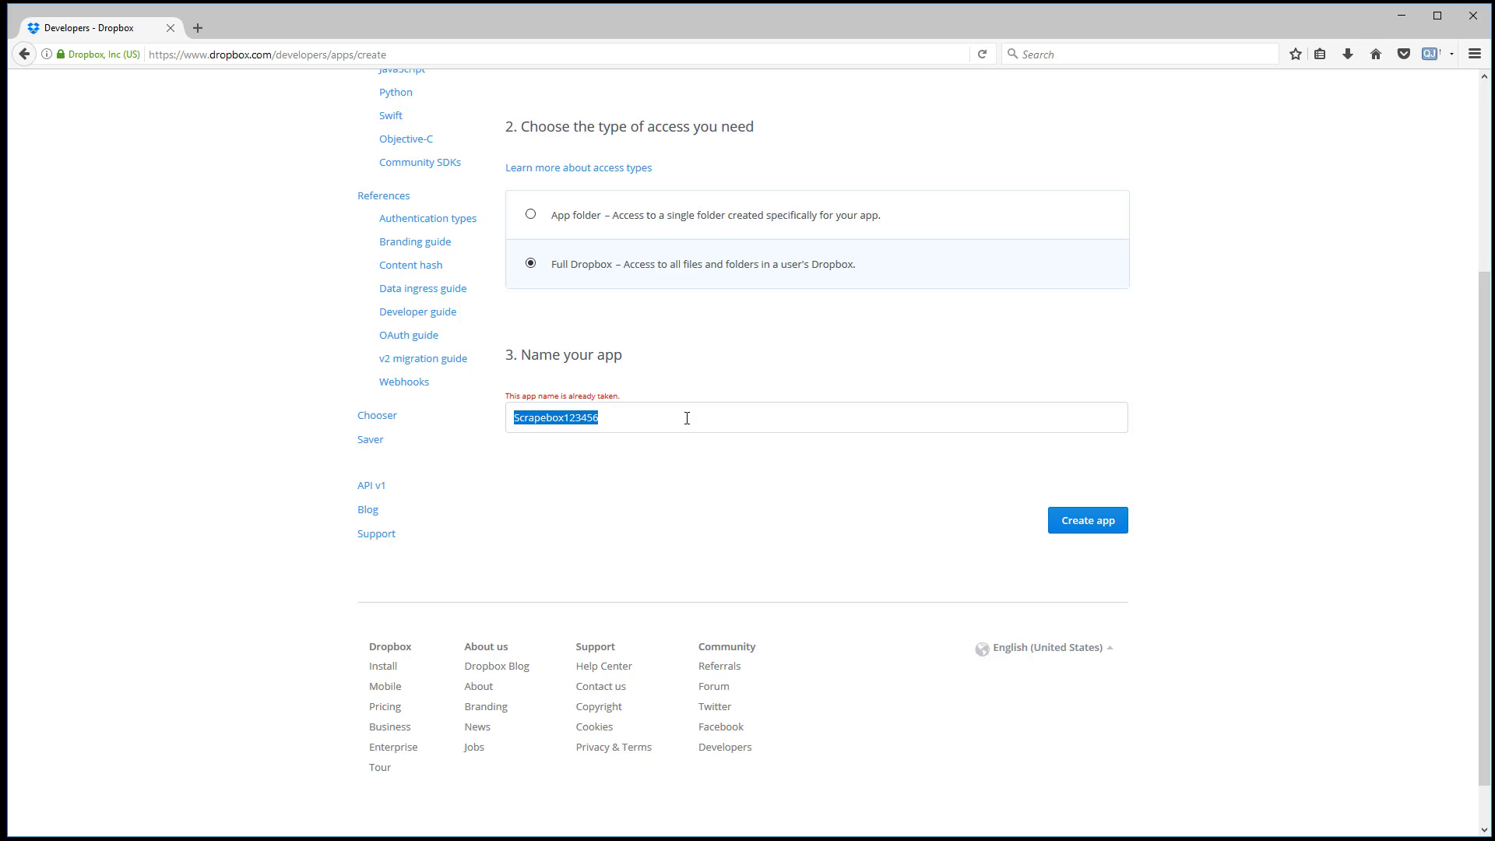
pyautogui.moveTo(1087, 520)
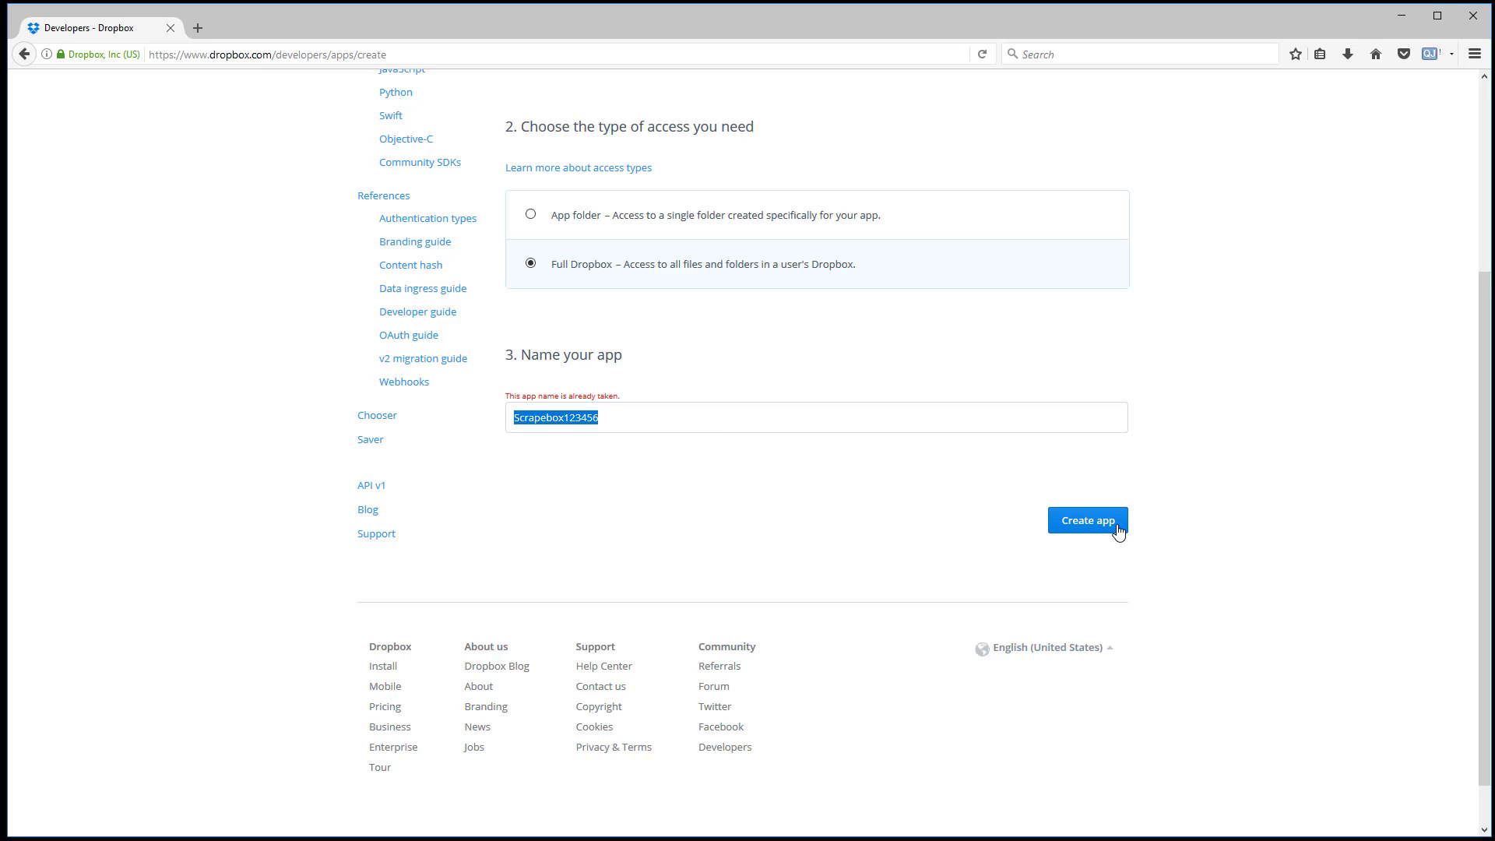
pyautogui.click(1087, 520)
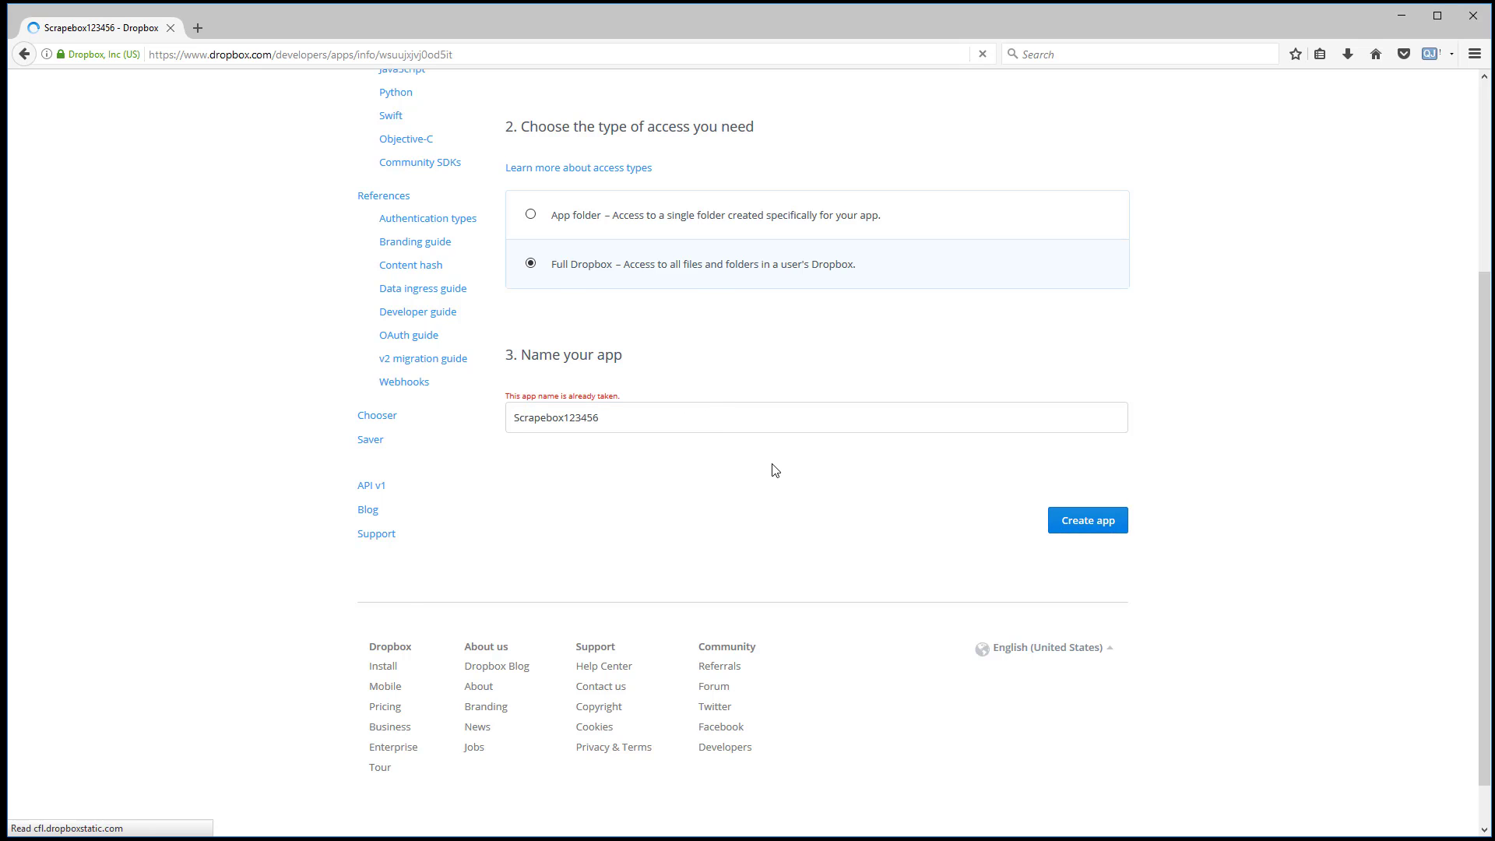
pyautogui.click(1085, 520)
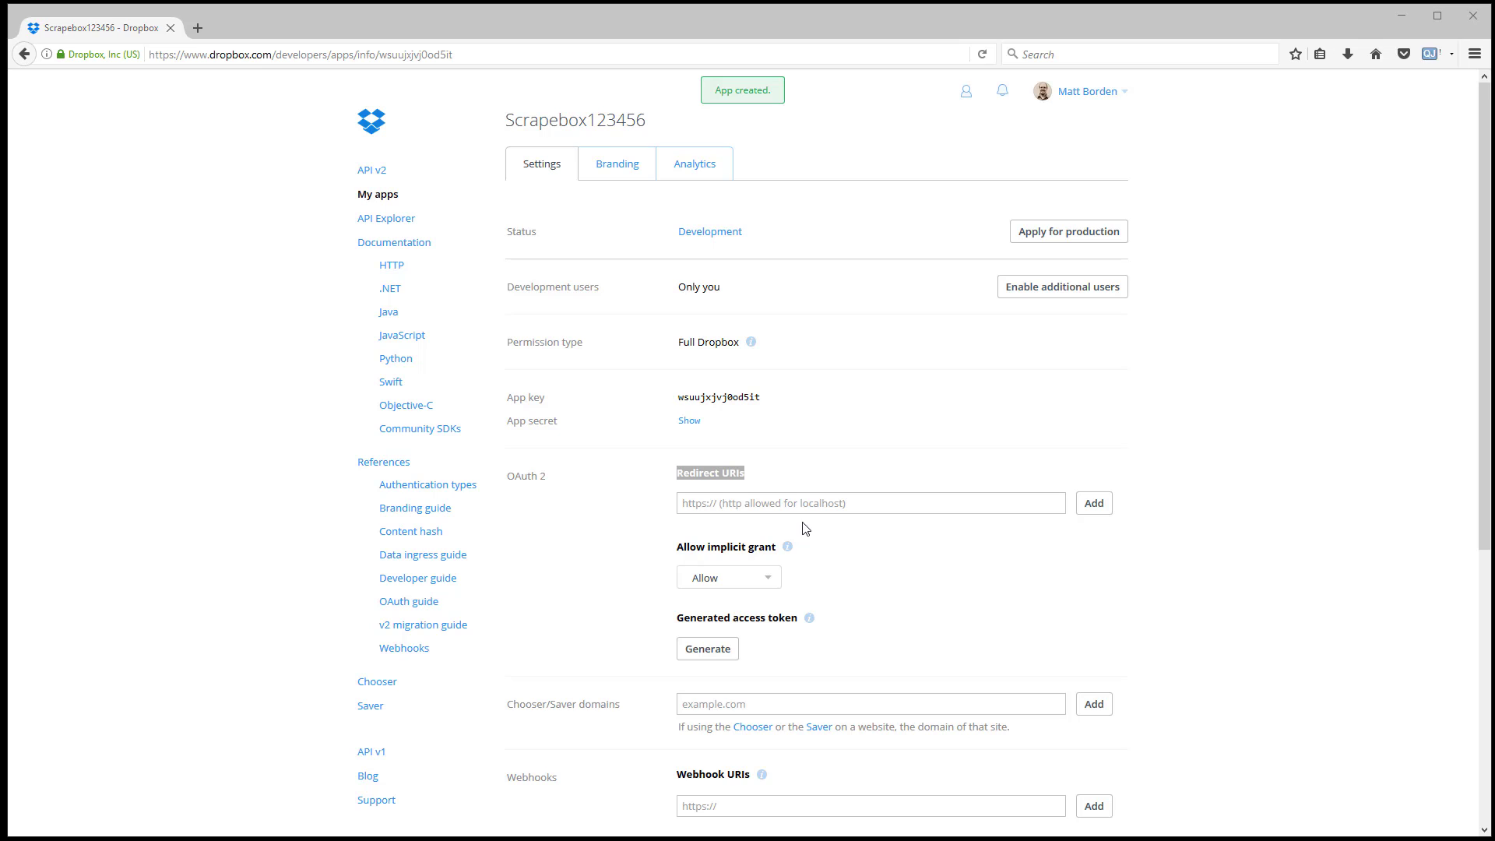
pyautogui.rightClick(800, 503)
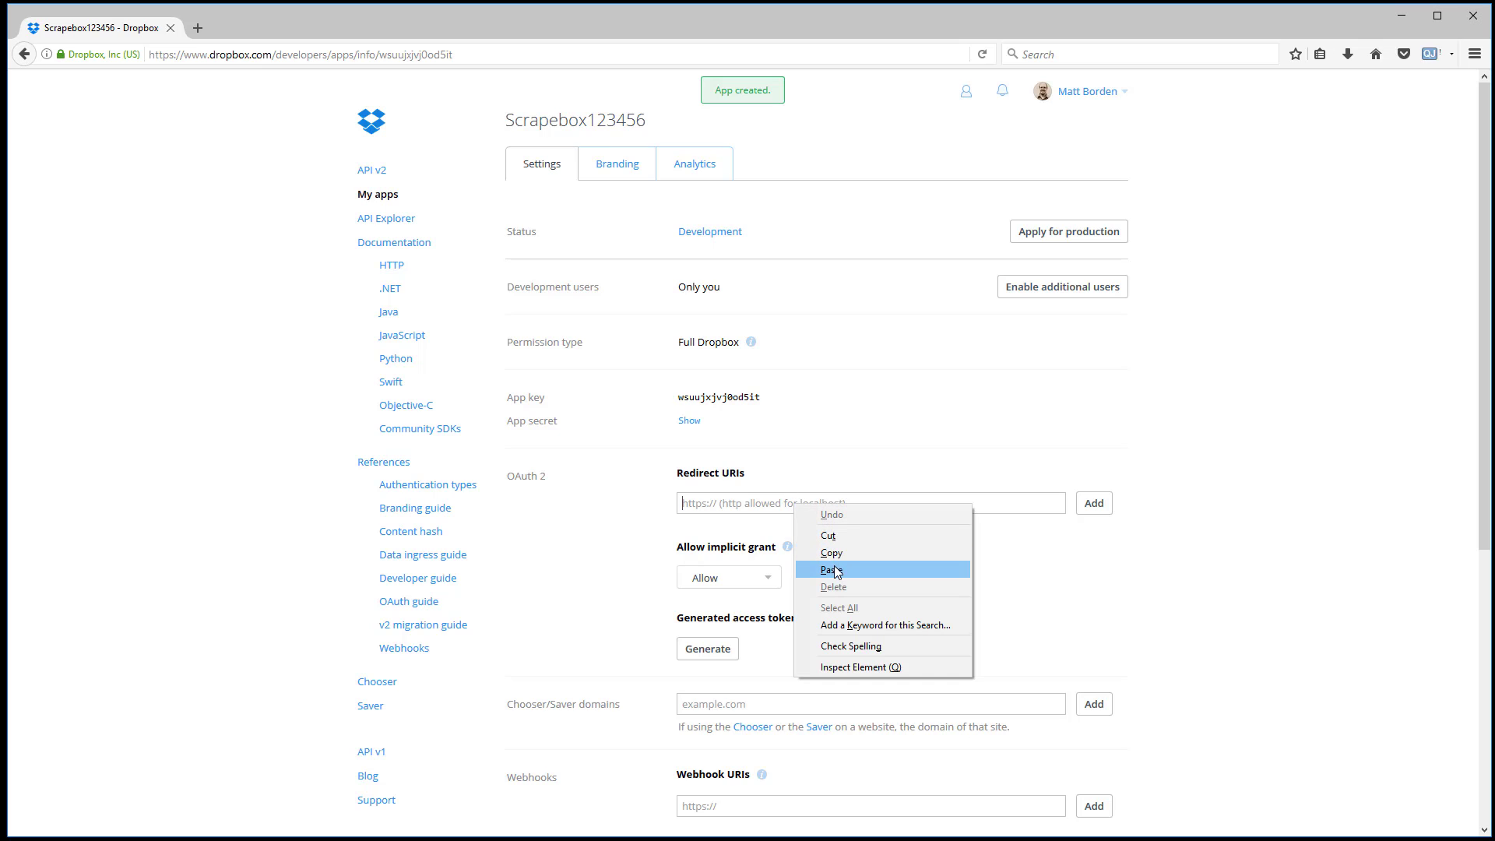
pyautogui.click(830, 570)
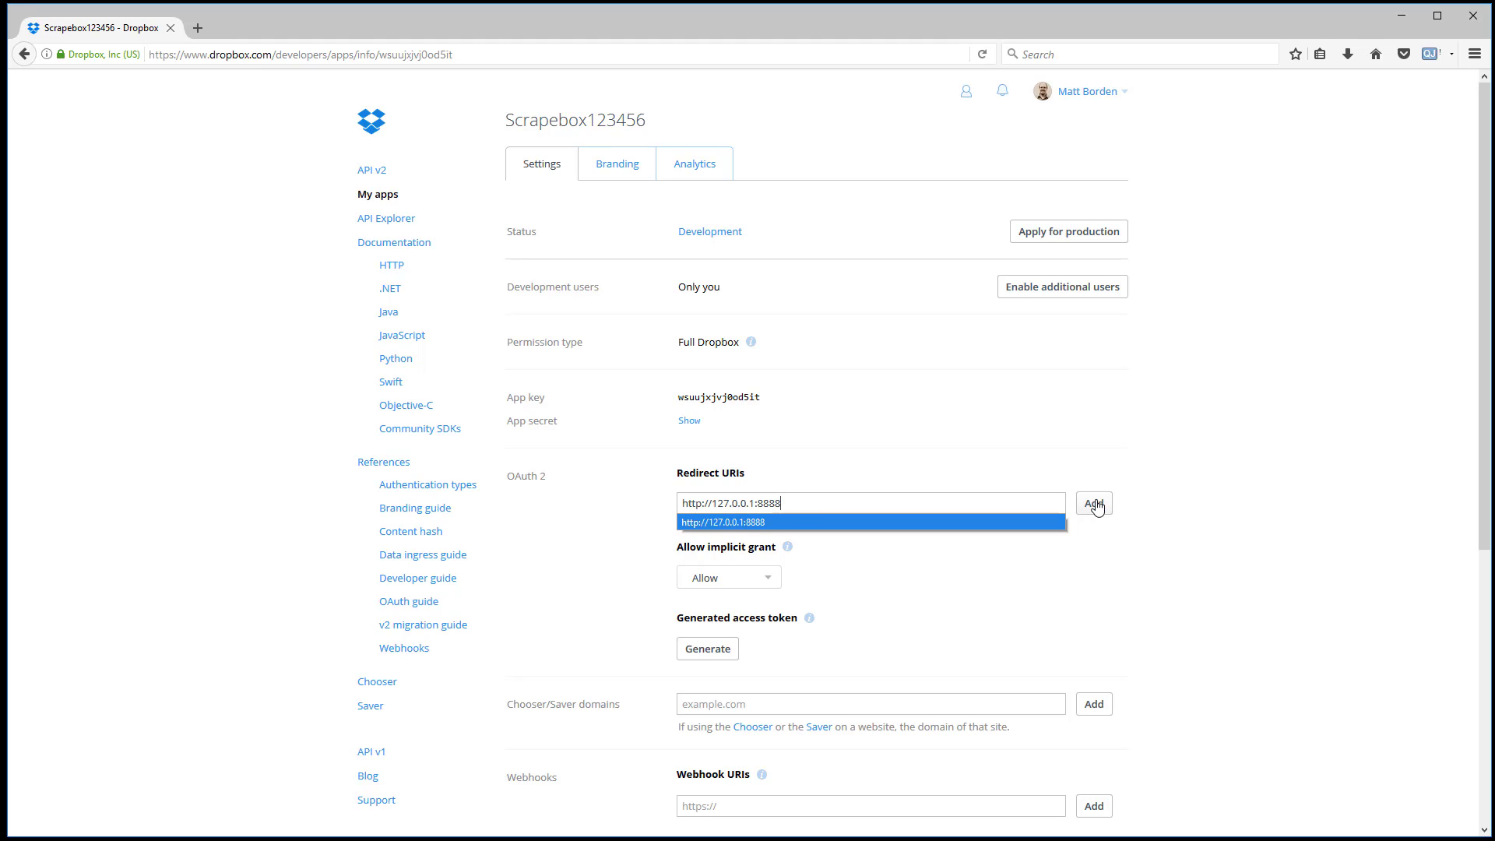
pyautogui.click(1093, 503)
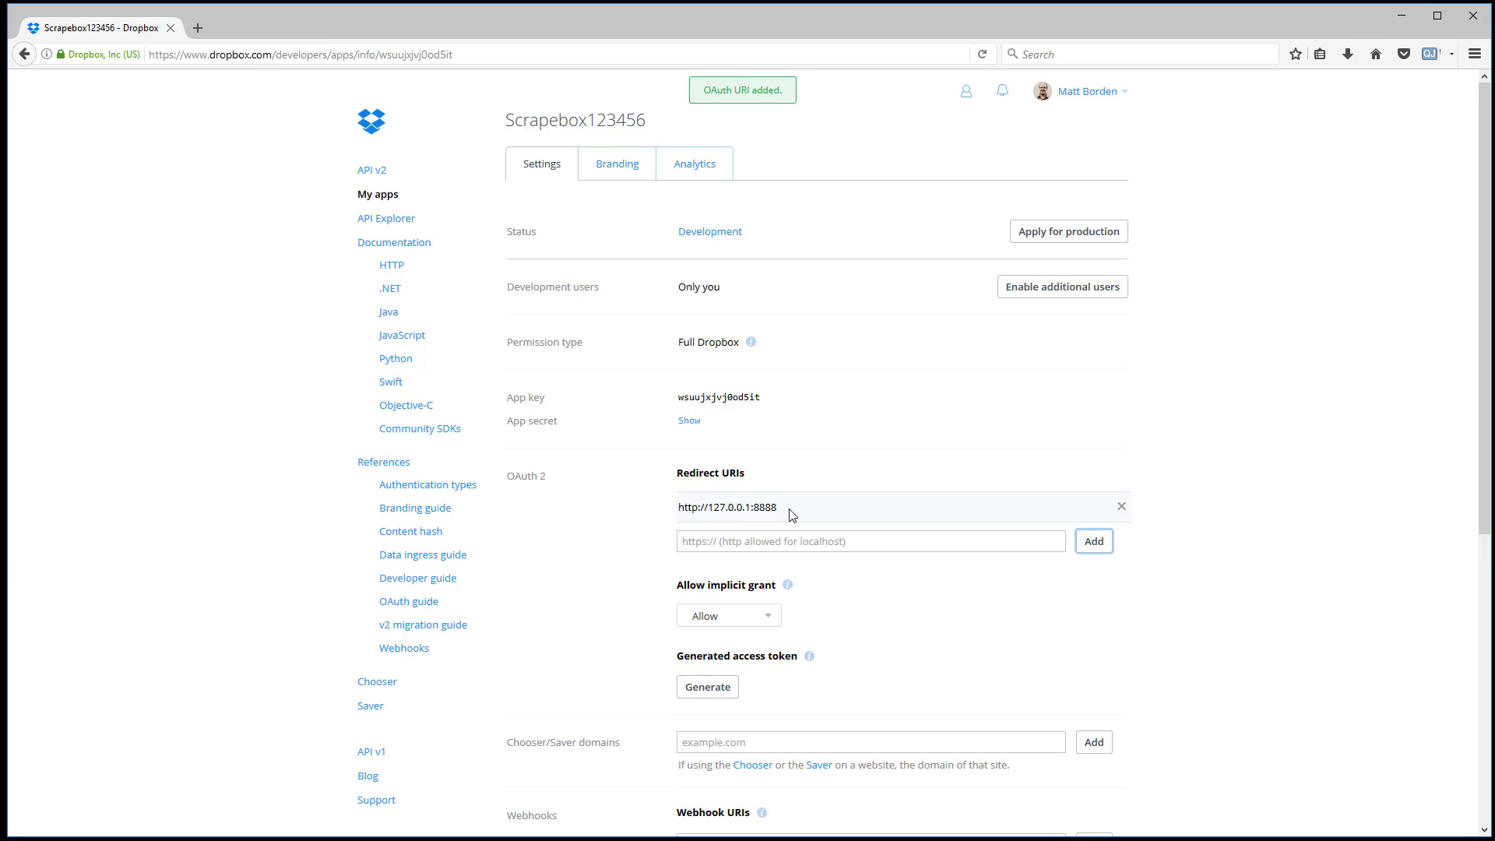
pyautogui.click(688, 421)
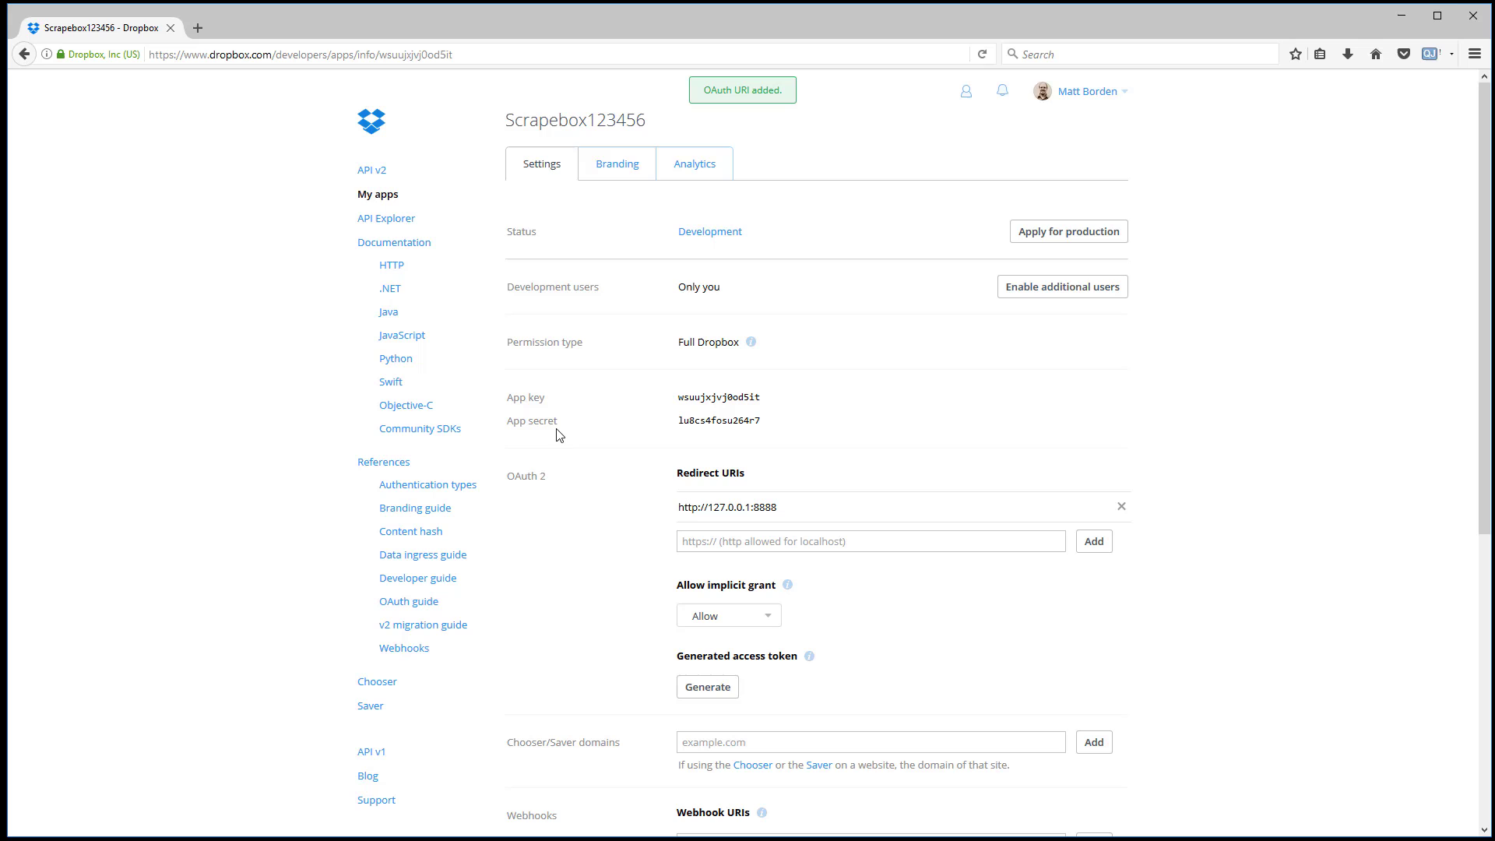
# Scroll the Scrapebox123456 settings page to view the lower options.
pyautogui.scroll(-3)
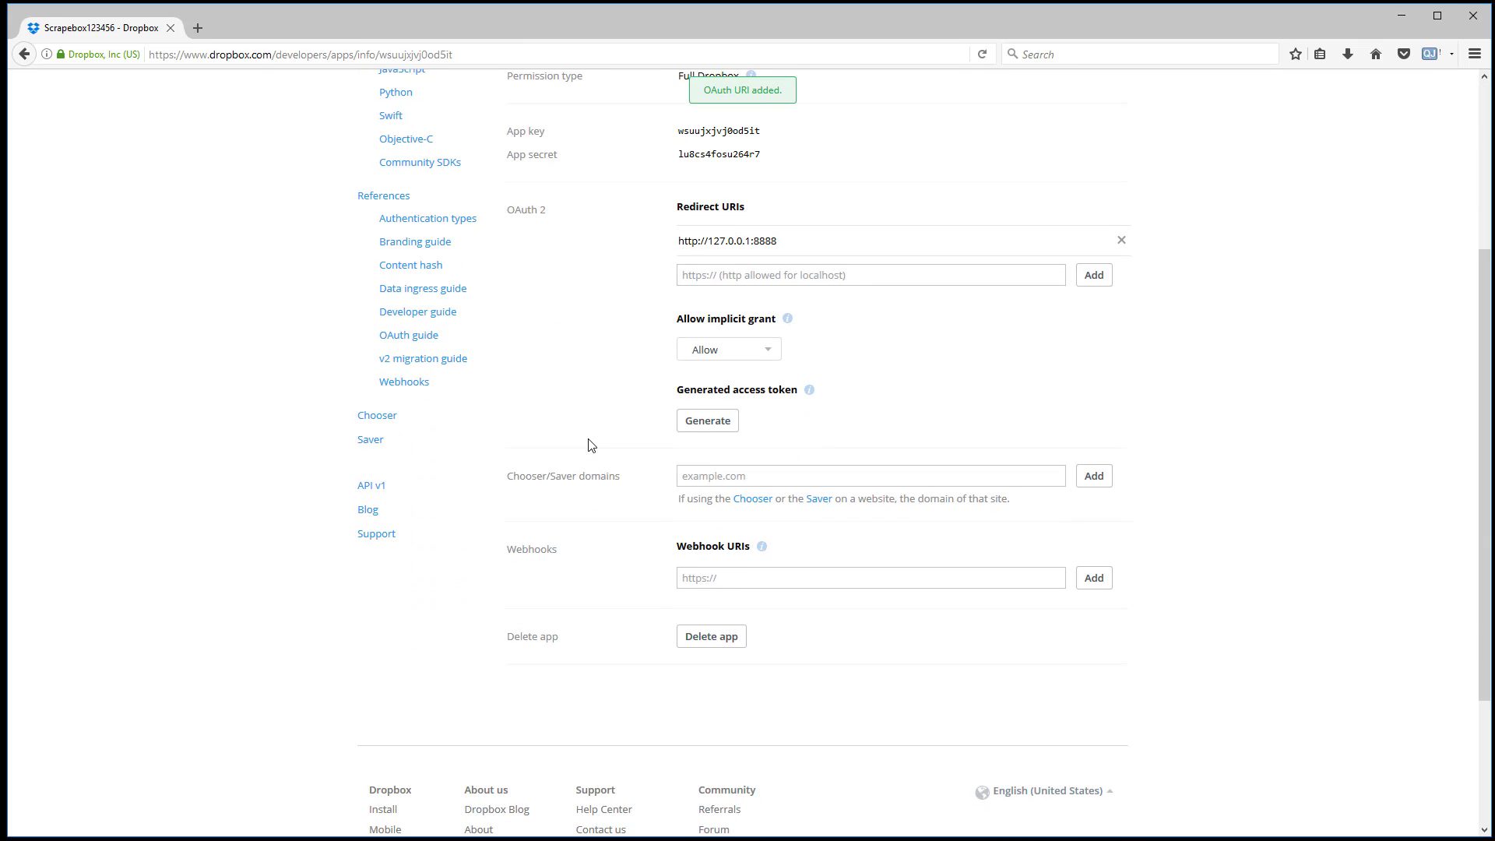
pyautogui.moveTo(645, 417)
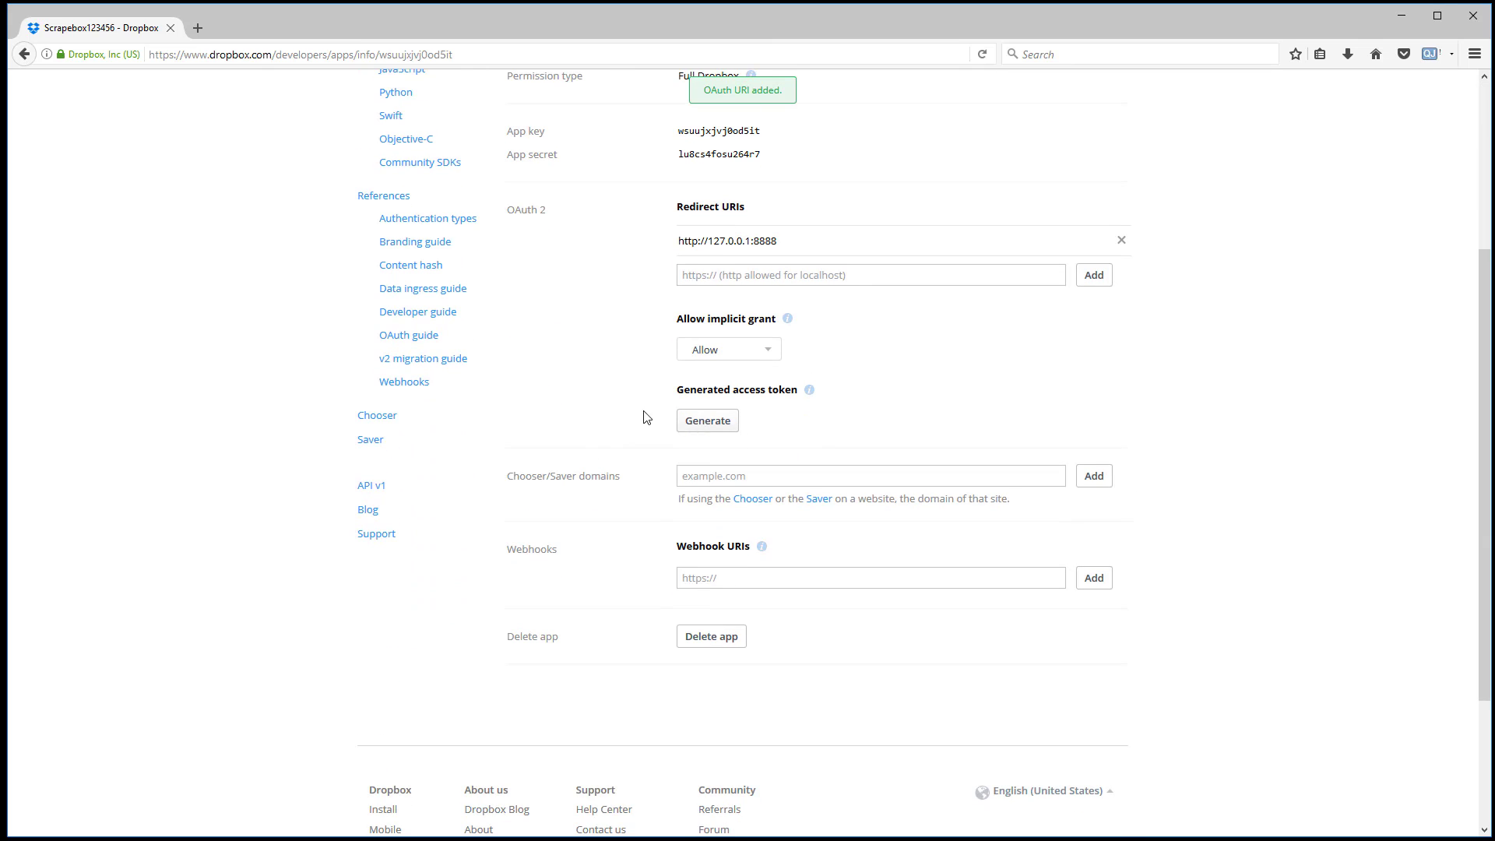
pyautogui.moveTo(808, 389)
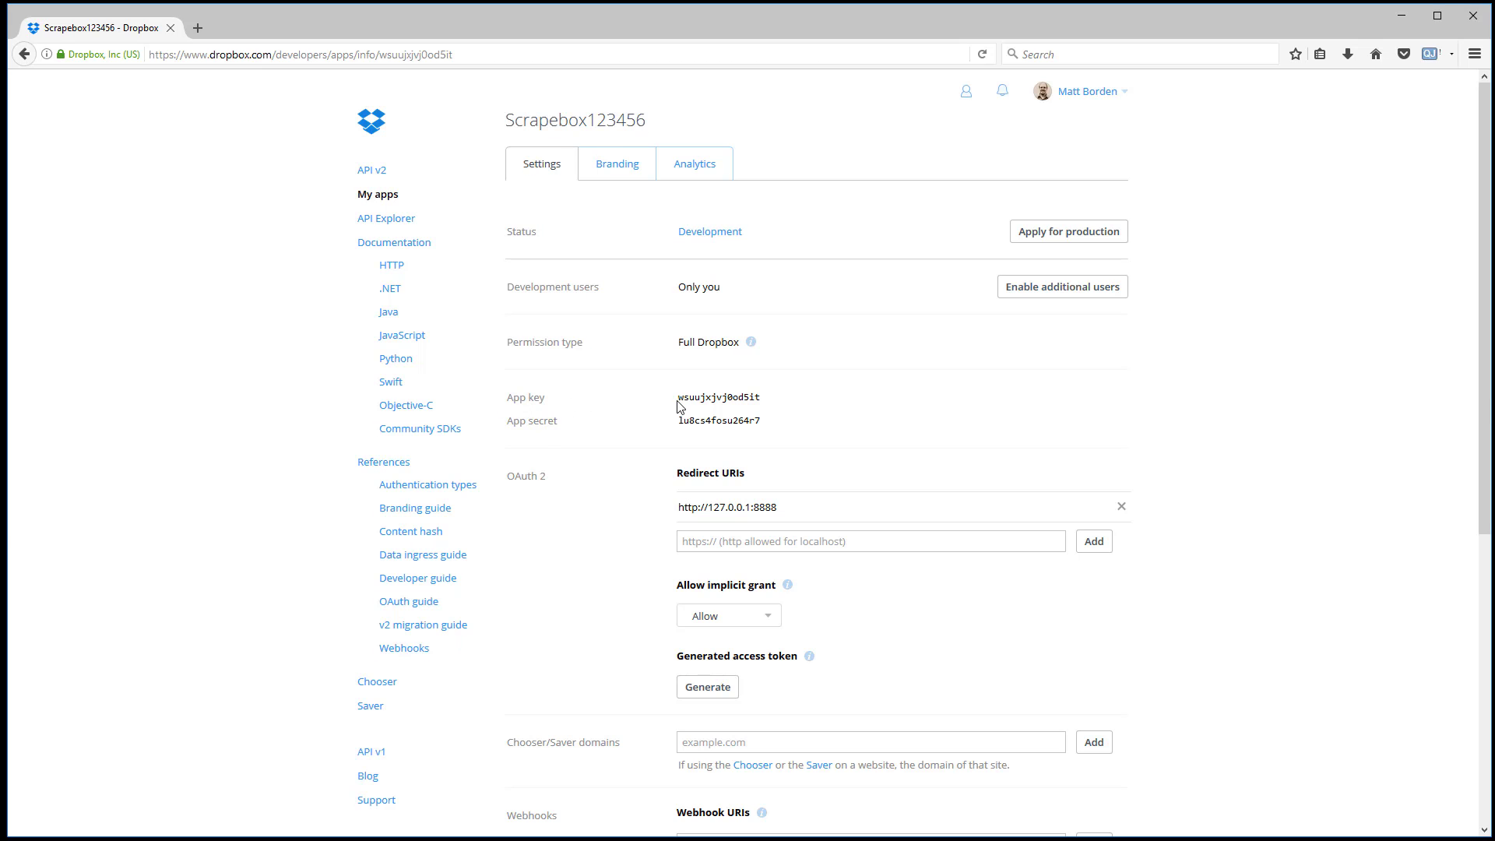
# Copy the selected app key and app secret text to the clipboard.
pyautogui.rightClick(715, 403)
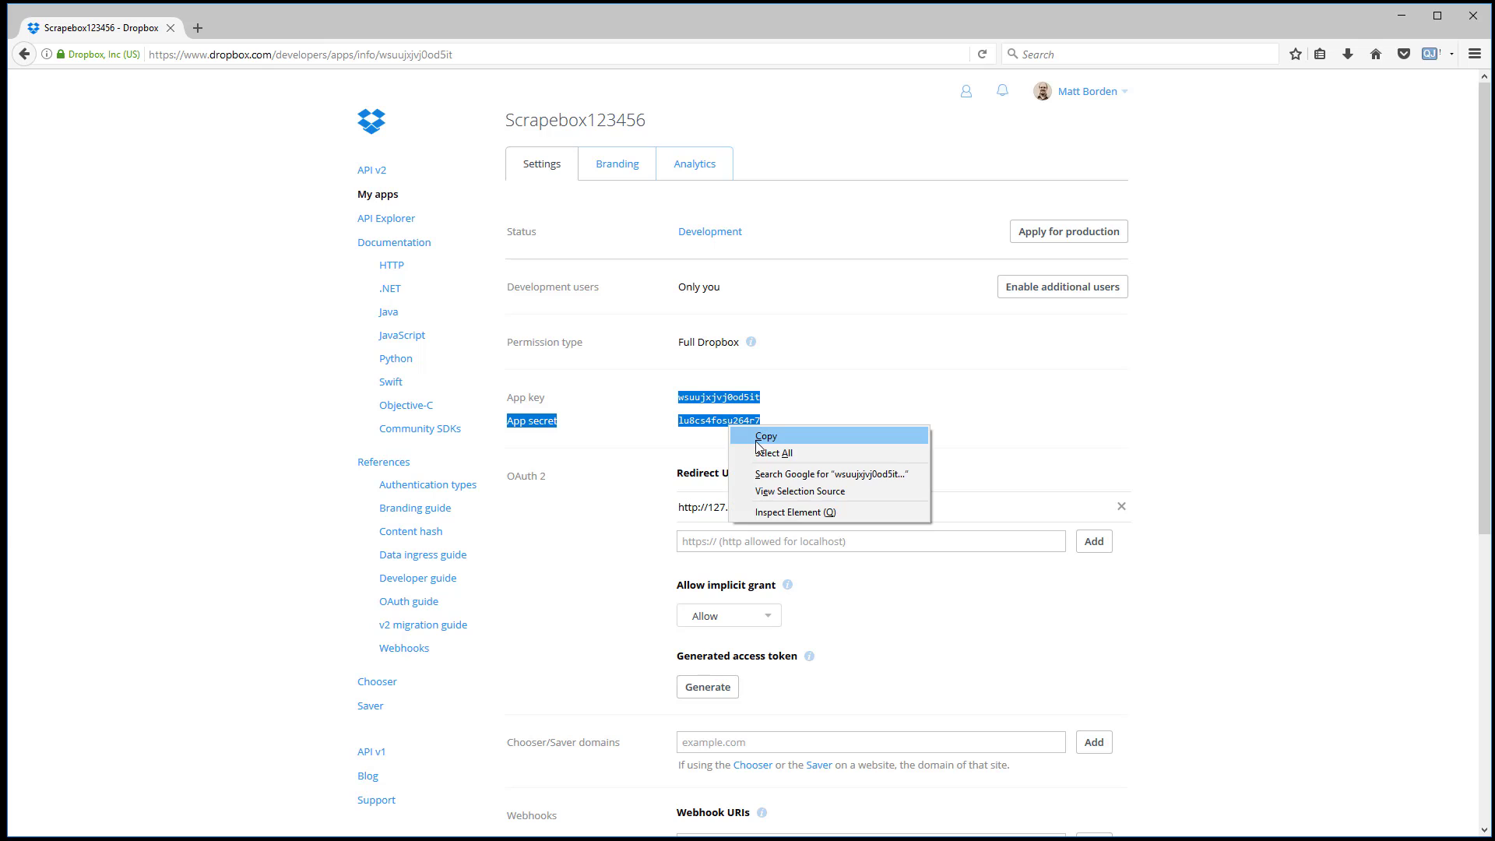
pyautogui.click(766, 436)
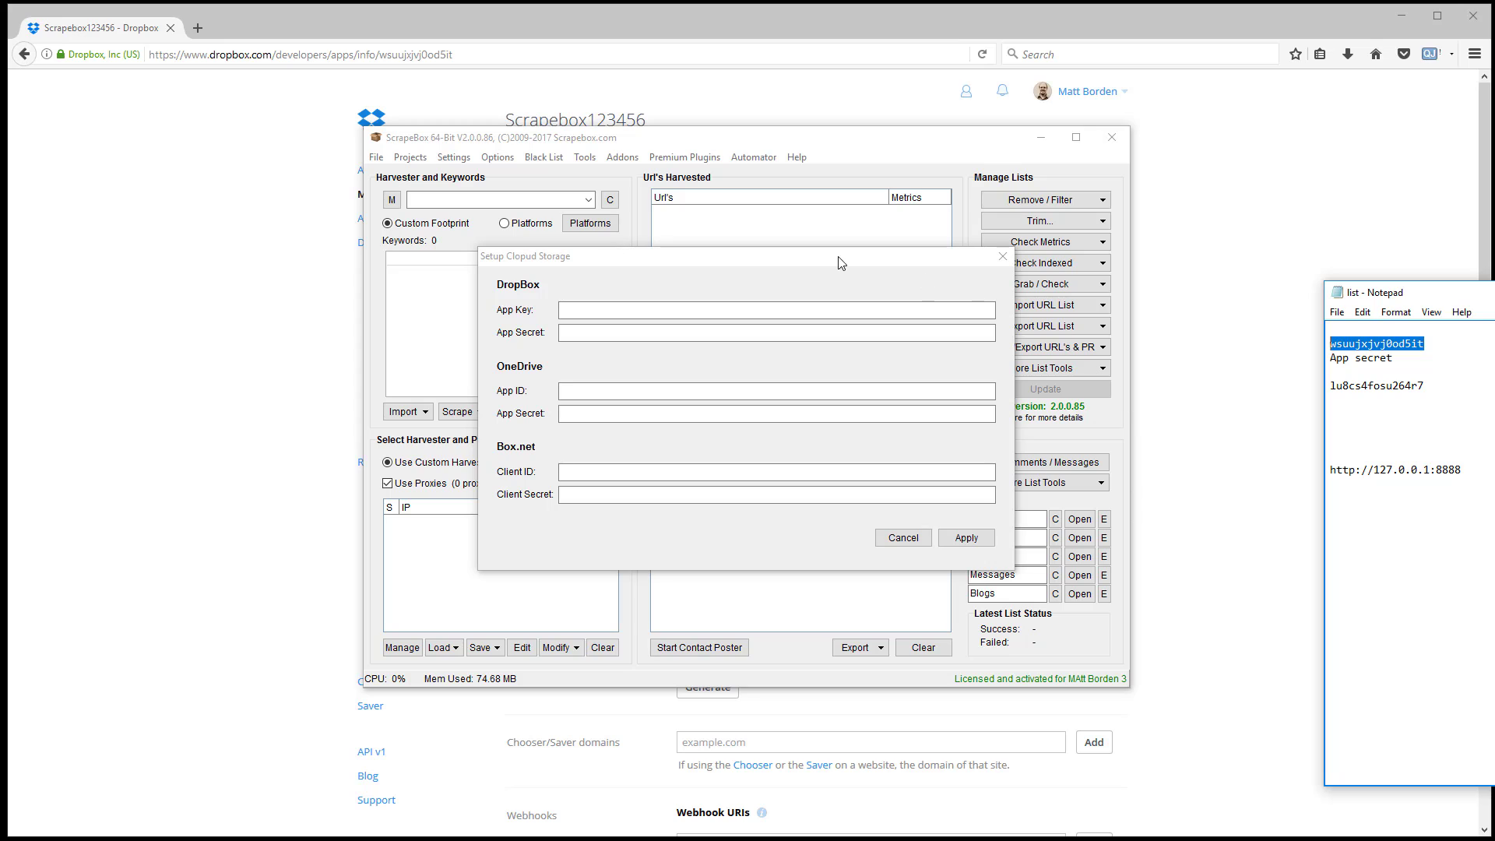
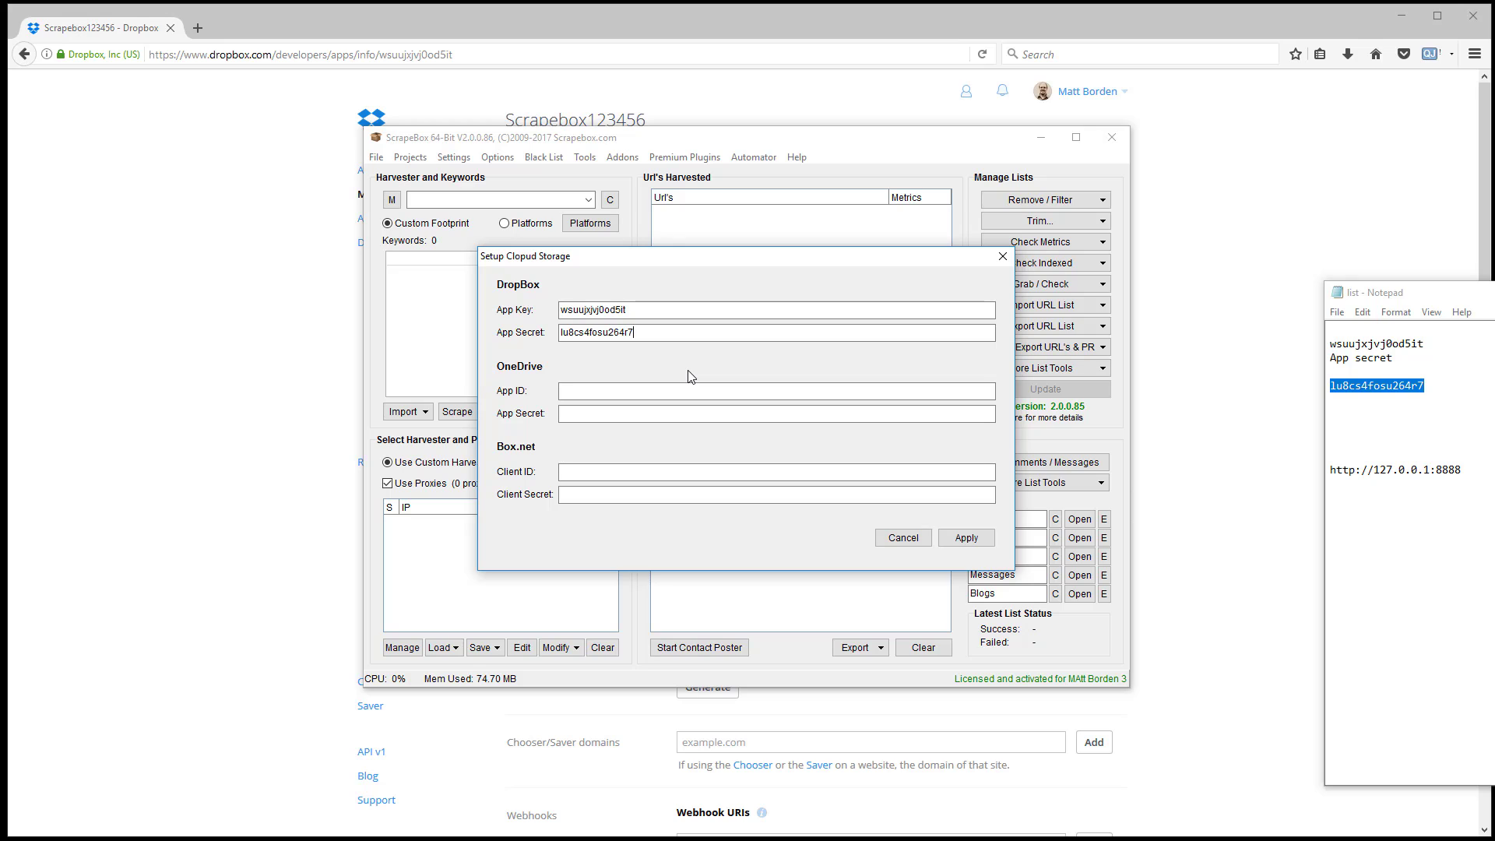
pyautogui.click(777, 331)
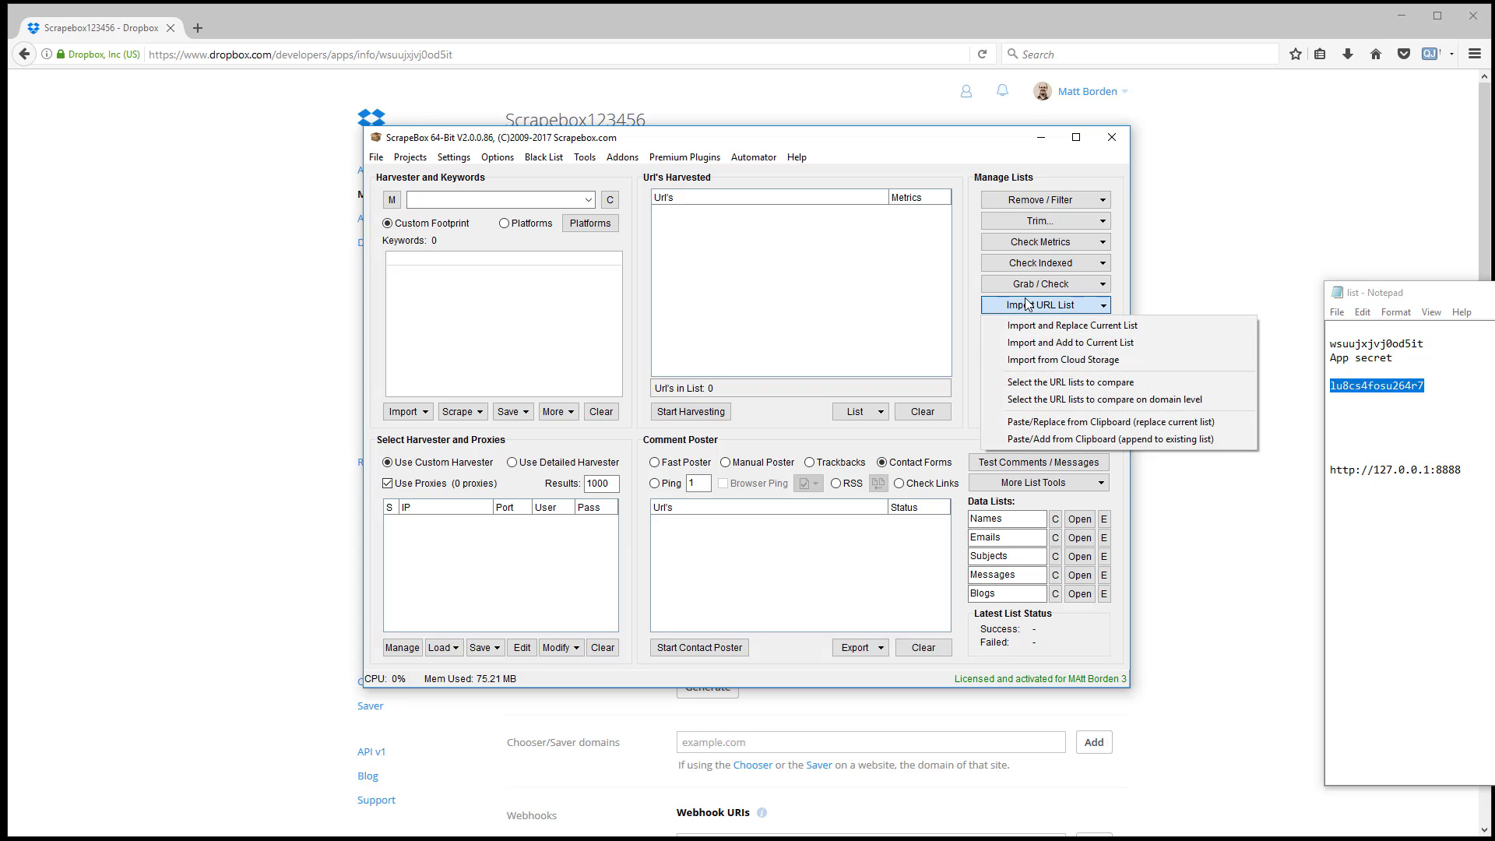
pyautogui.moveTo(1060, 360)
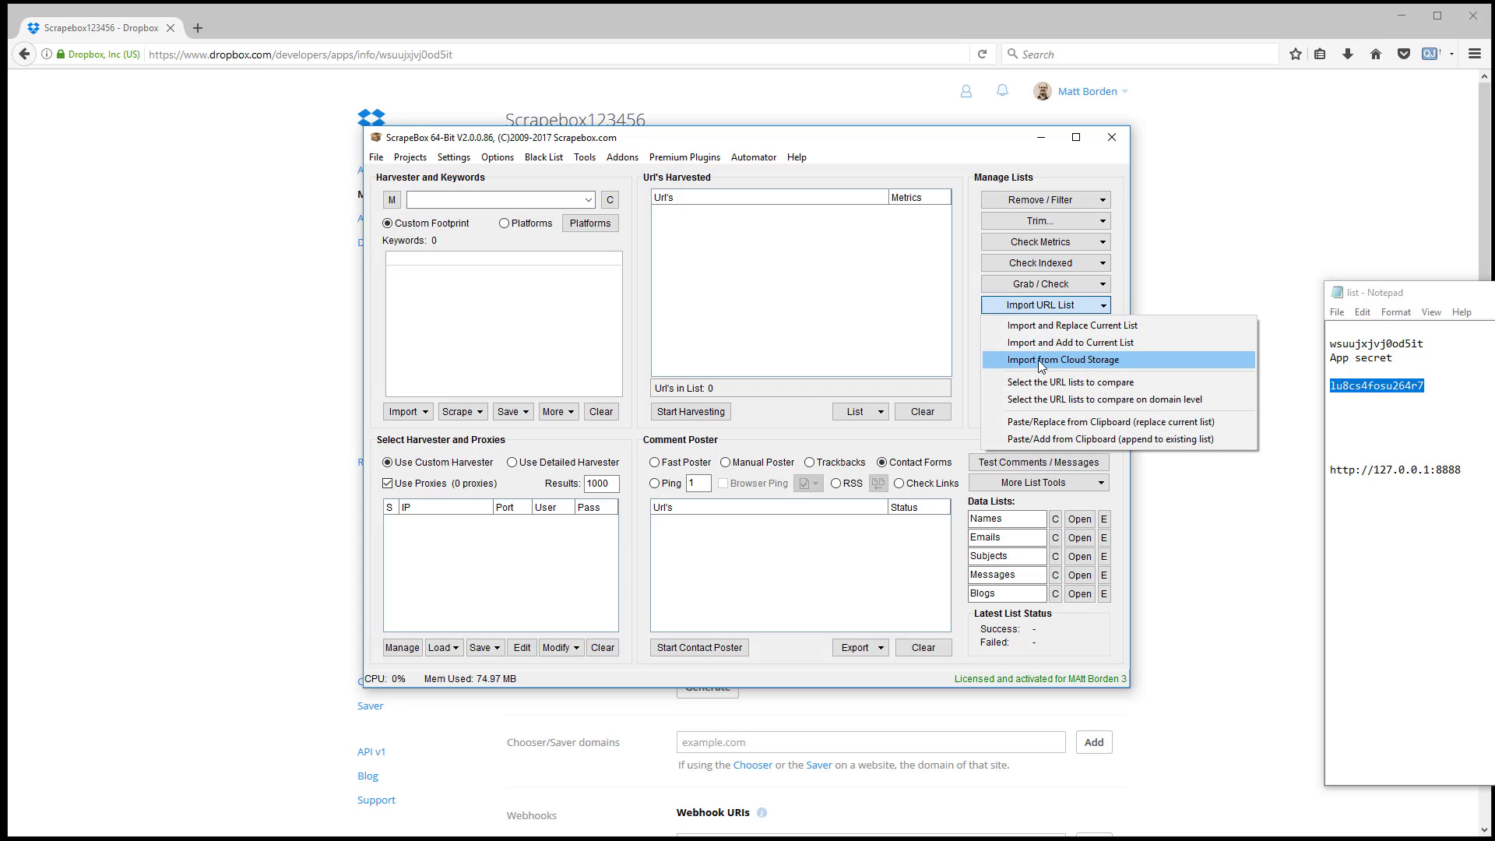
# Import from Cloud Storage via DropBox, sign in, and allow Scrapebox123456 access to the files.
pyautogui.click(1058, 360)
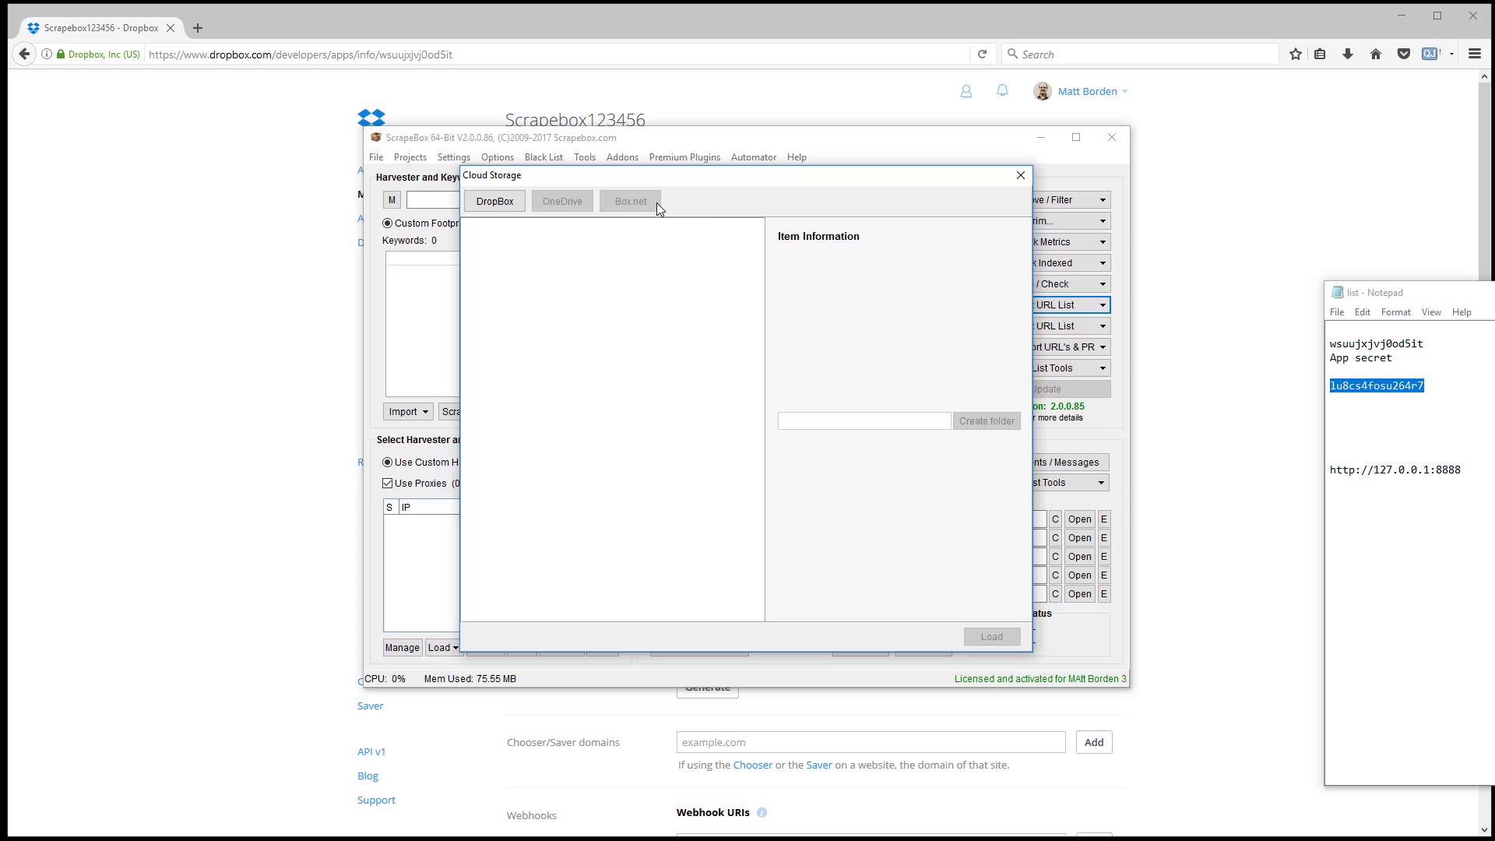
pyautogui.click(494, 201)
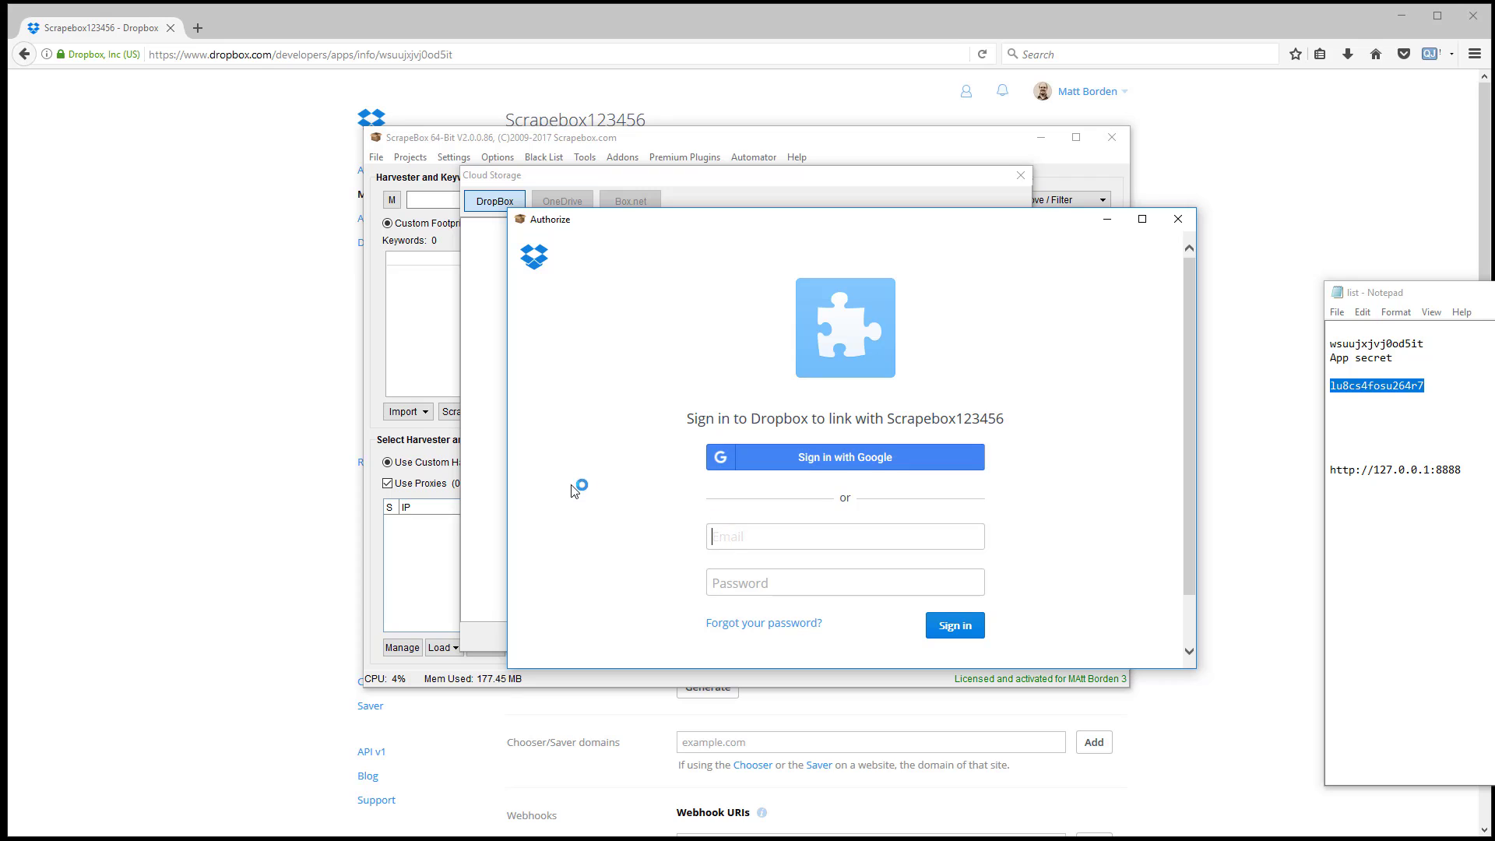
pyautogui.moveTo(1042, 544)
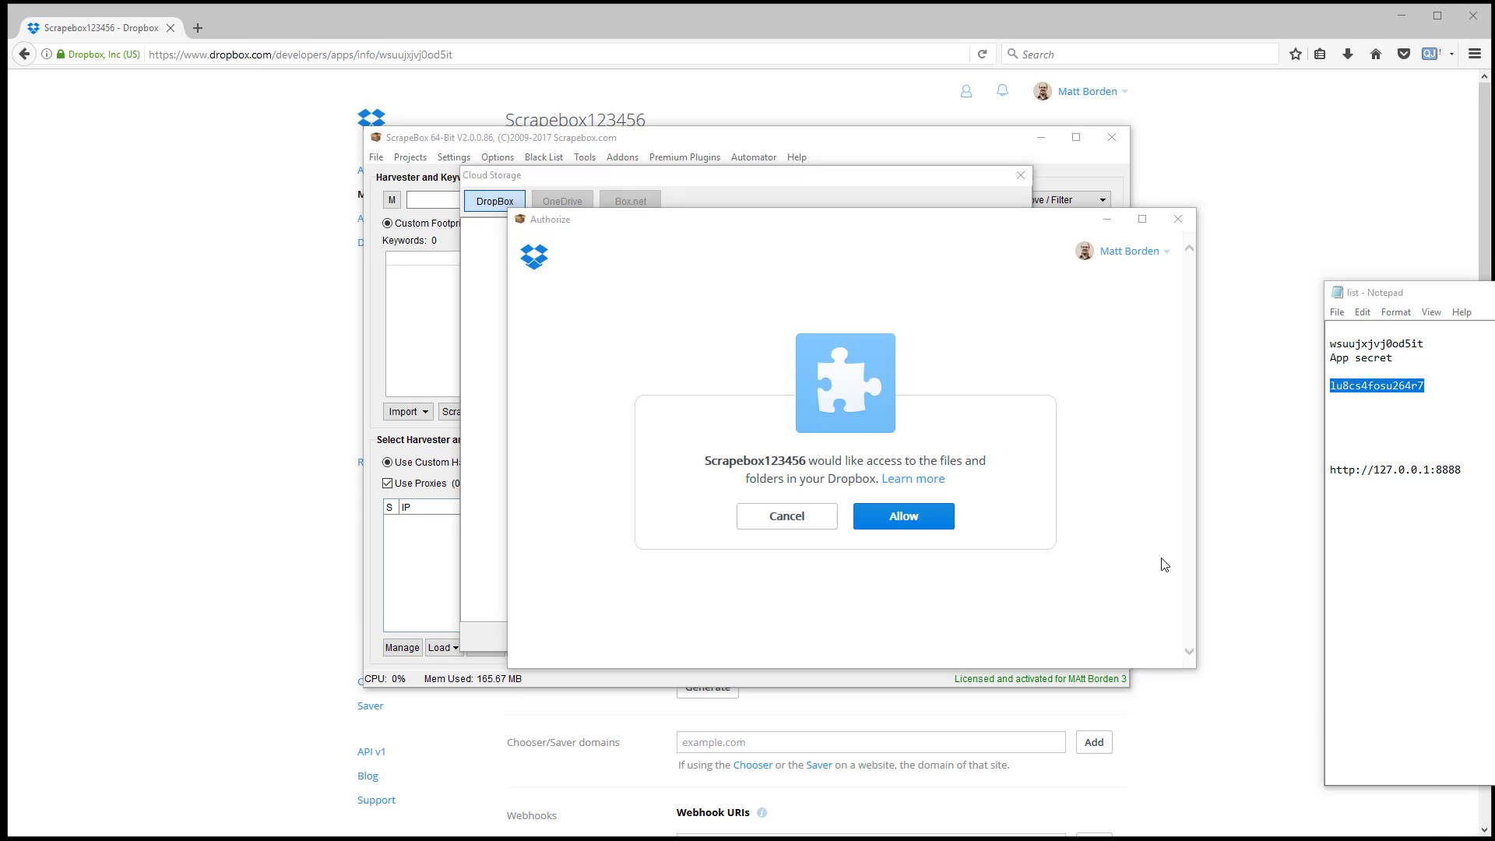
pyautogui.moveTo(1127, 520)
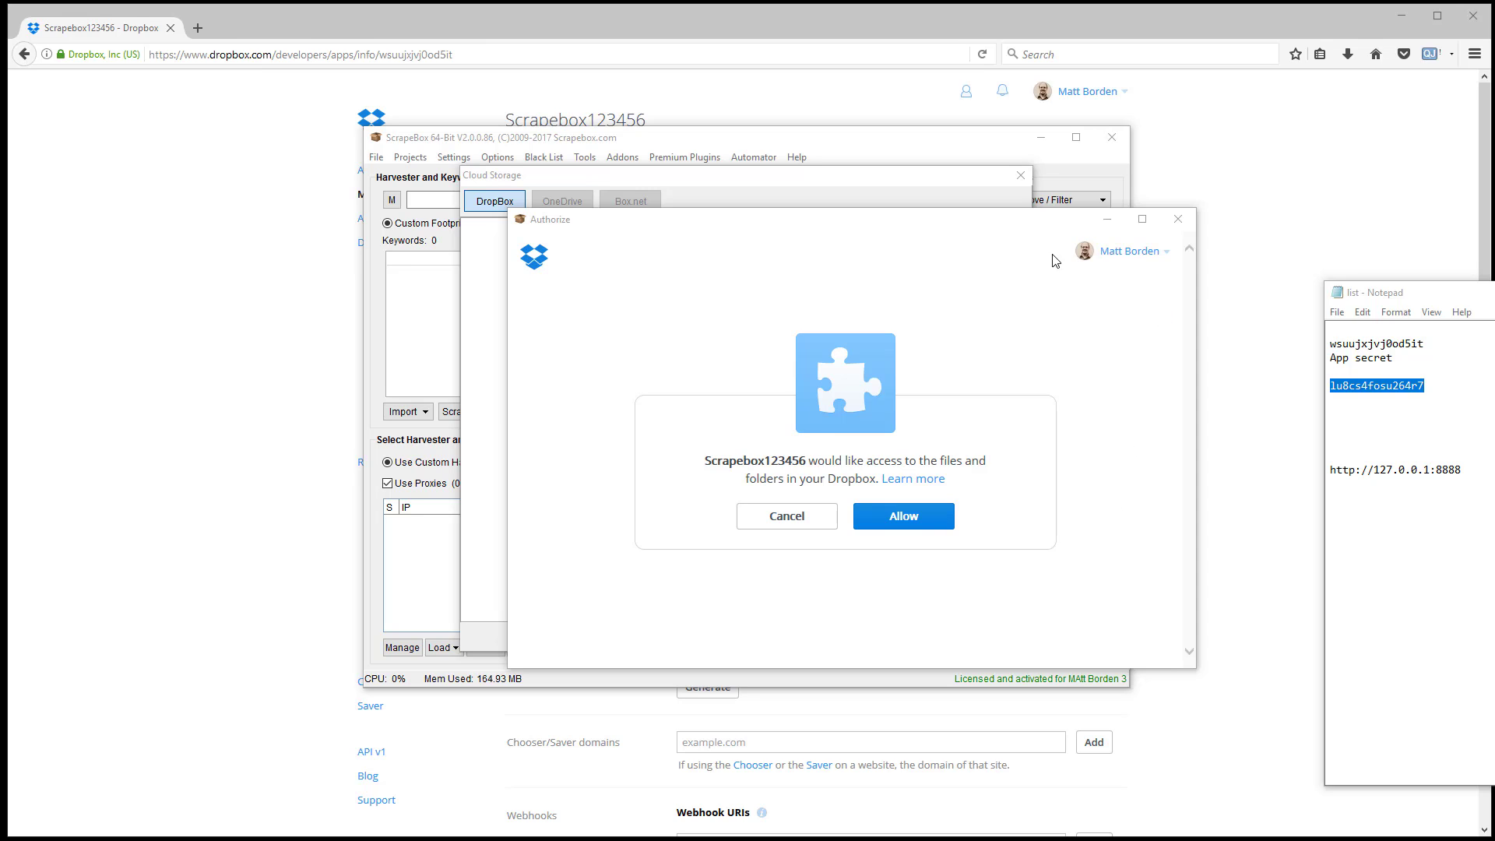
pyautogui.moveTo(729, 466)
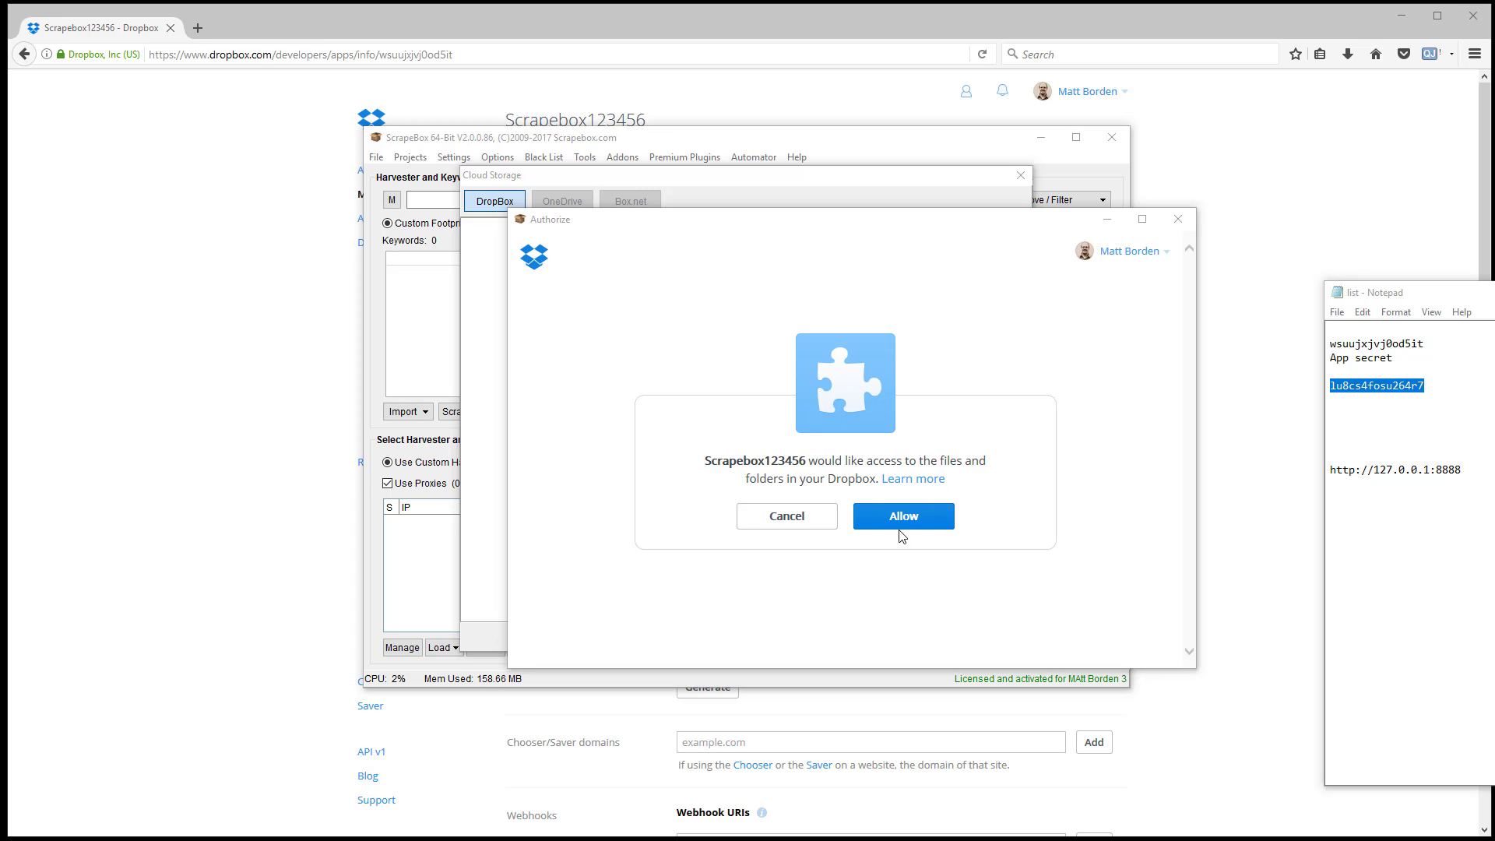
pyautogui.click(902, 516)
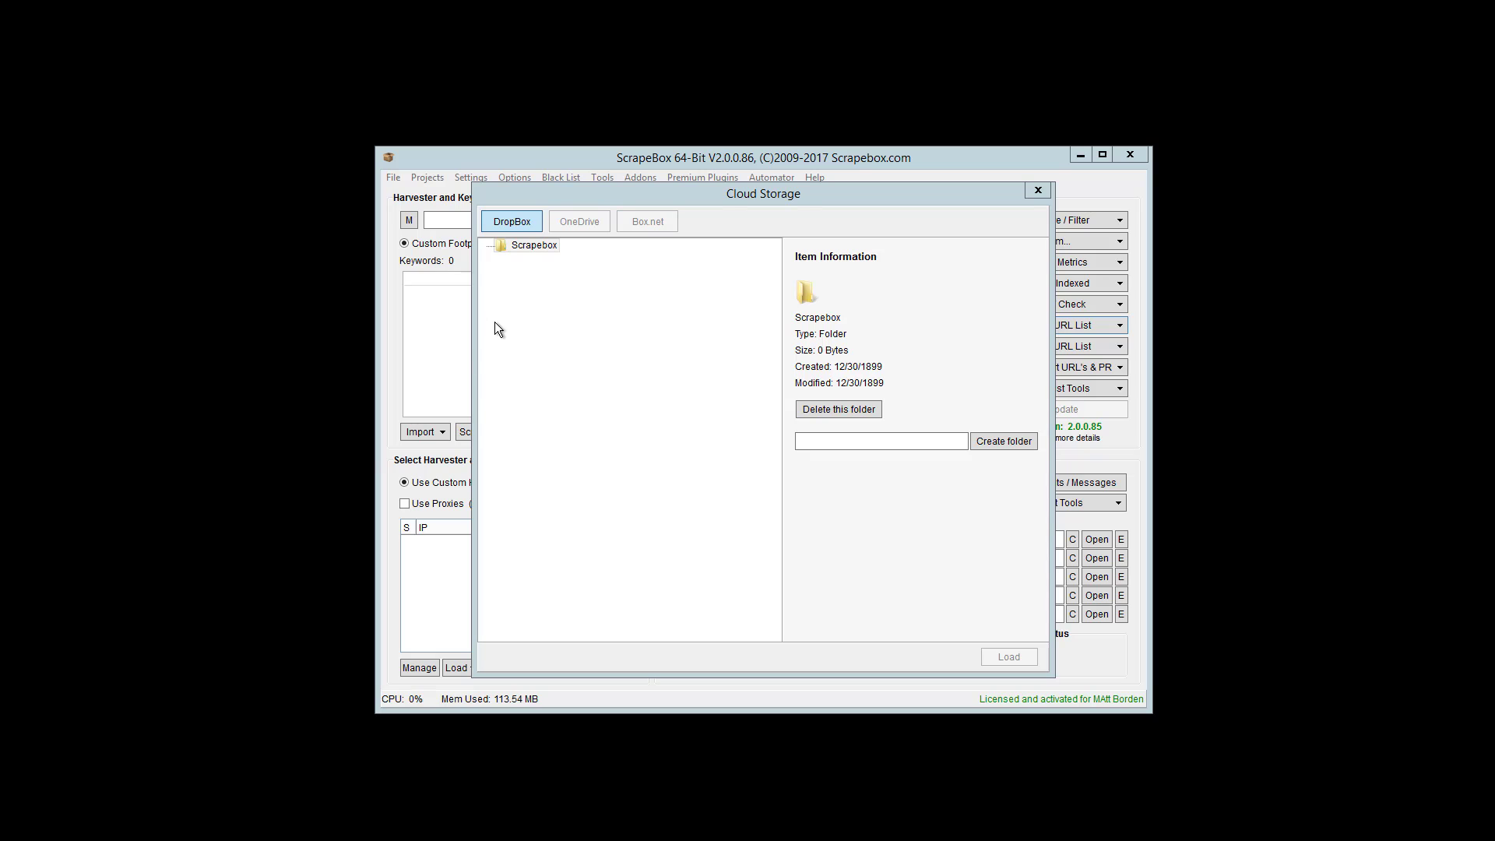
pyautogui.moveTo(548, 229)
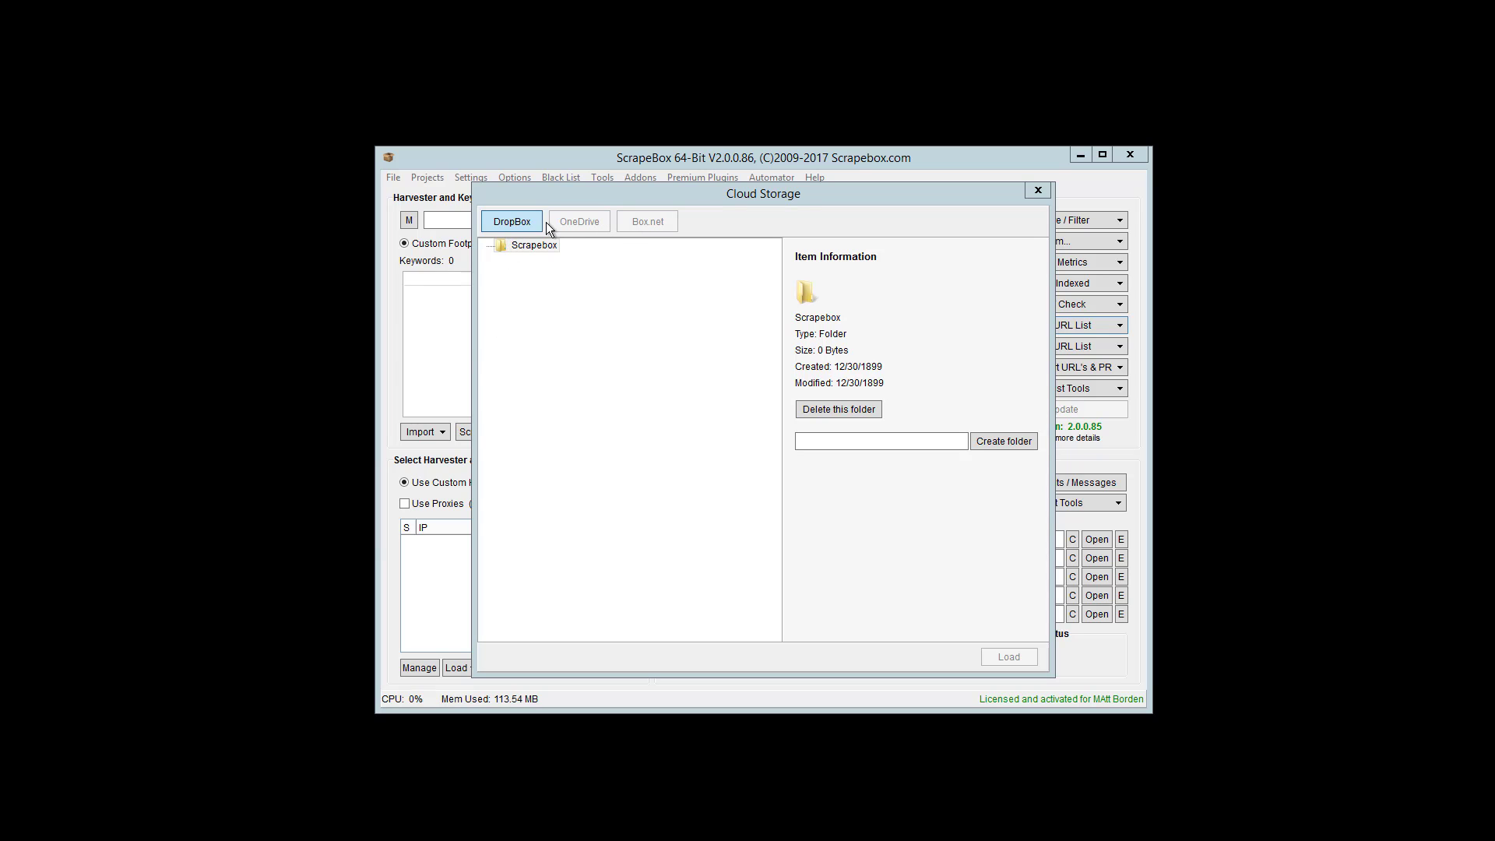
pyautogui.moveTo(905, 503)
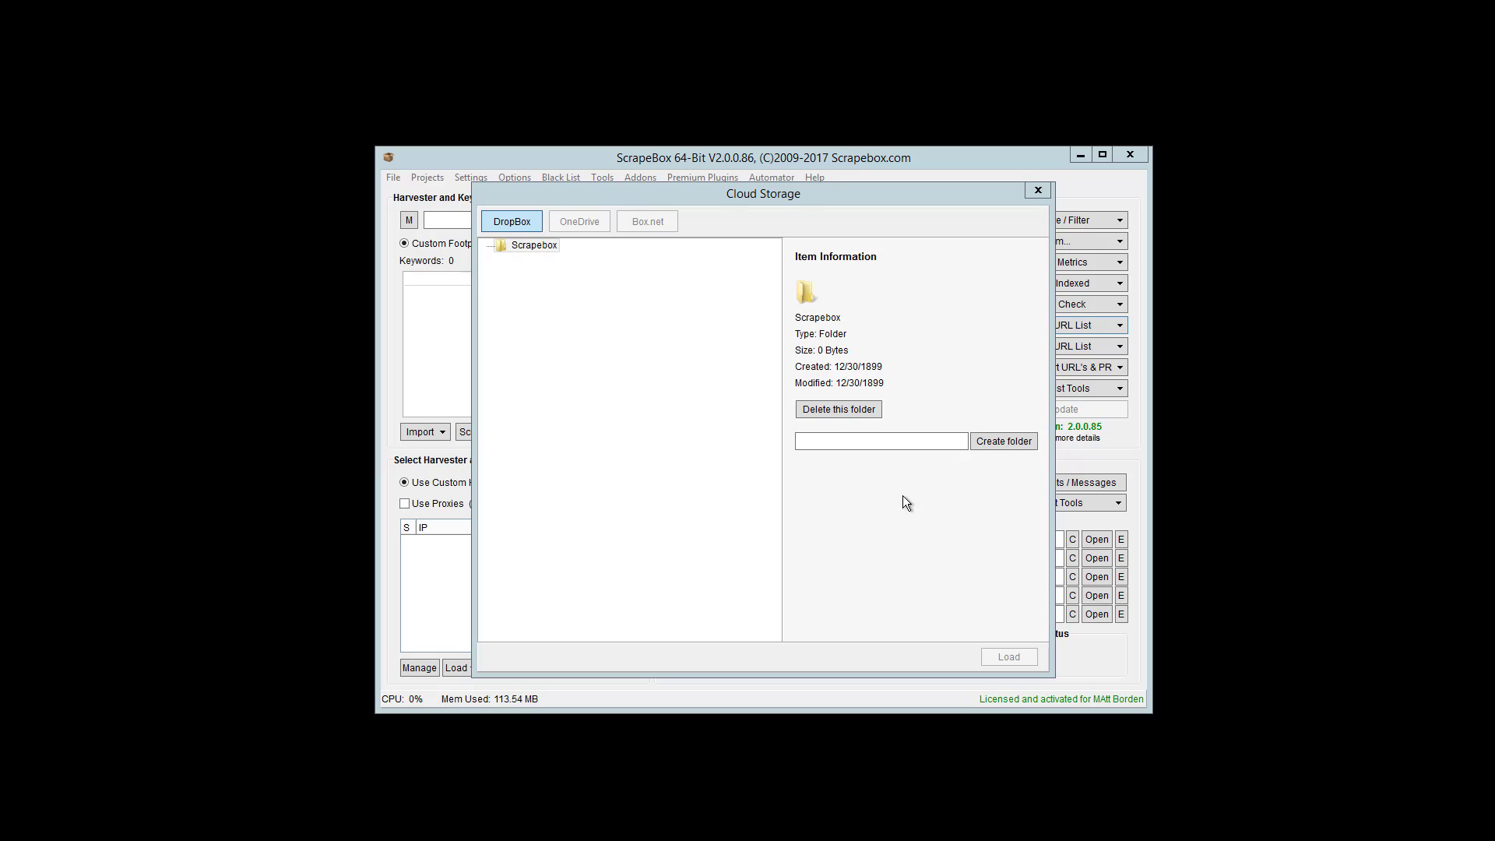
pyautogui.moveTo(536, 255)
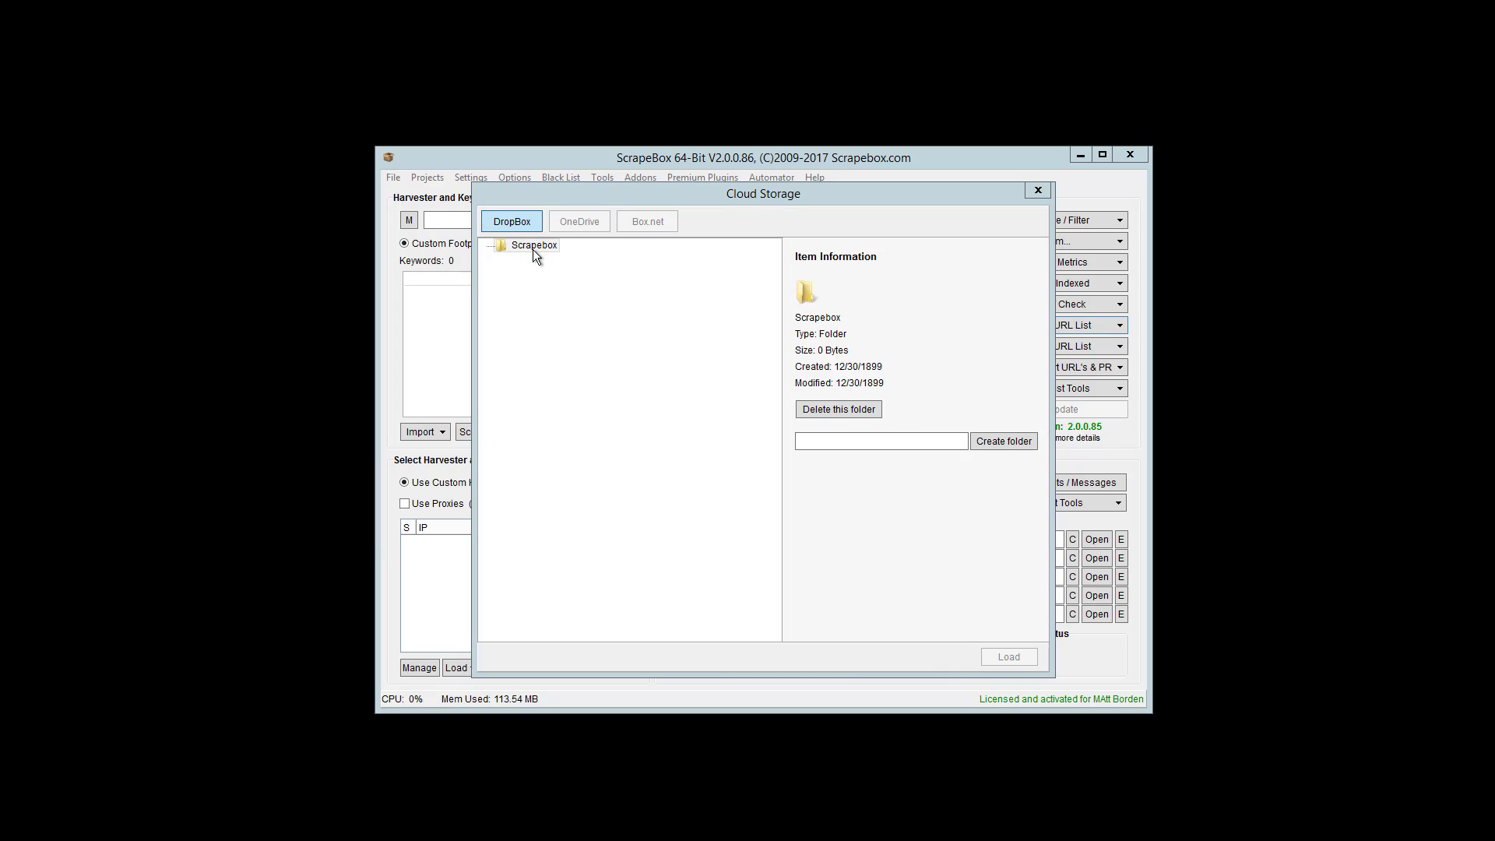
# Harvest URLs for the keyword 'cars', dismissing the proxy warning, yielding 105 results.
pyautogui.click(1037, 190)
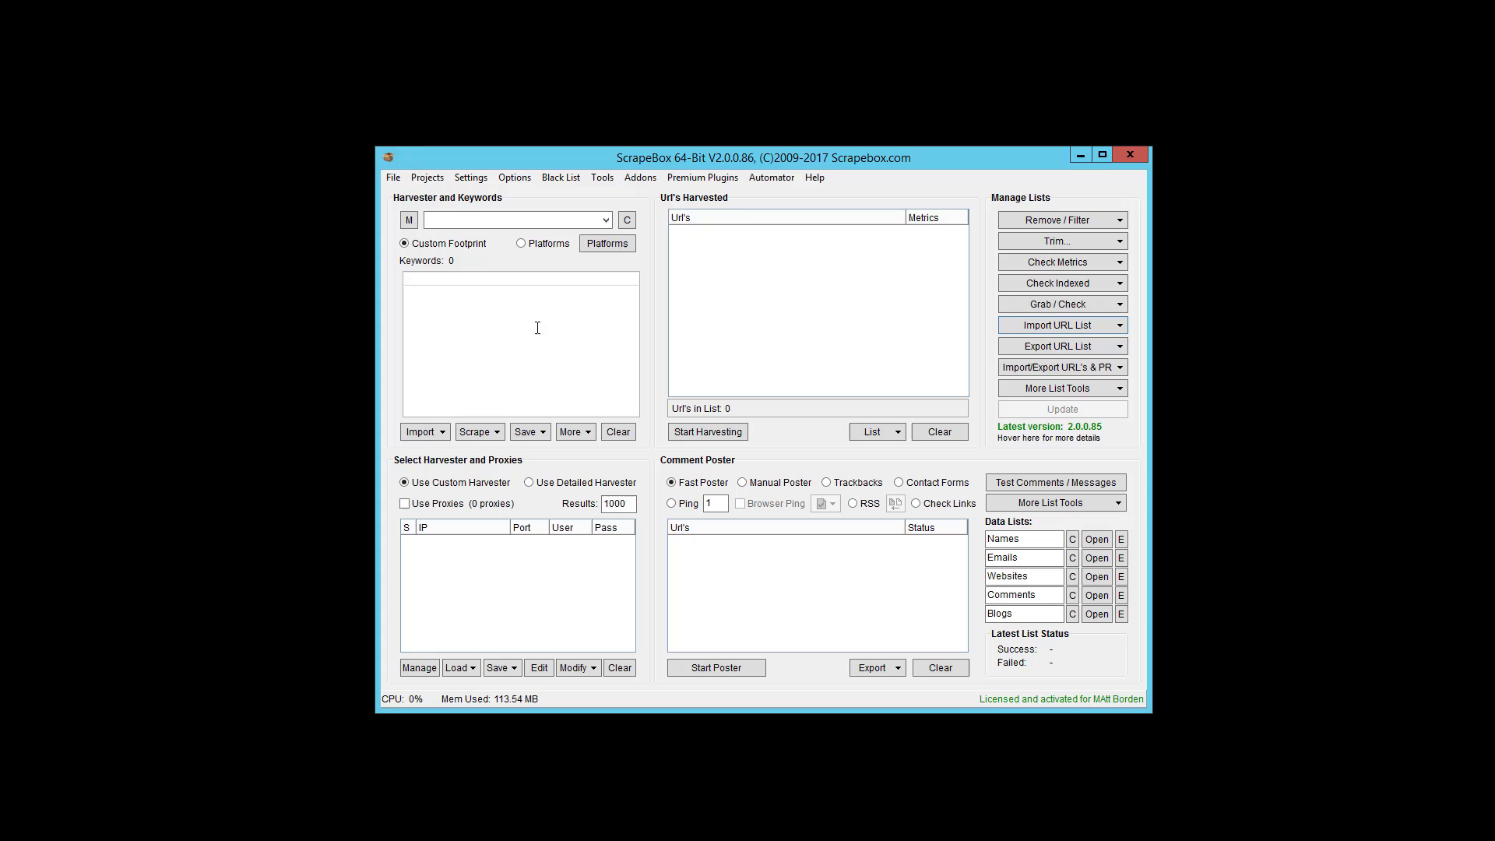
pyautogui.write('cars.')
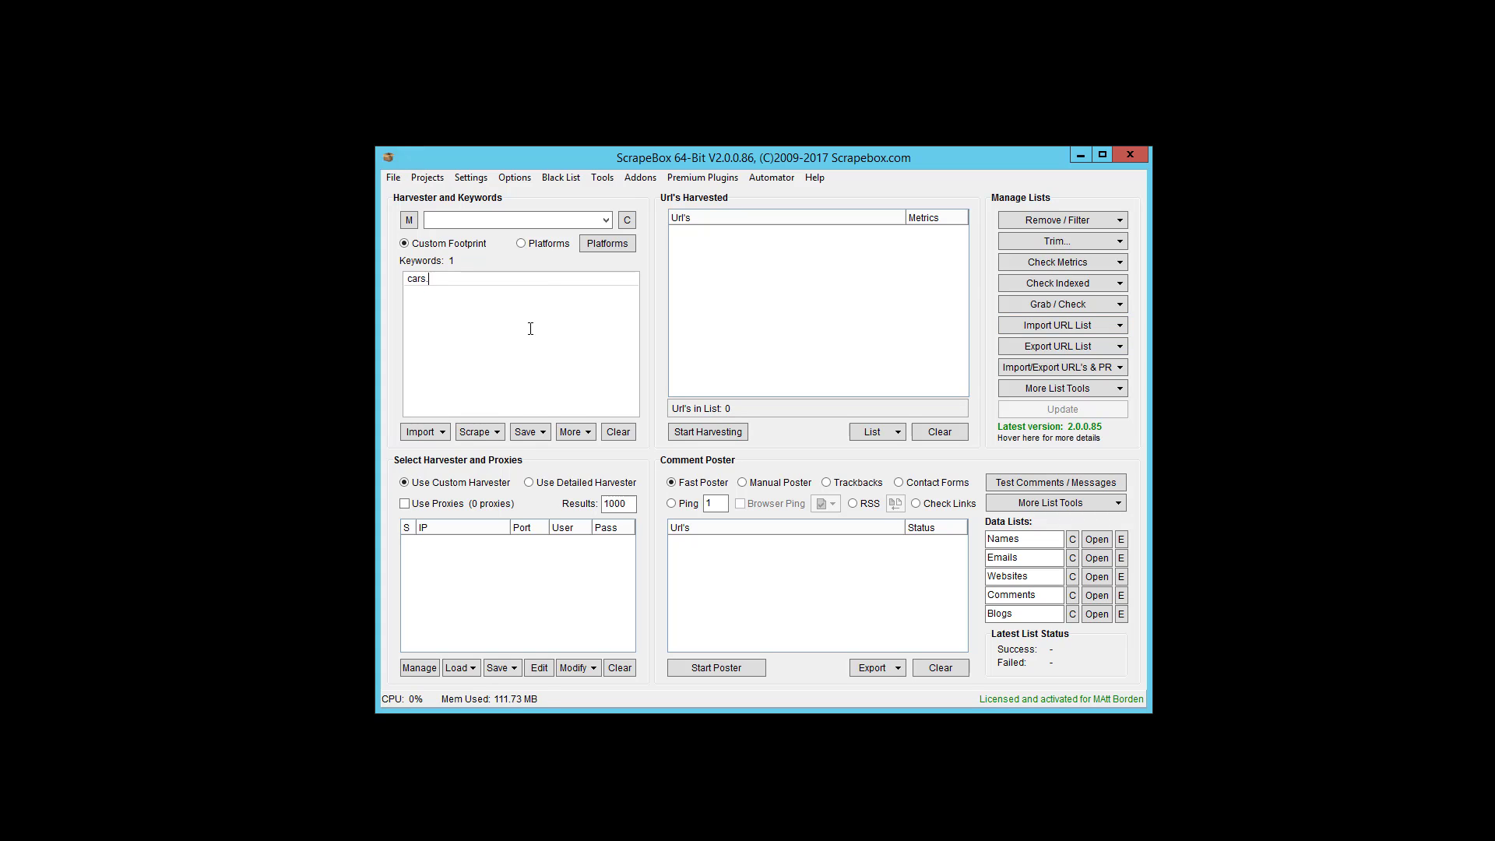
pyautogui.click(707, 432)
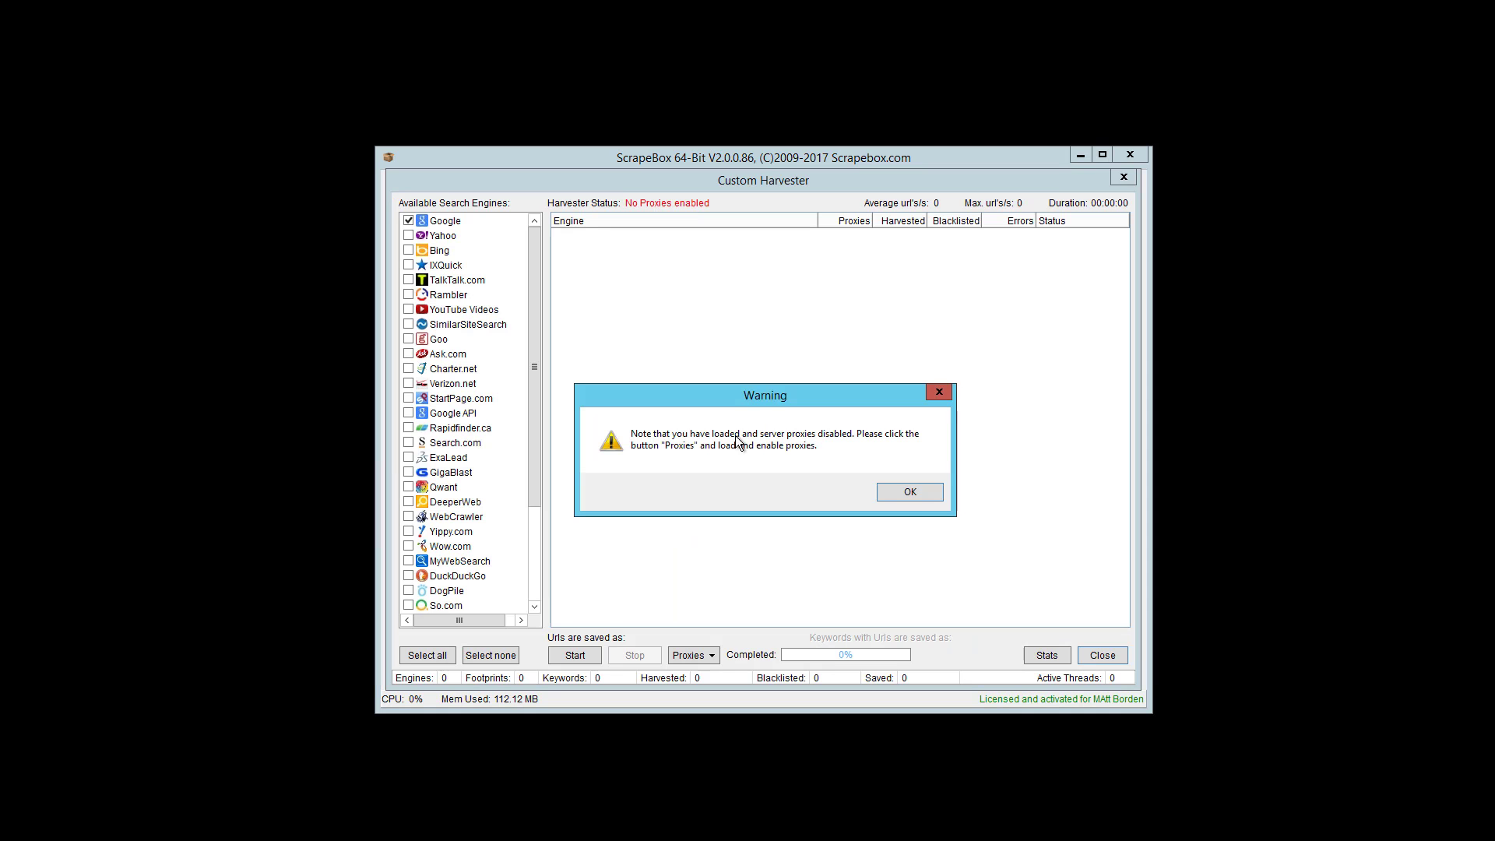
pyautogui.click(906, 490)
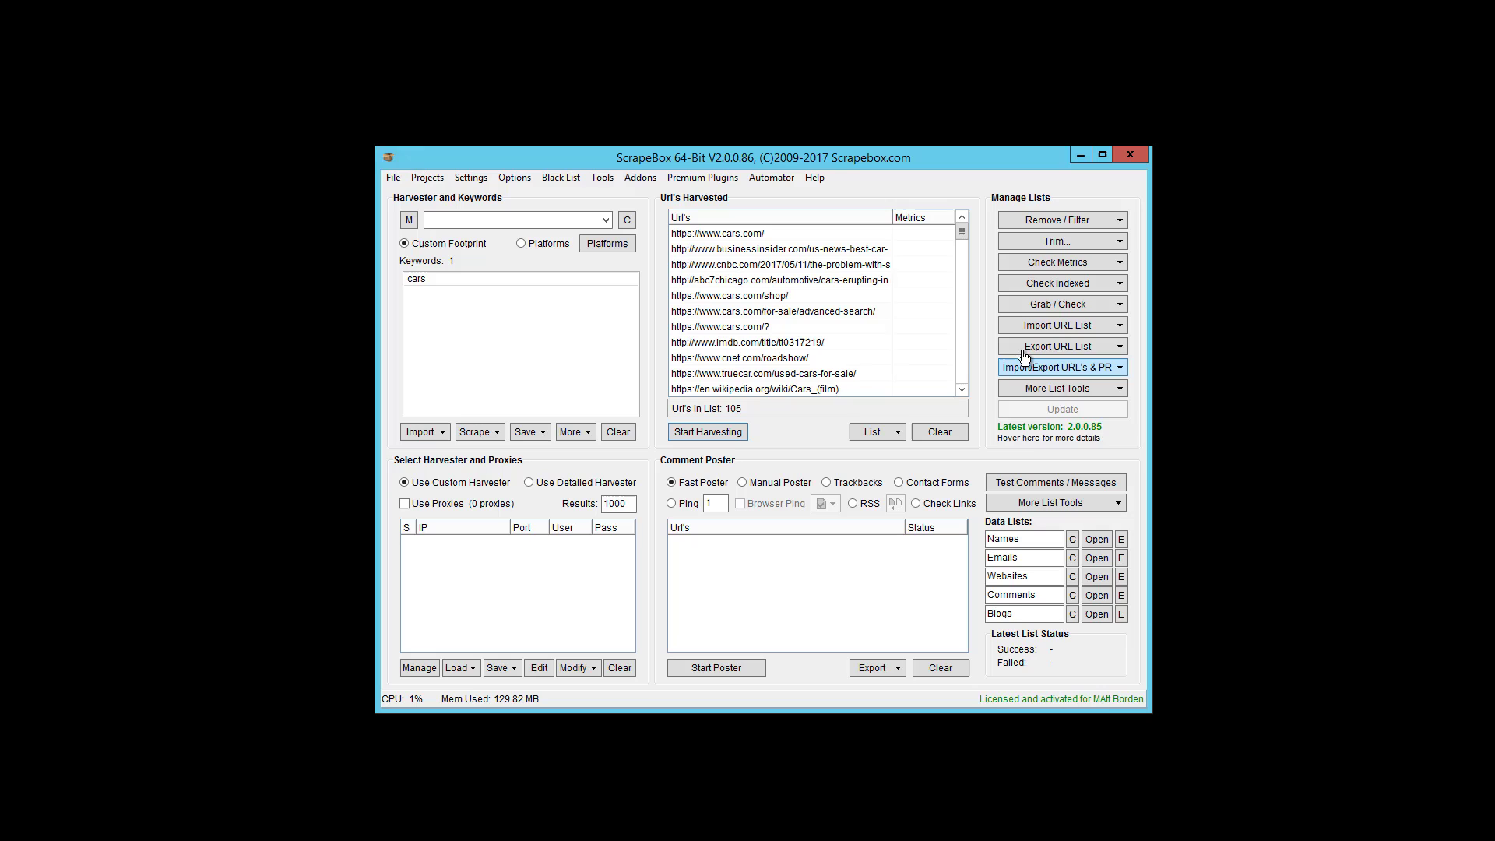
# Export all harvested URLs to the linked Dropbox account as 'test'.
pyautogui.click(1060, 346)
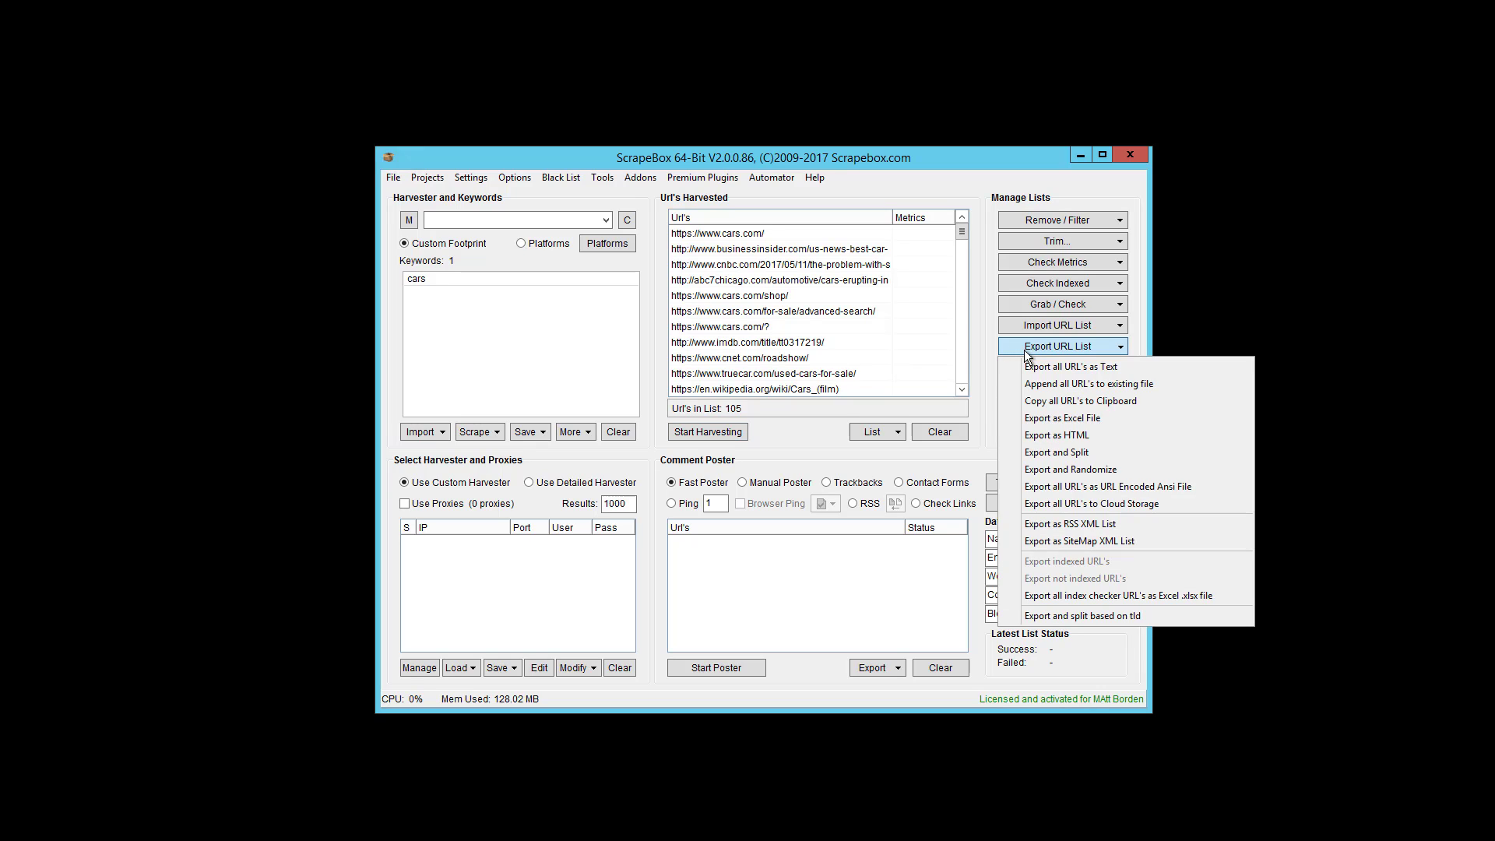
pyautogui.moveTo(1106, 486)
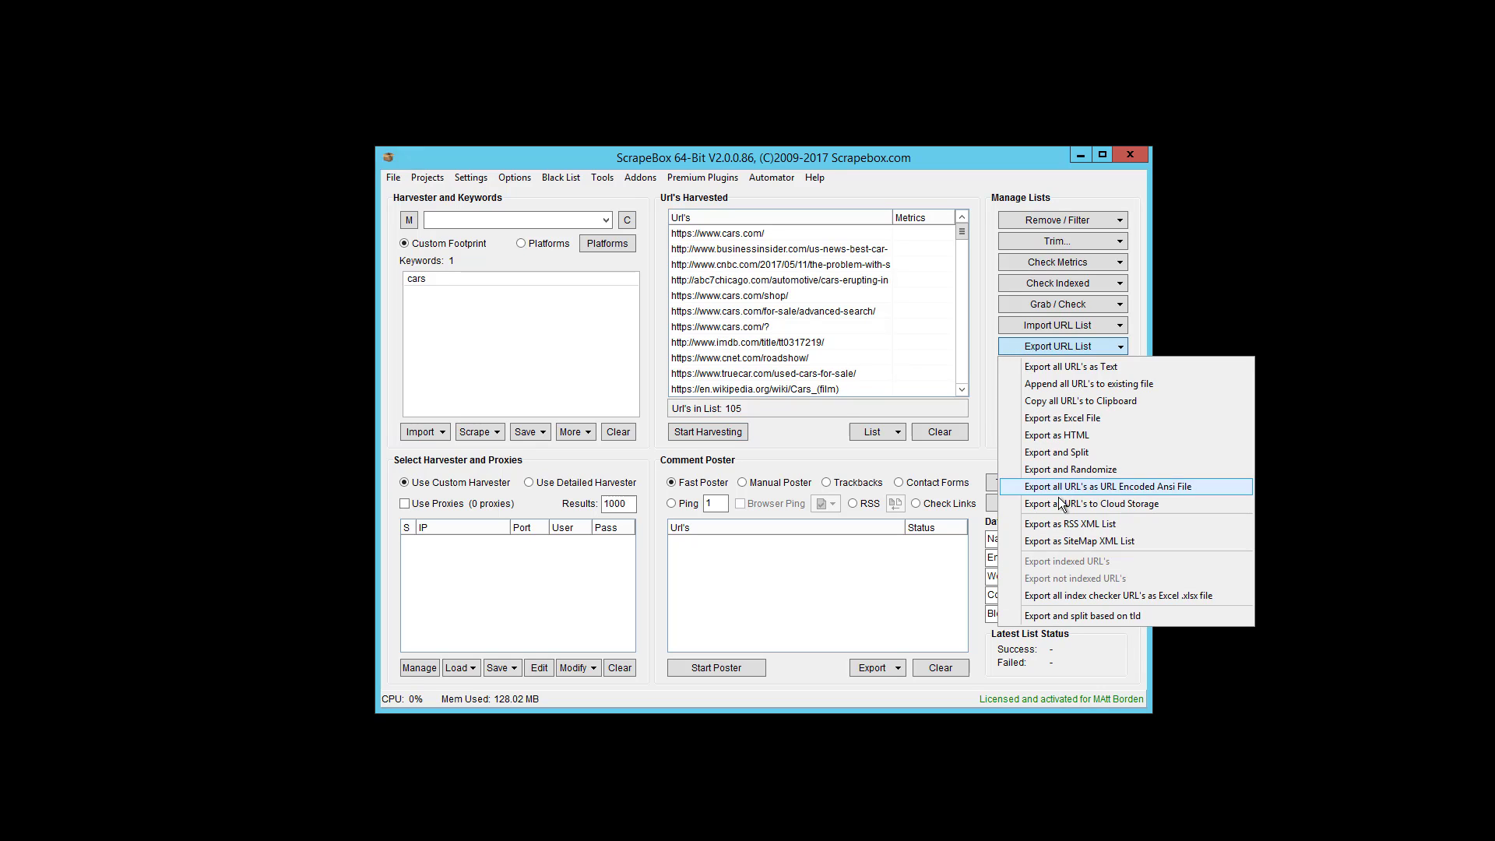
pyautogui.click(1089, 503)
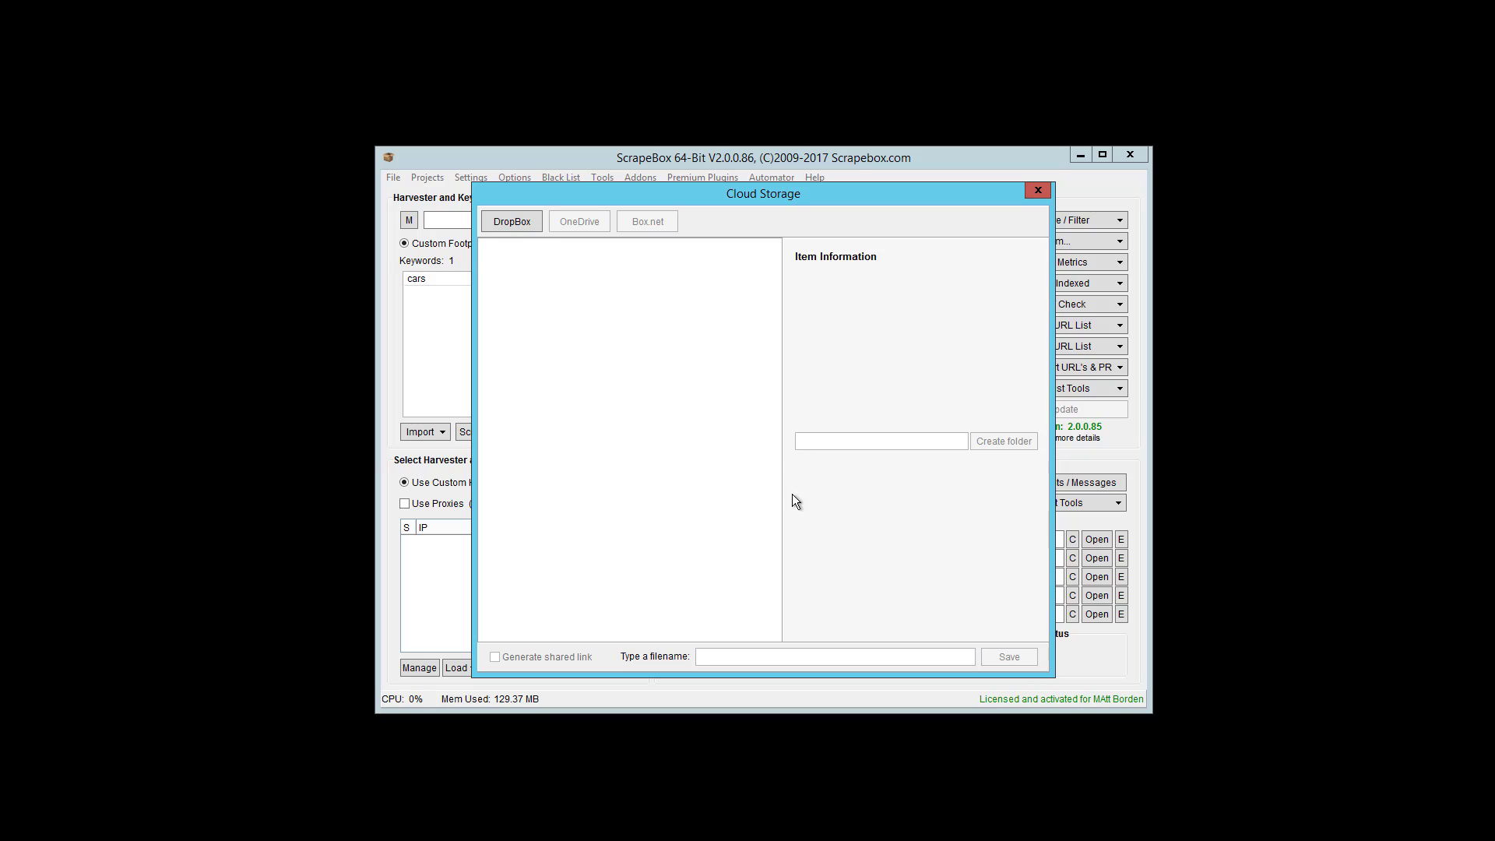
pyautogui.click(510, 221)
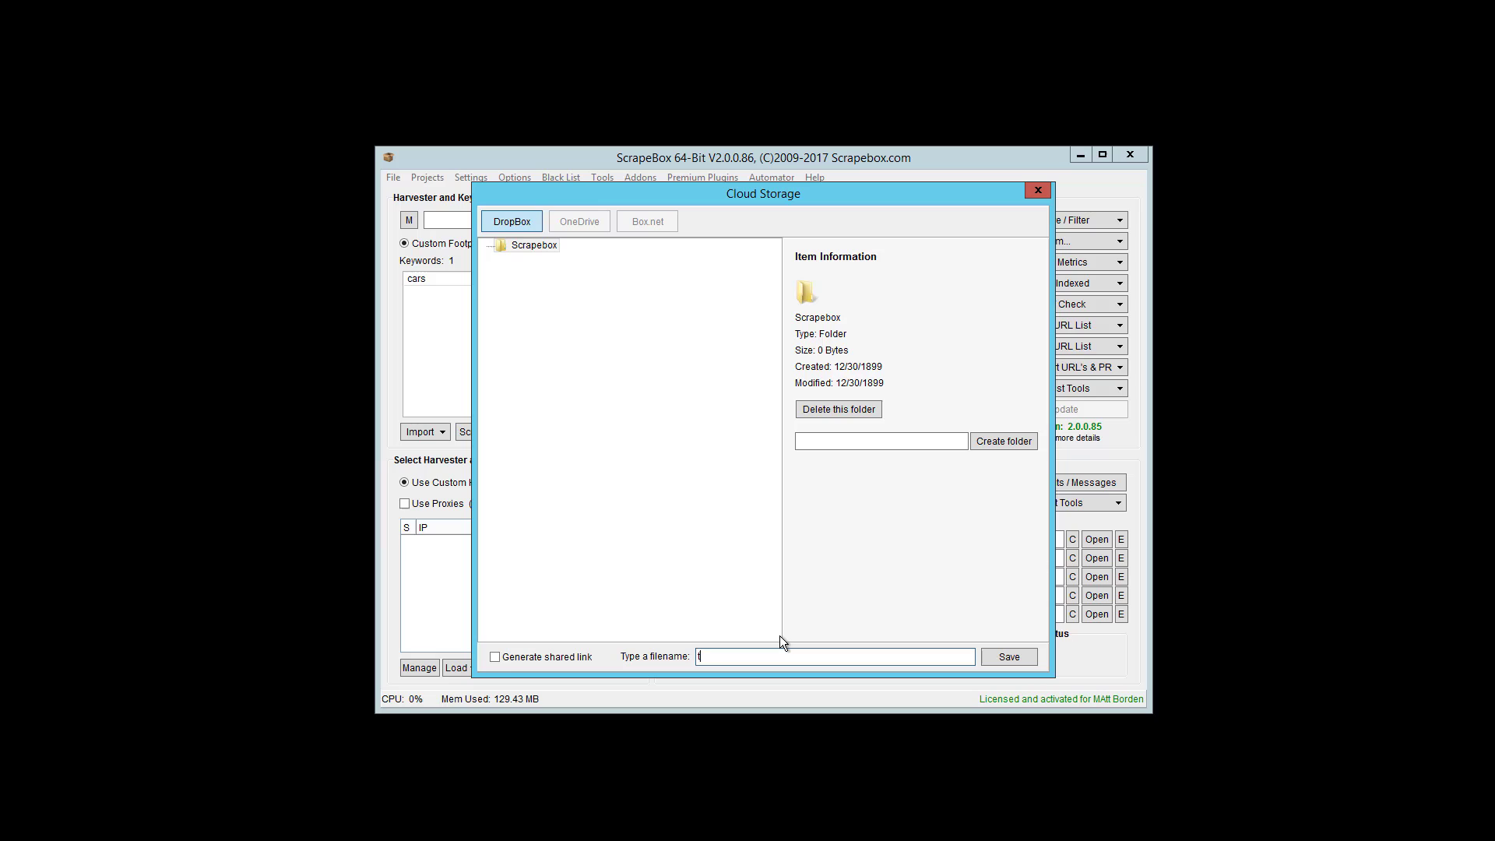
pyautogui.write('est')
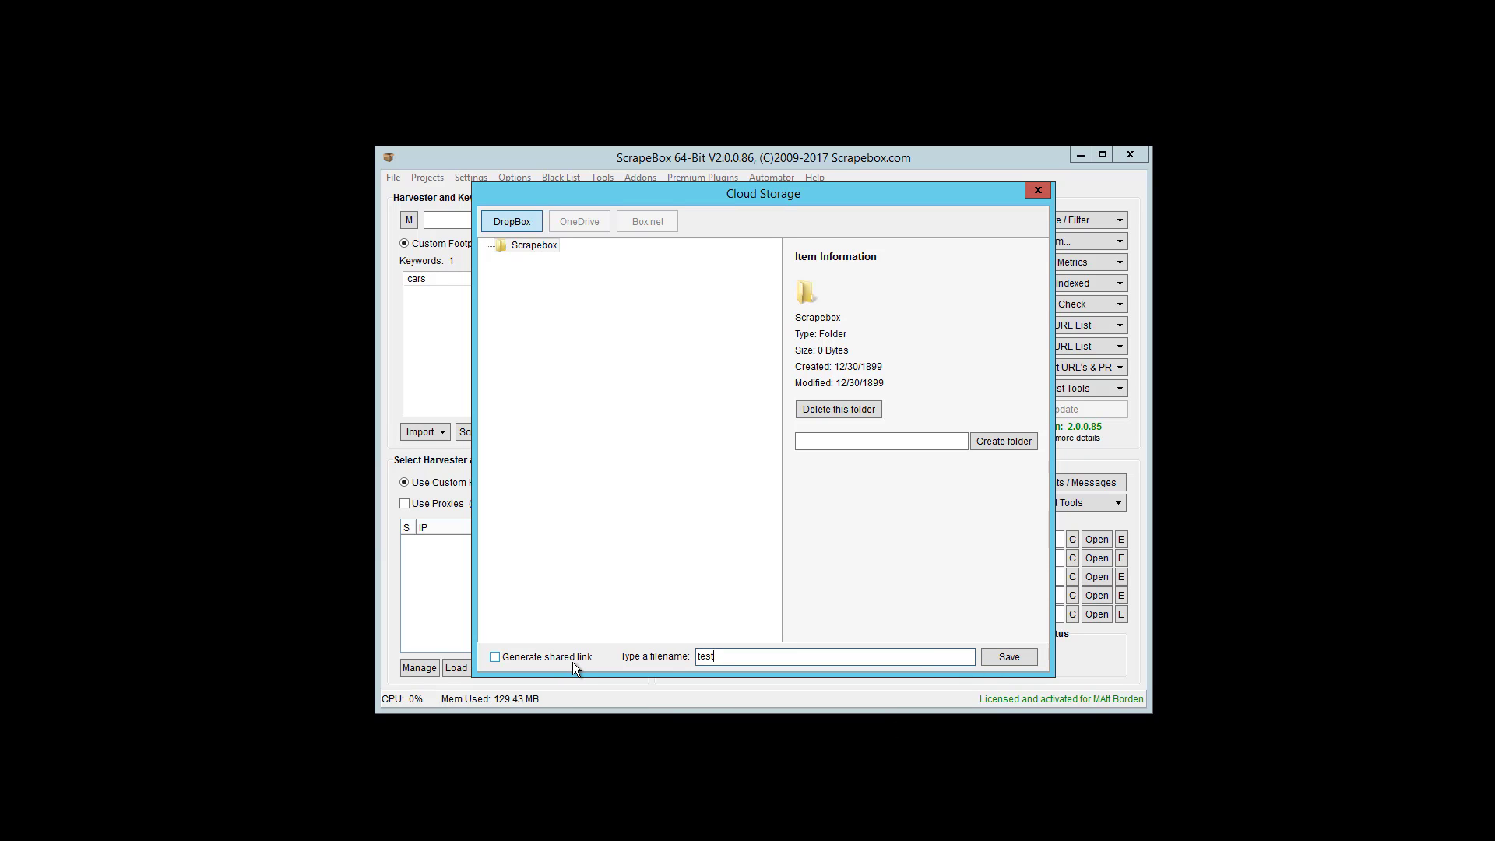
pyautogui.click(1007, 656)
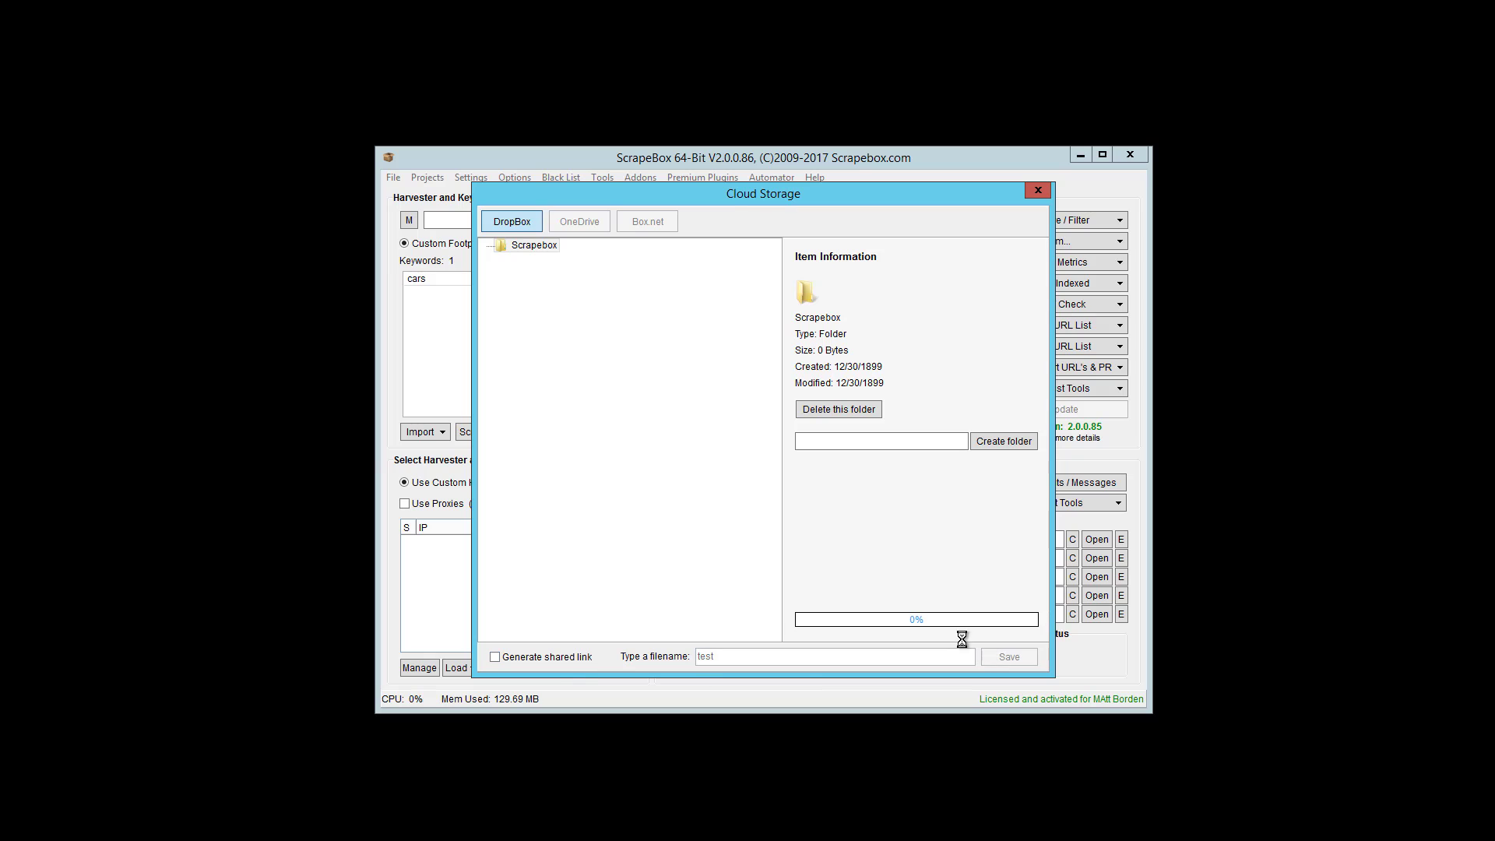
pyautogui.click(1037, 190)
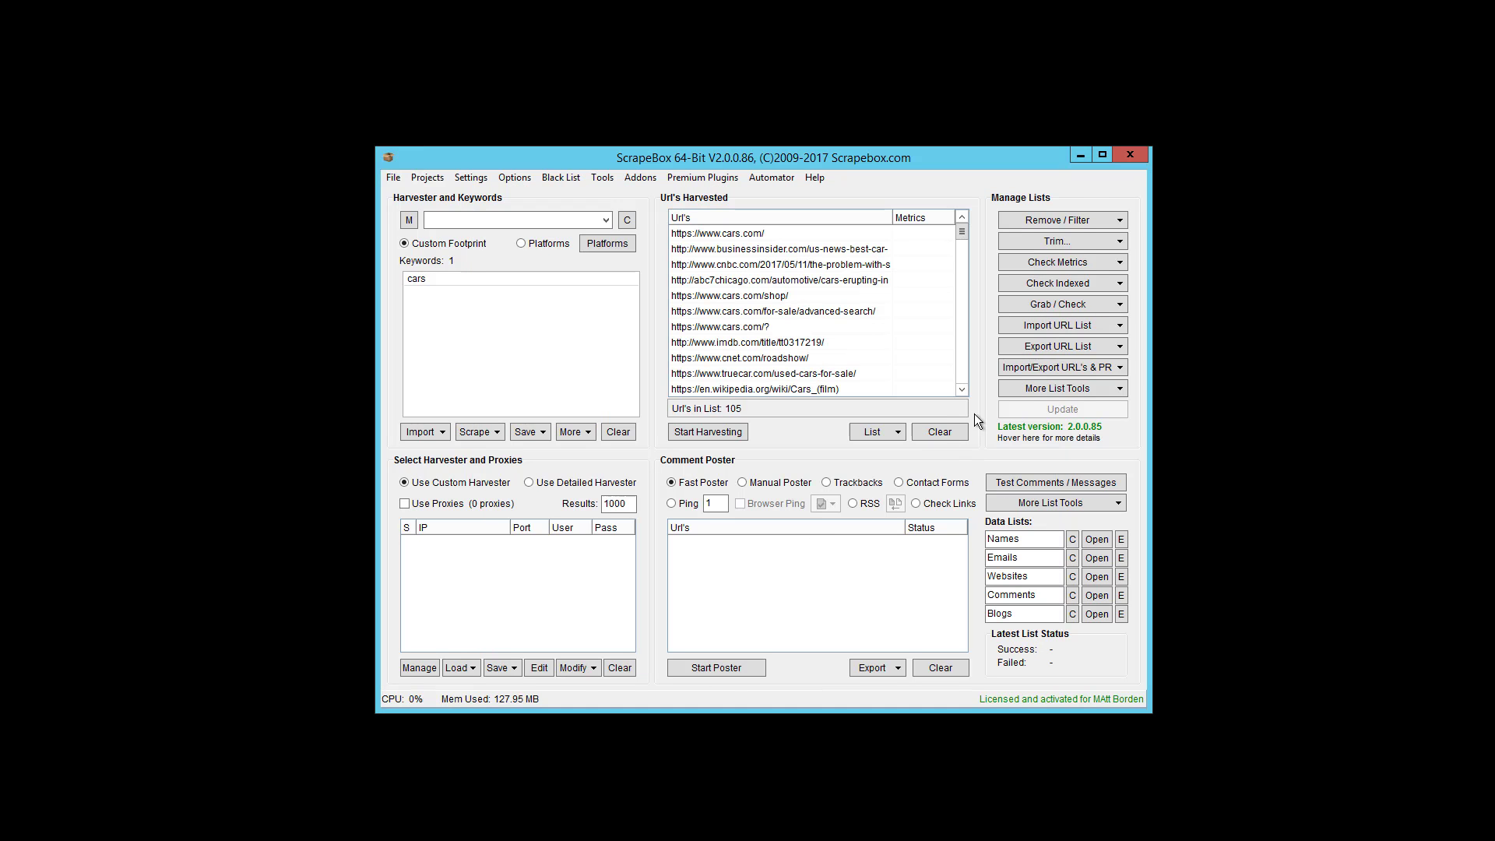
# Clear the URL list and reload the 105 URLs from test.txt in Dropbox's Scrapebox folder.
pyautogui.click(1055, 323)
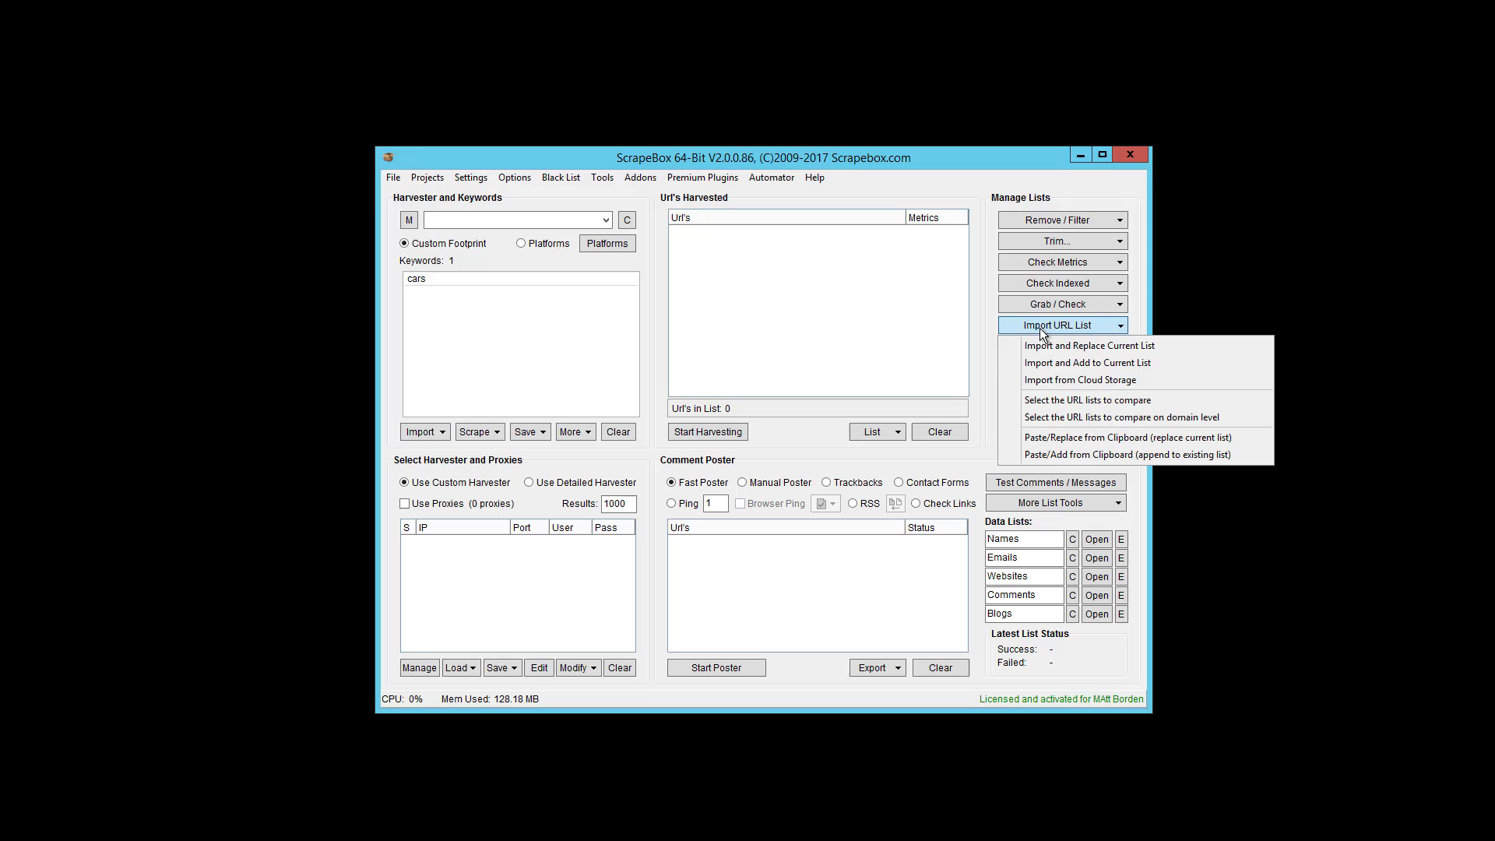
pyautogui.click(1079, 380)
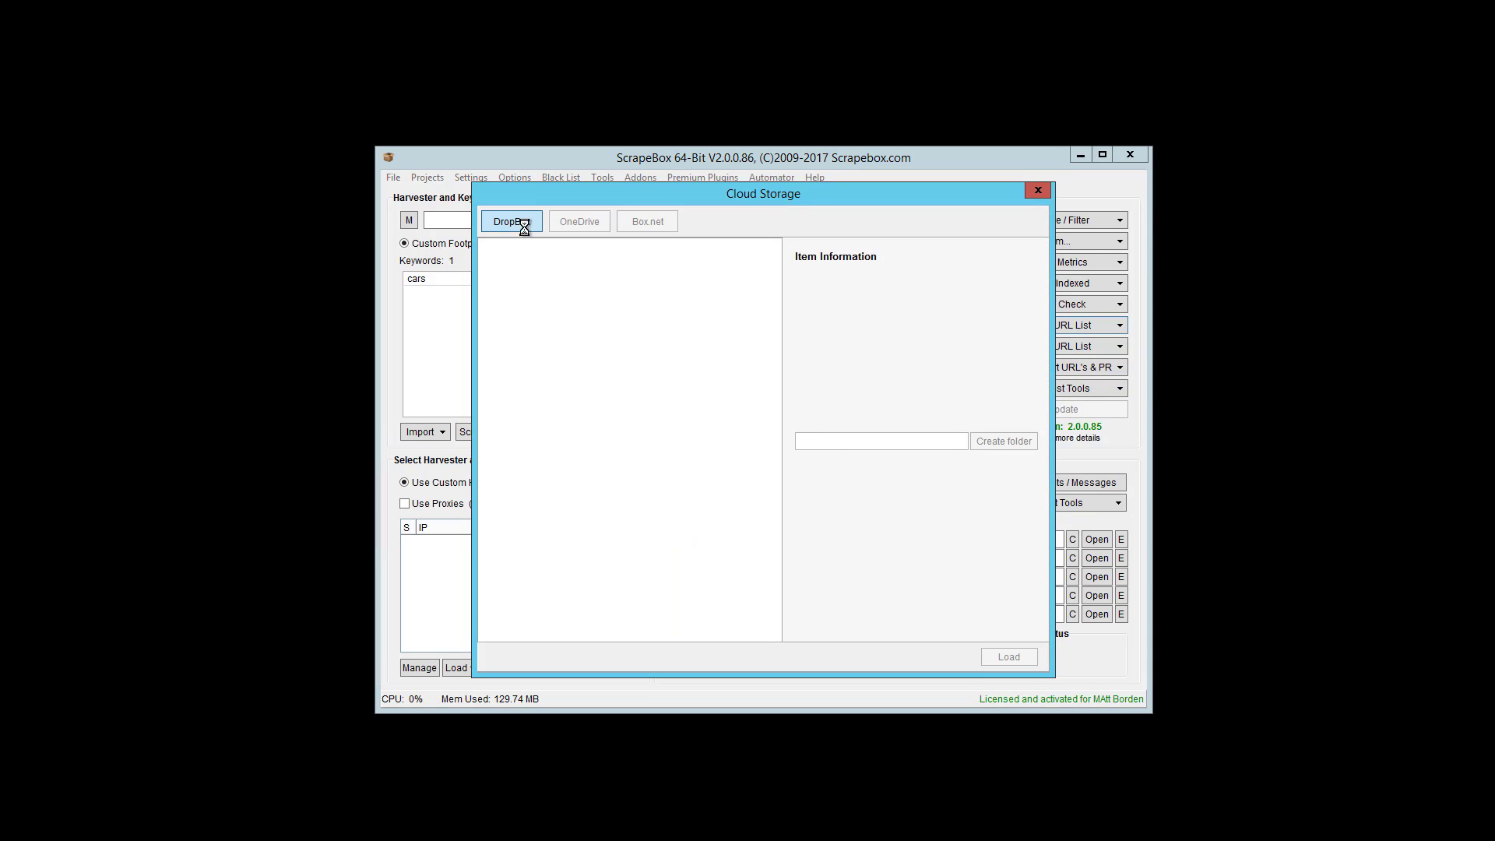
pyautogui.click(532, 244)
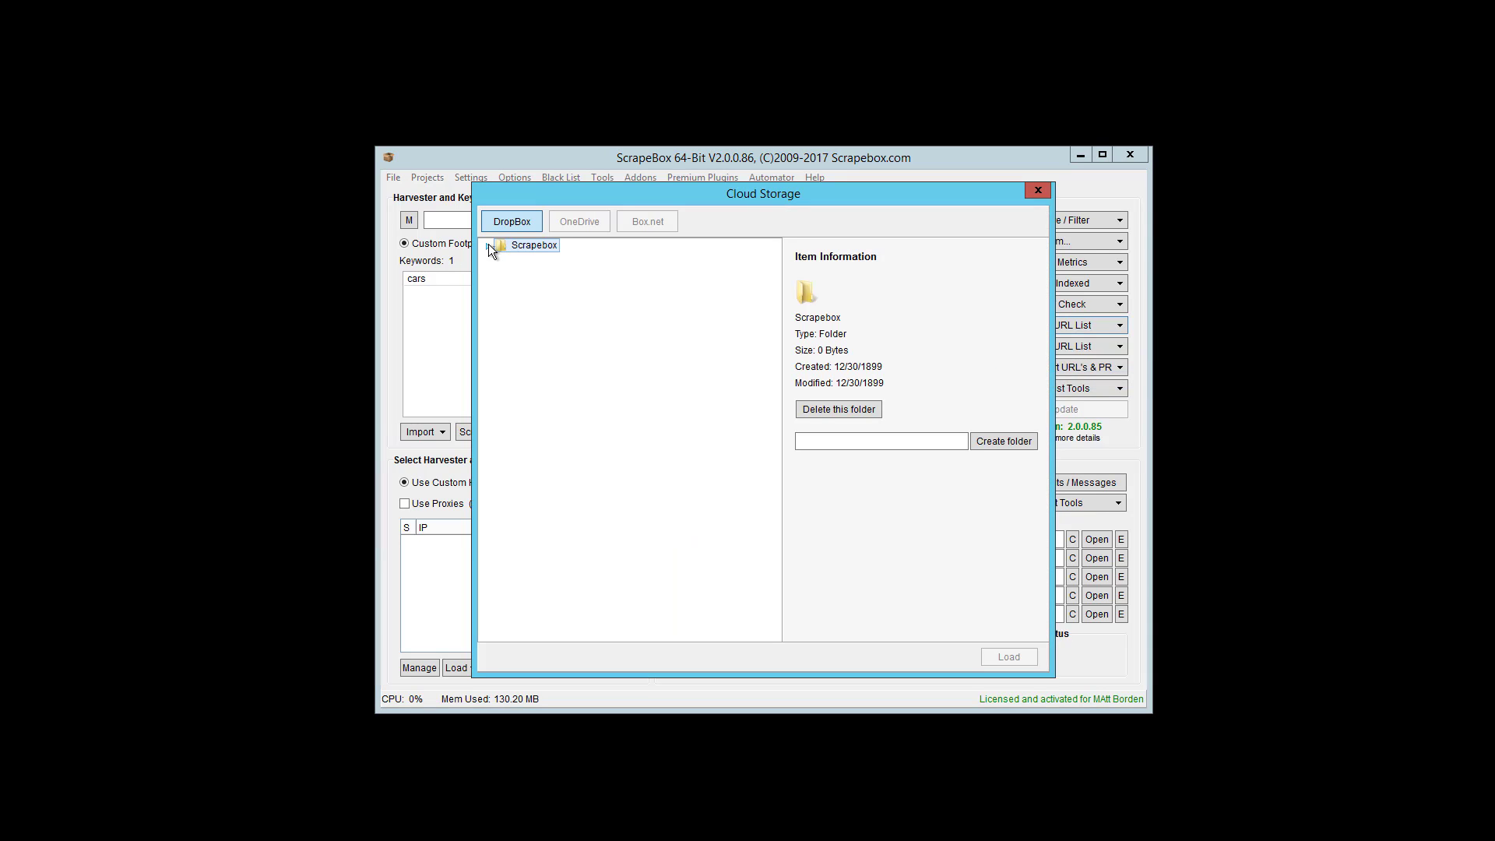
pyautogui.click(488, 244)
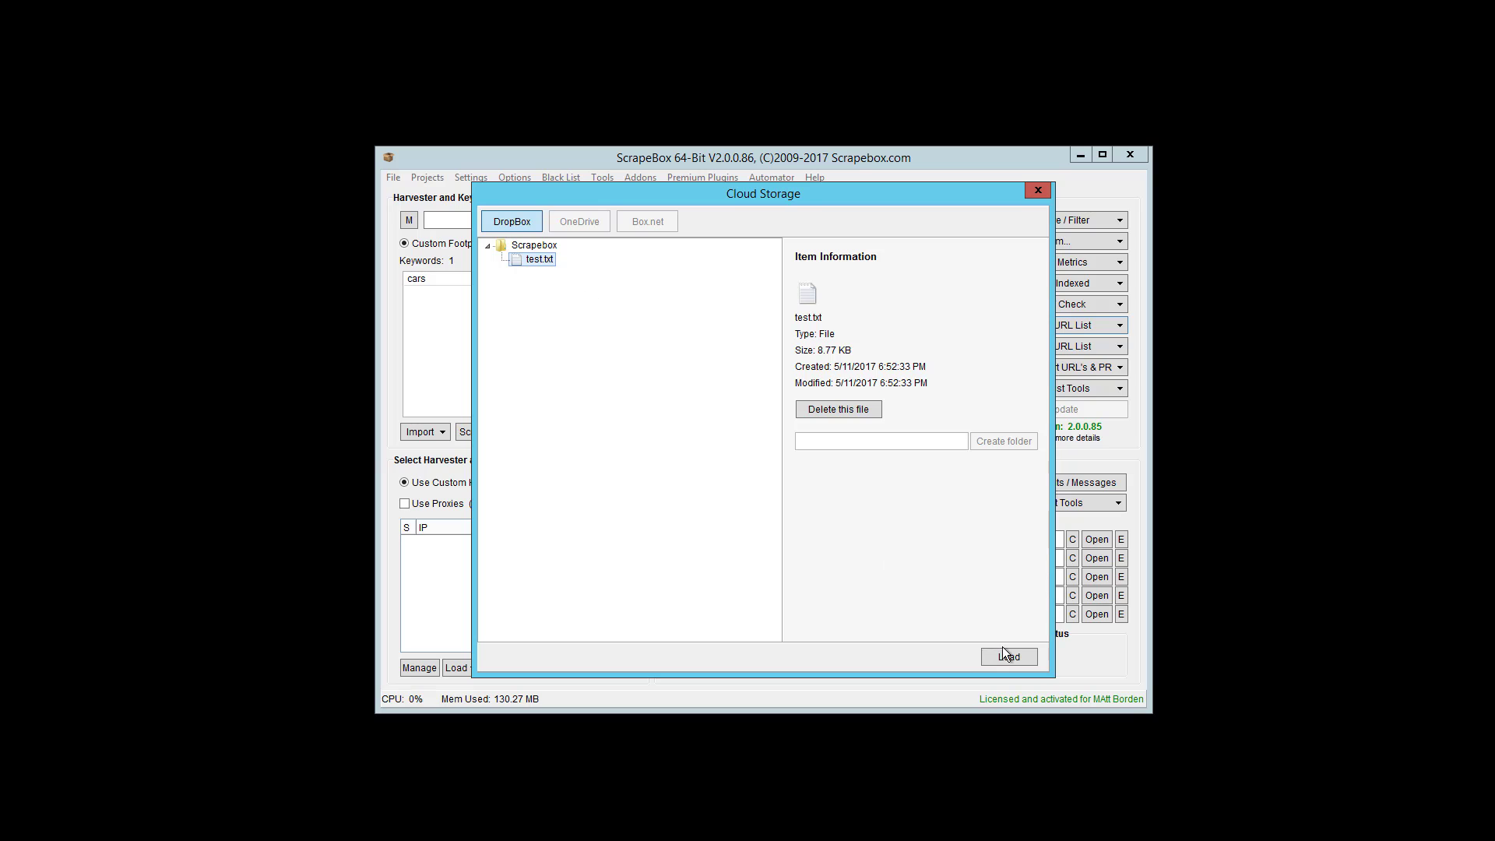
pyautogui.moveTo(838, 409)
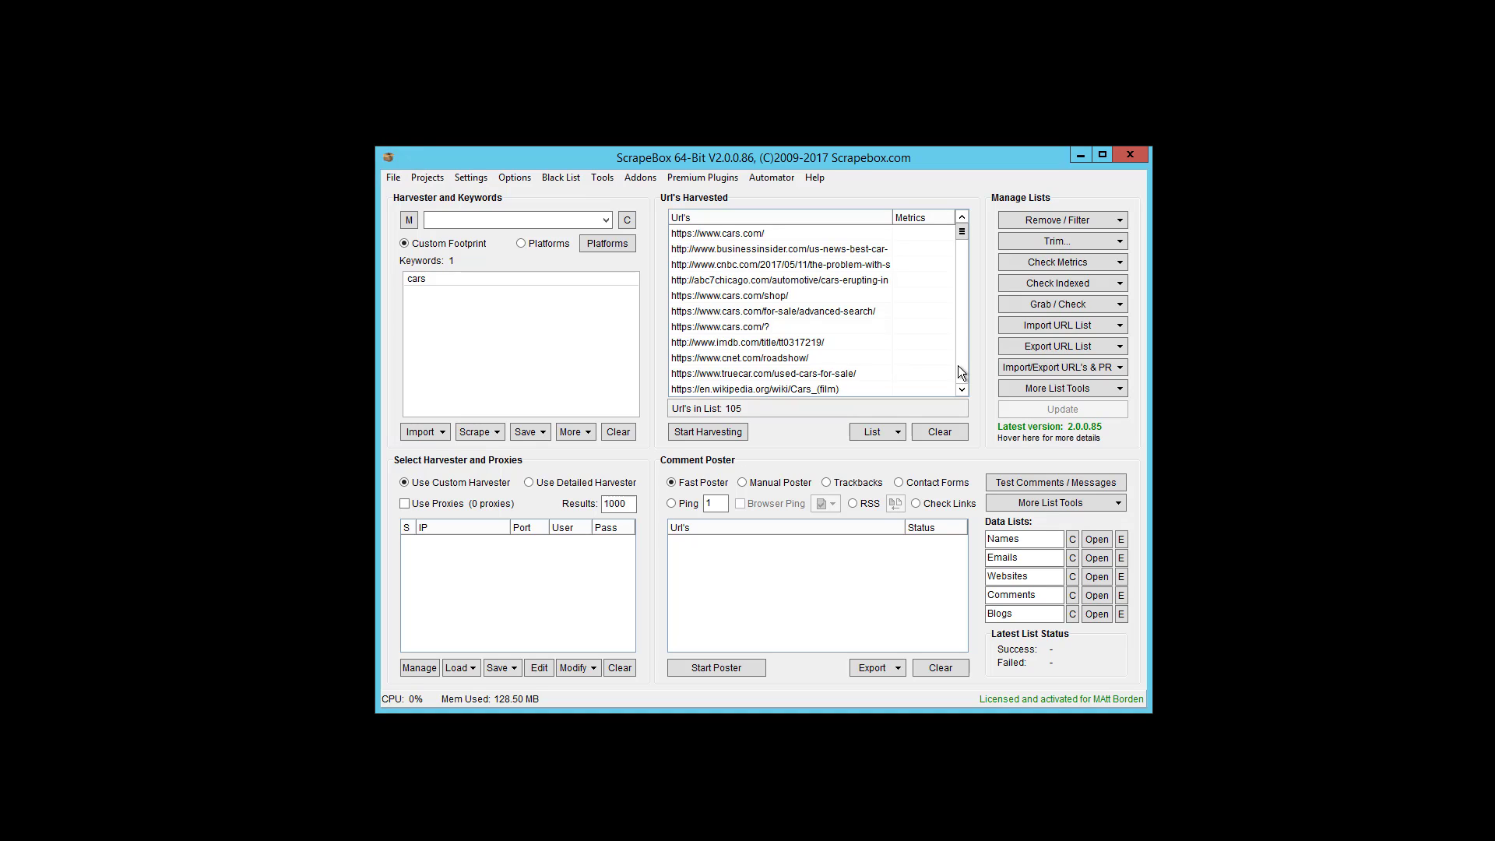
pyautogui.click(1060, 325)
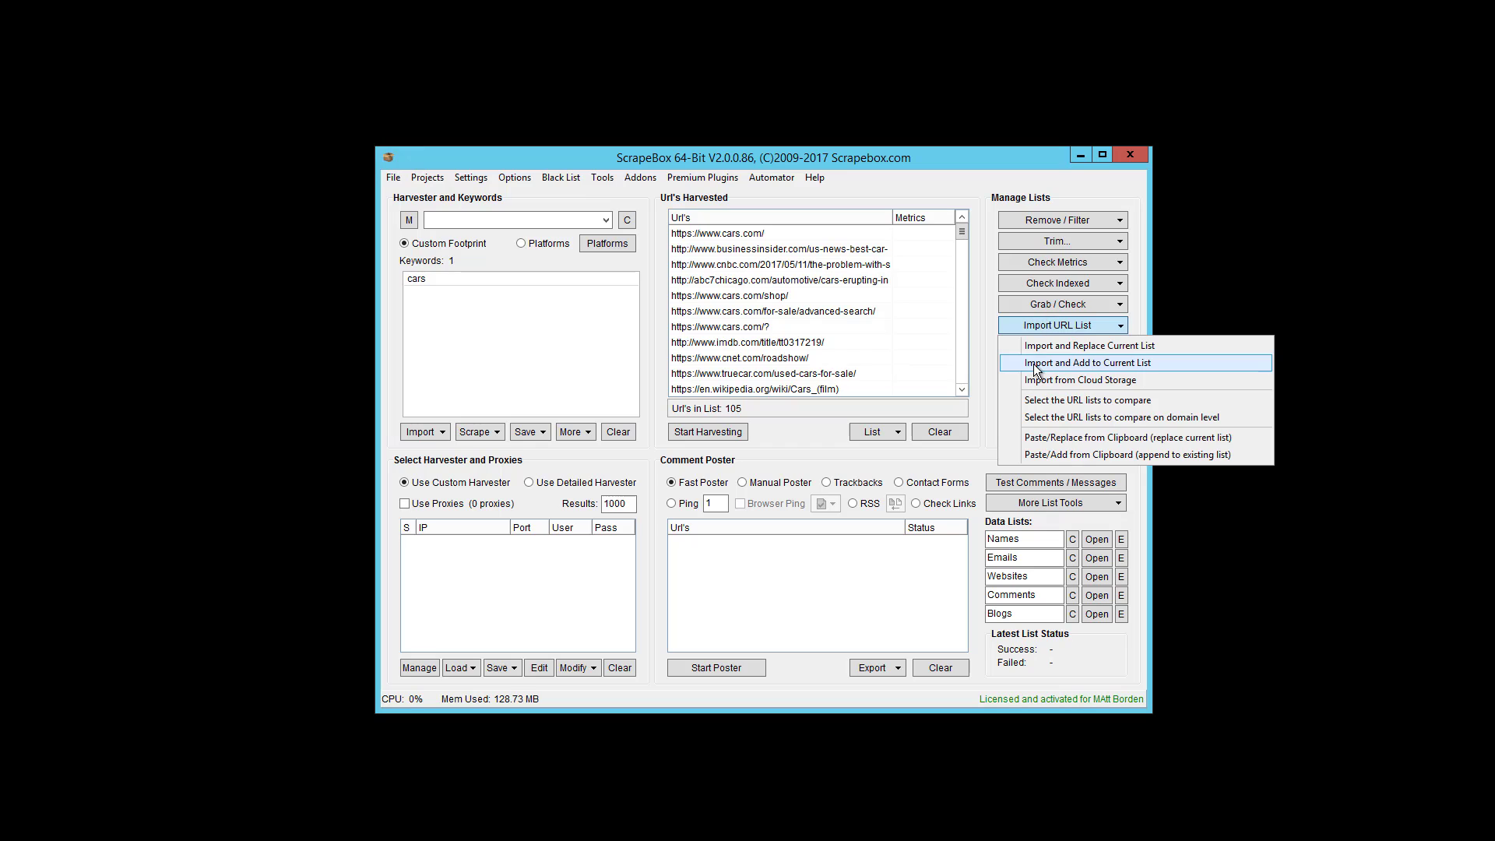